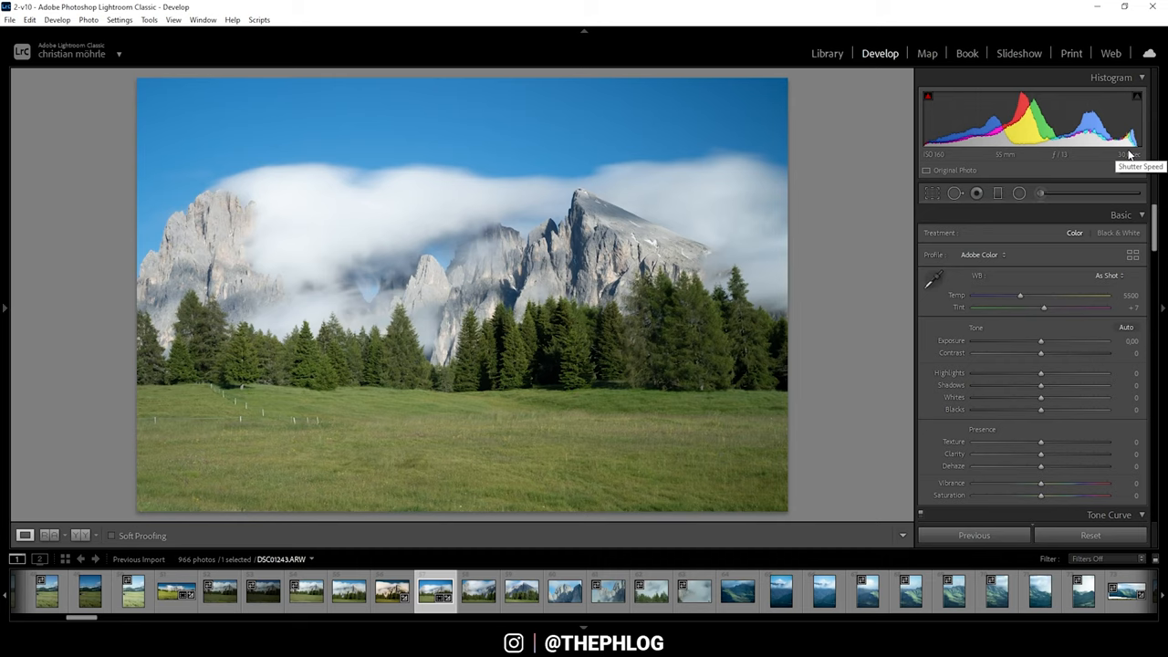
{"action": "mouse_move", "coordinate": [265, 265]}
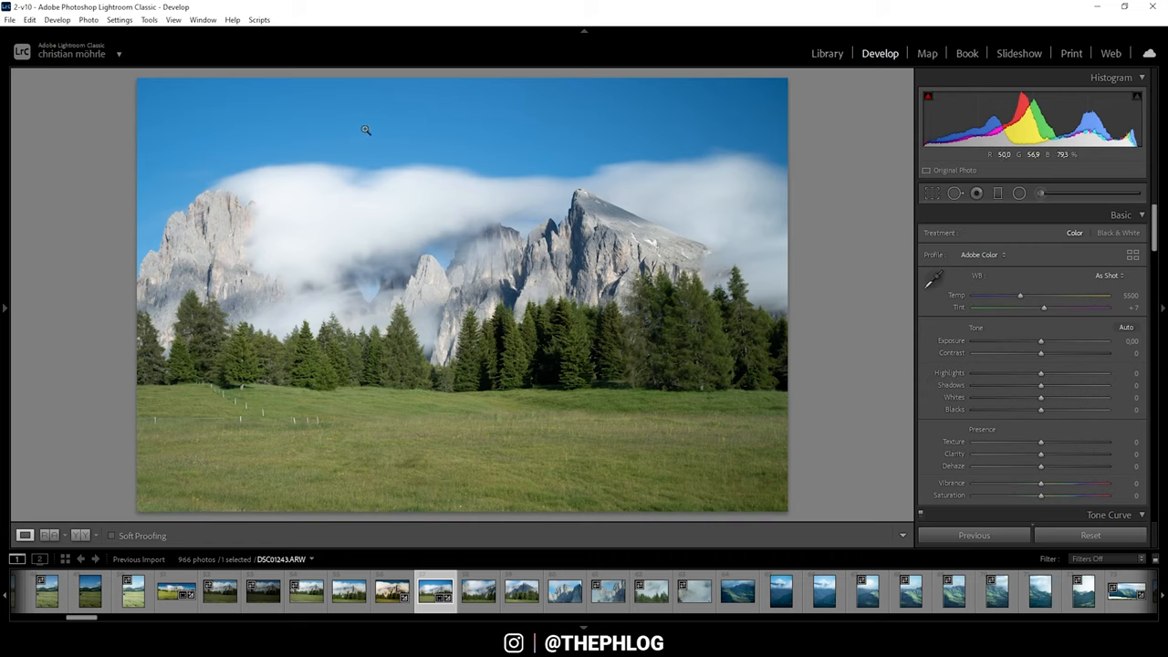
{"action": "mouse_move", "coordinate": [225, 102]}
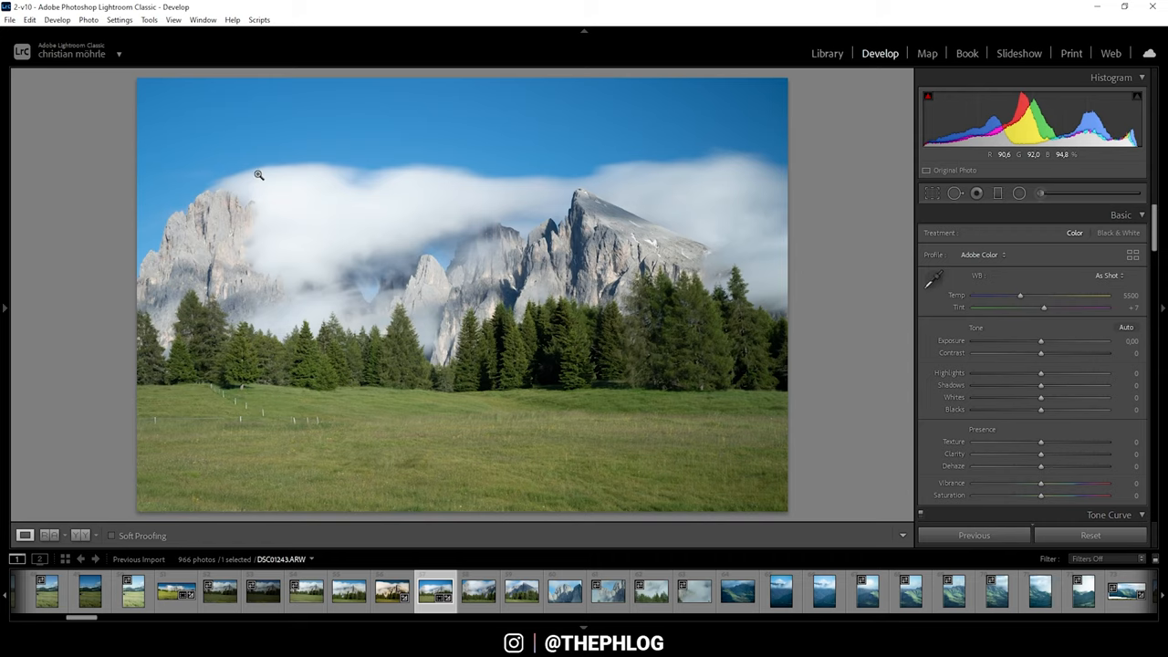
Step: Change the Dolomites photo's Basic panel profile from Adobe Color to Adobe Standard
{"action": "left_click", "coordinate": [979, 254]}
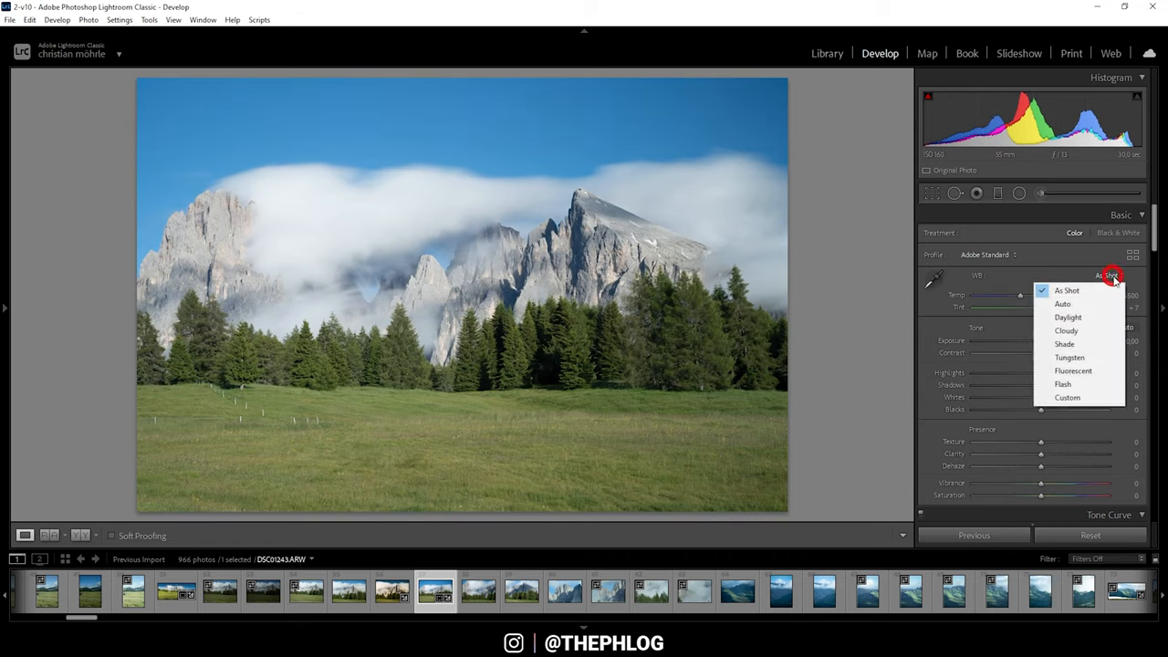
Step: Set white balance to Cloudy, Highlights -61, Whites +35 and Blacks +25
{"action": "left_click", "coordinate": [1066, 330]}
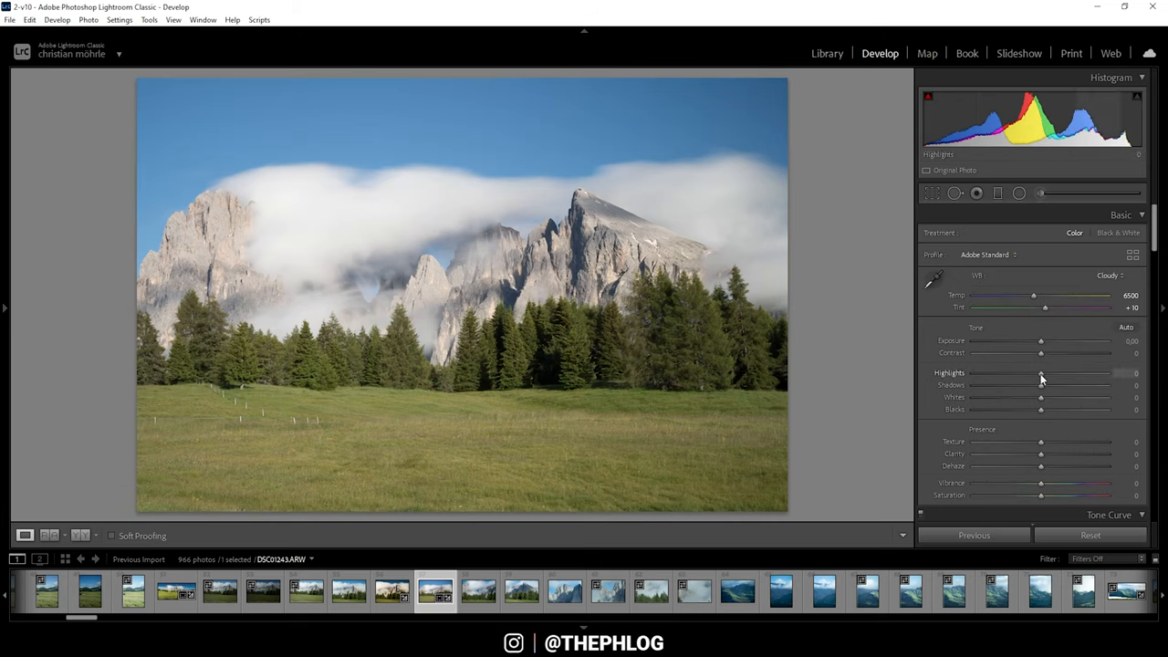
{"action": "left_click_drag", "start_coordinate": [1040, 374], "coordinate": [990, 373]}
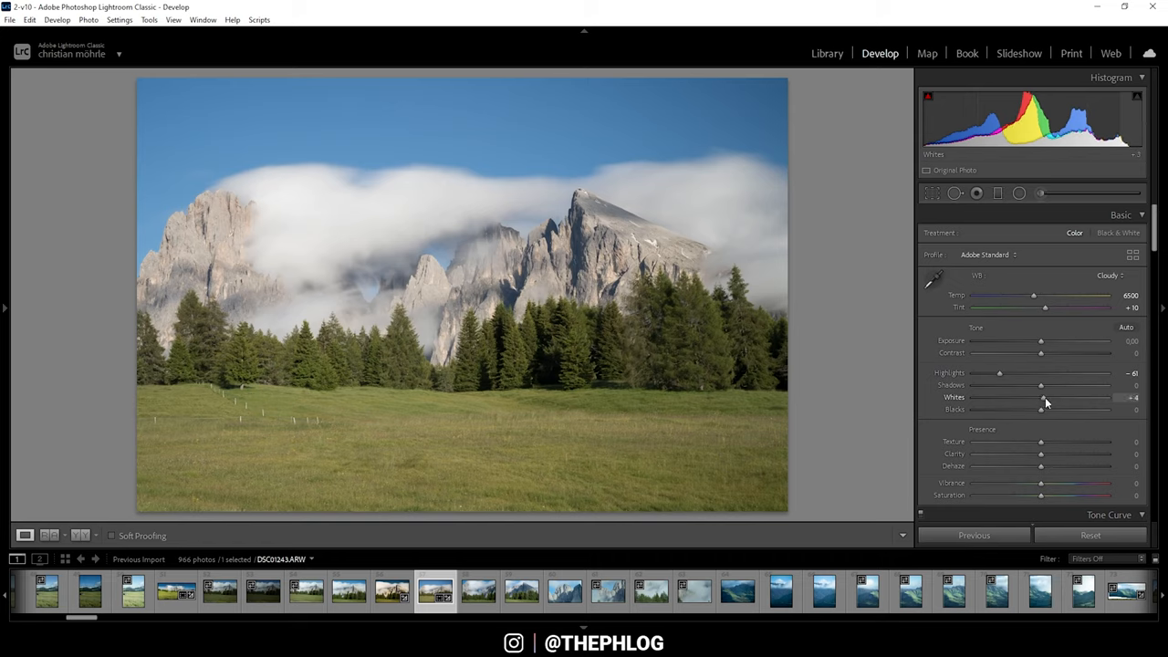
{"action": "left_click_drag", "start_coordinate": [1045, 397], "coordinate": [1063, 397]}
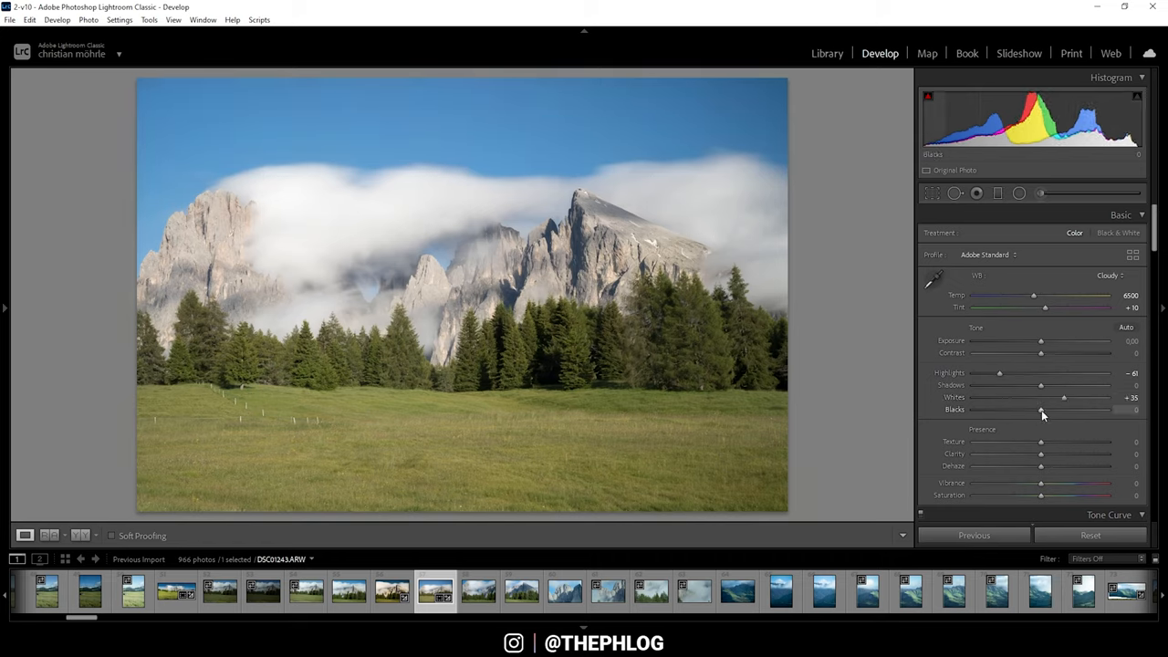
{"action": "left_click_drag", "start_coordinate": [1042, 409], "coordinate": [1058, 409]}
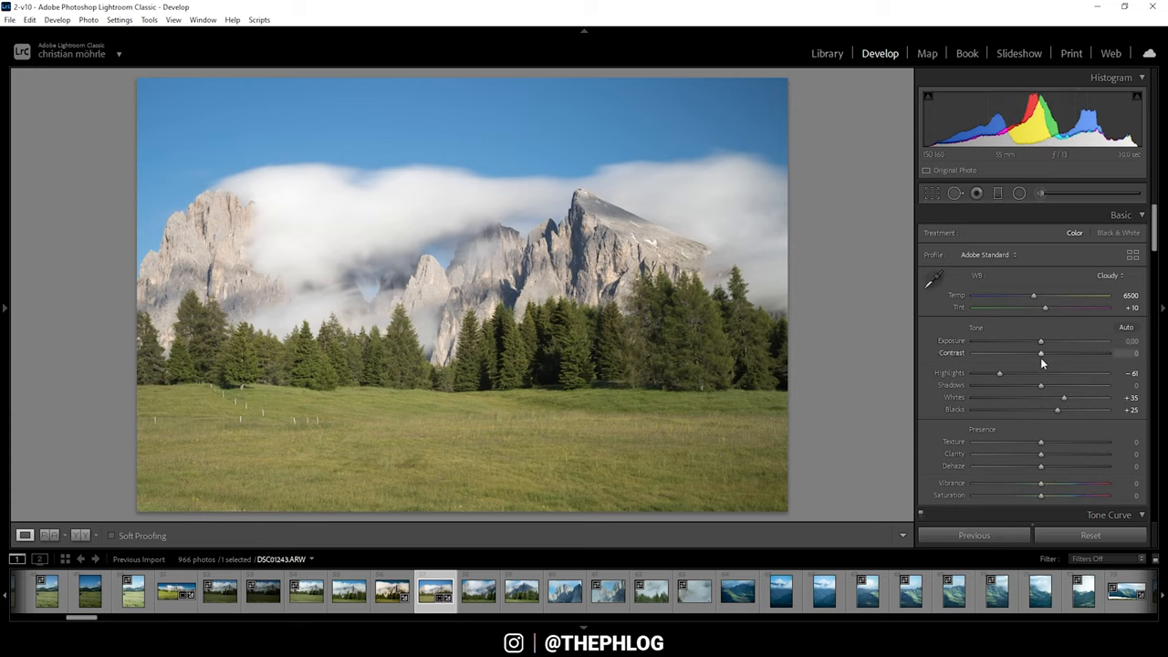
Step: Raise Contrast to +19 and Vibrance to +34
{"action": "left_click_drag", "start_coordinate": [1041, 354], "coordinate": [1057, 353]}
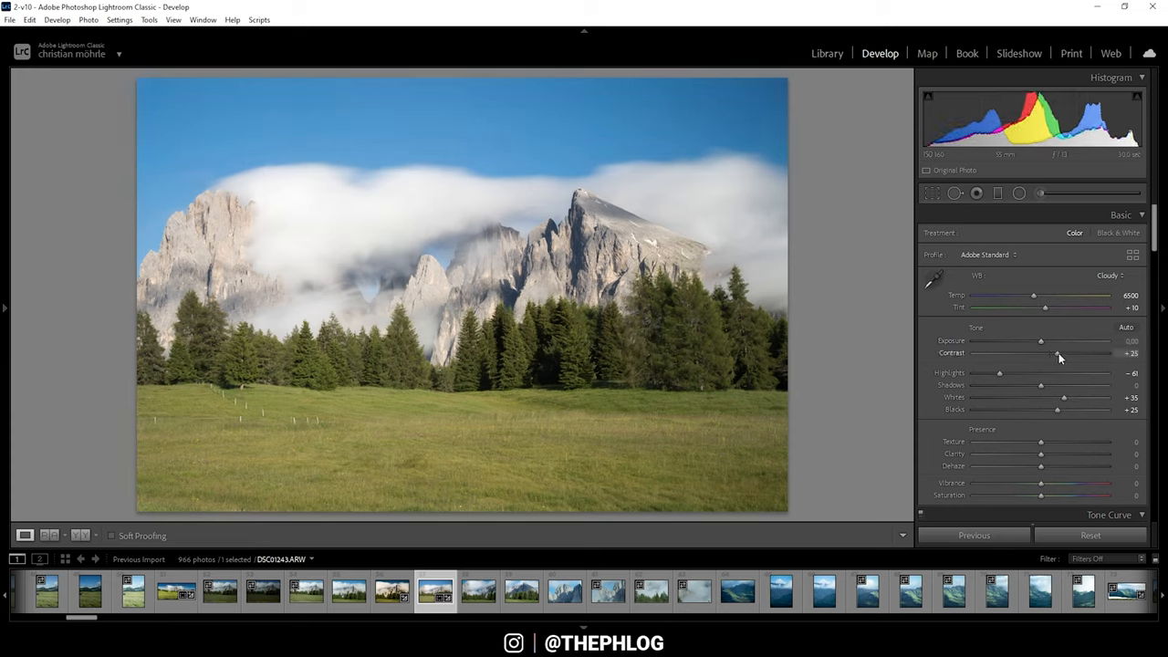
{"action": "left_click_drag", "start_coordinate": [1057, 354], "coordinate": [1054, 353]}
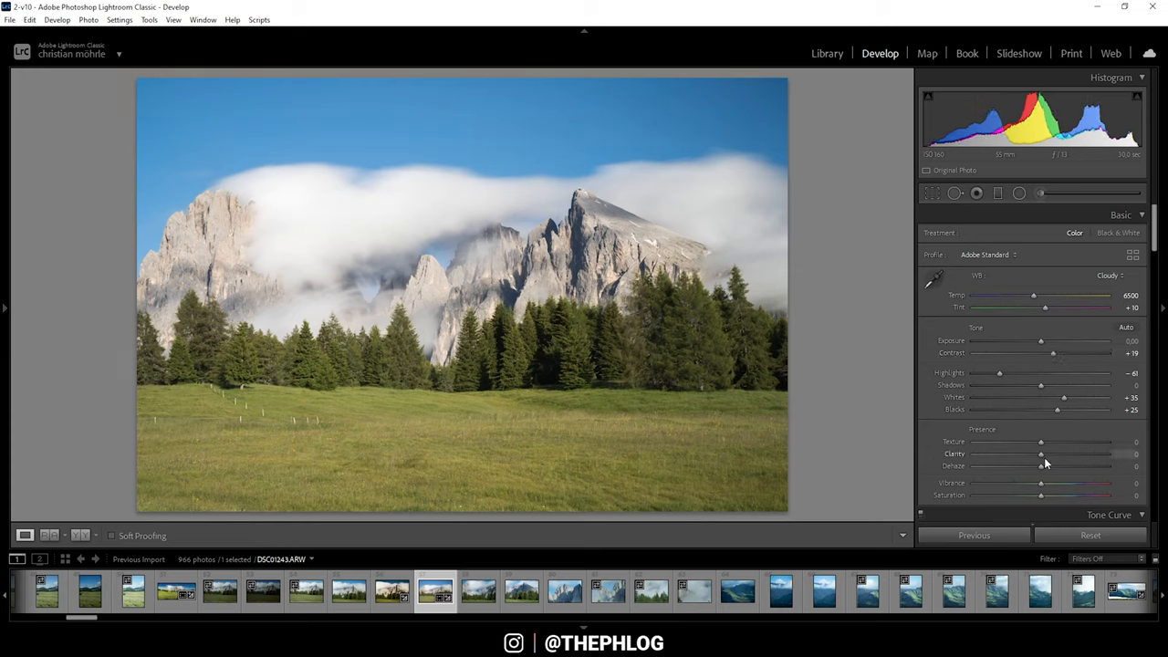
{"action": "left_click_drag", "start_coordinate": [1040, 483], "coordinate": [1051, 483]}
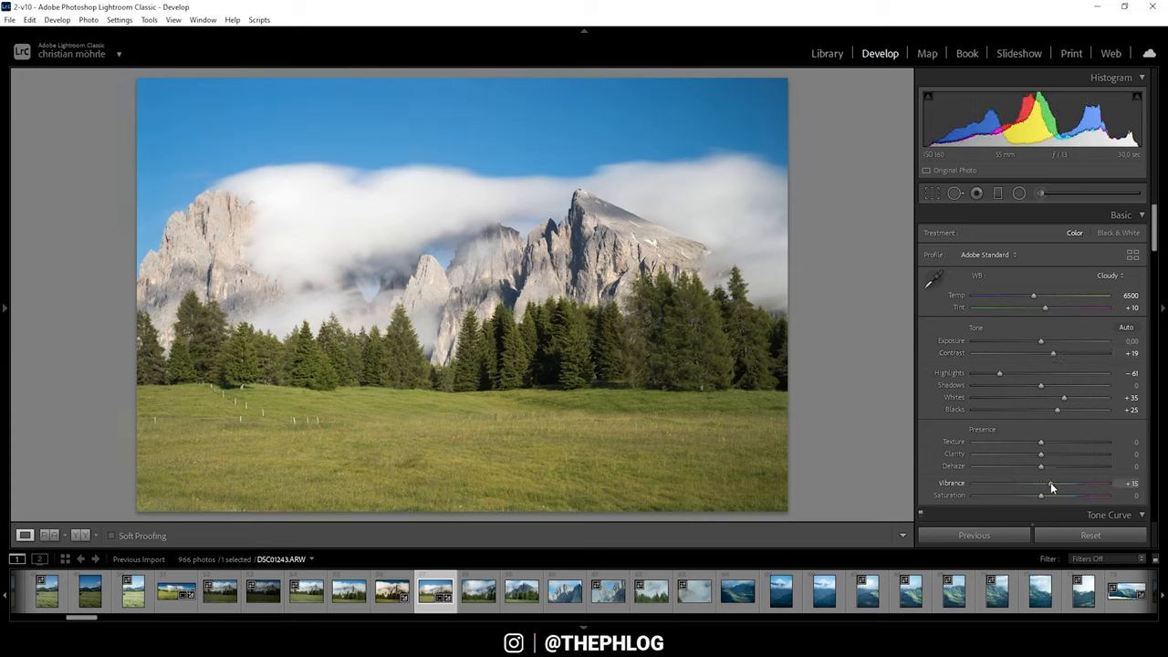
{"action": "left_click_drag", "start_coordinate": [1052, 484], "coordinate": [1057, 484]}
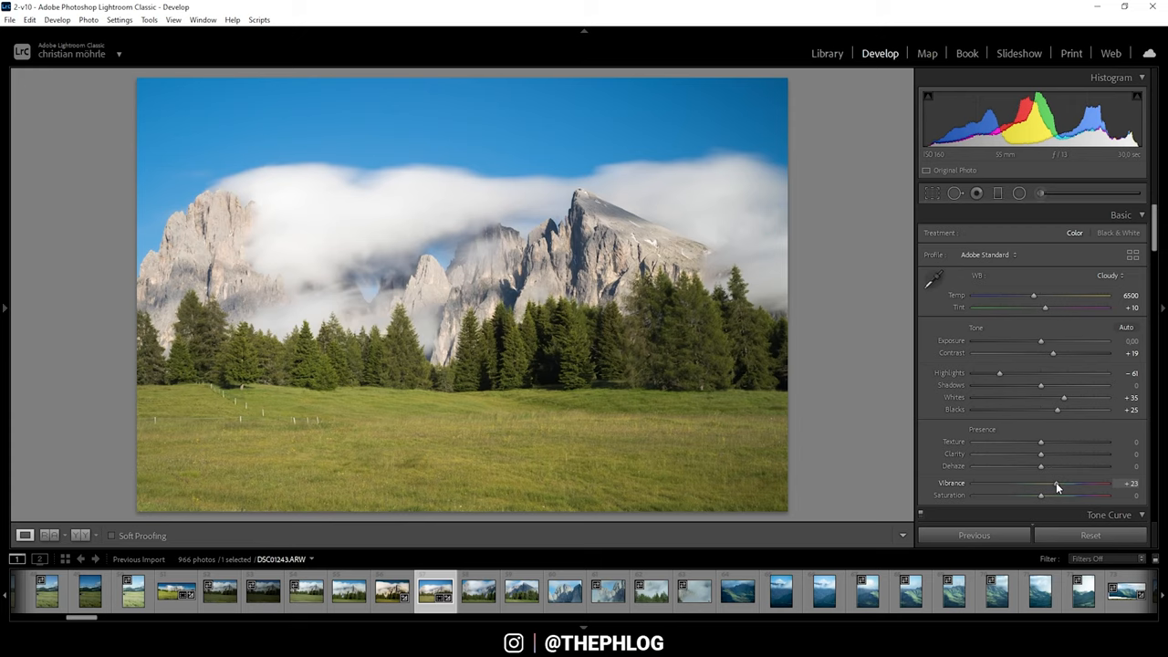
{"action": "left_click_drag", "start_coordinate": [1057, 482], "coordinate": [1067, 483]}
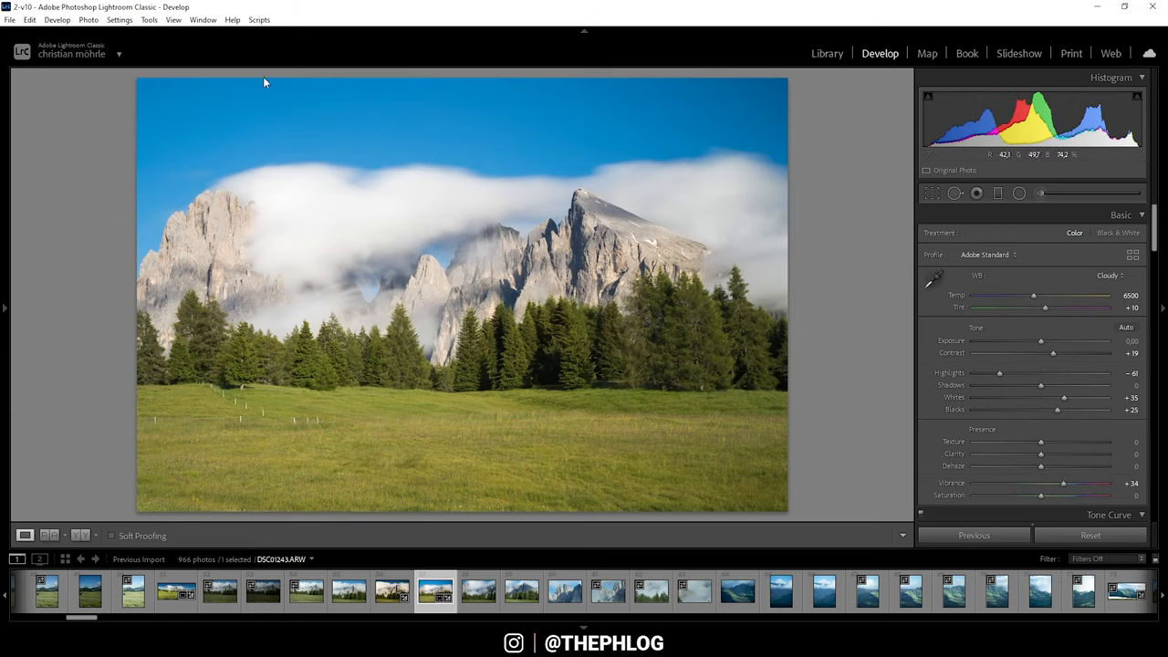
{"action": "mouse_move", "coordinate": [339, 95]}
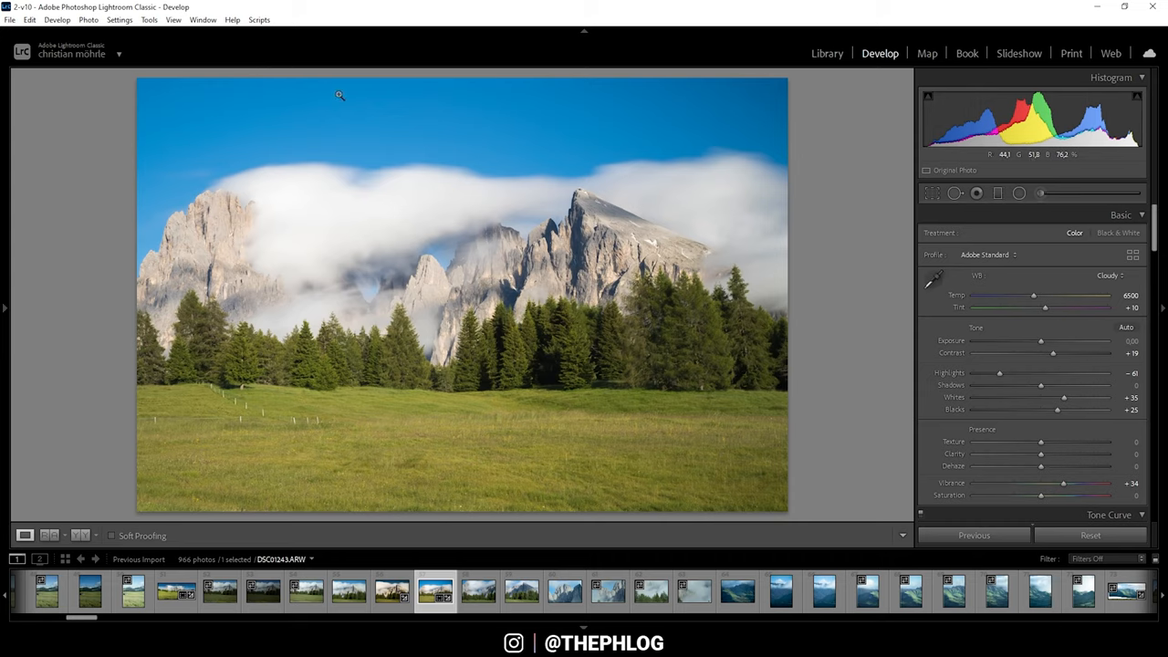
{"action": "mouse_move", "coordinate": [135, 110]}
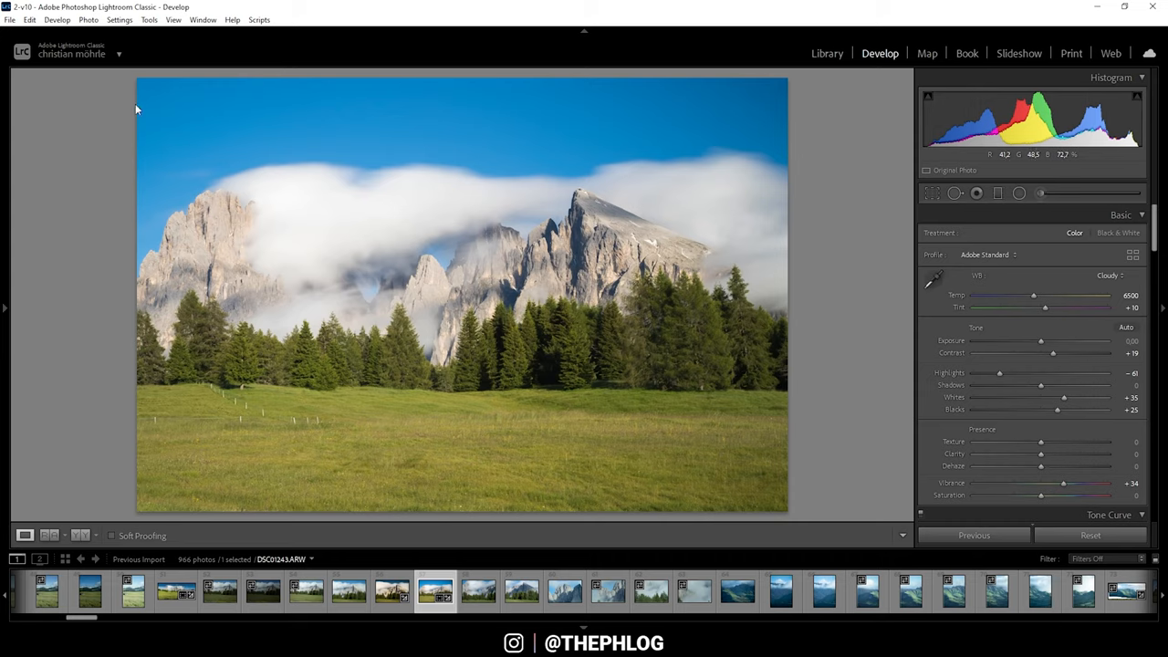
{"action": "mouse_move", "coordinate": [559, 200]}
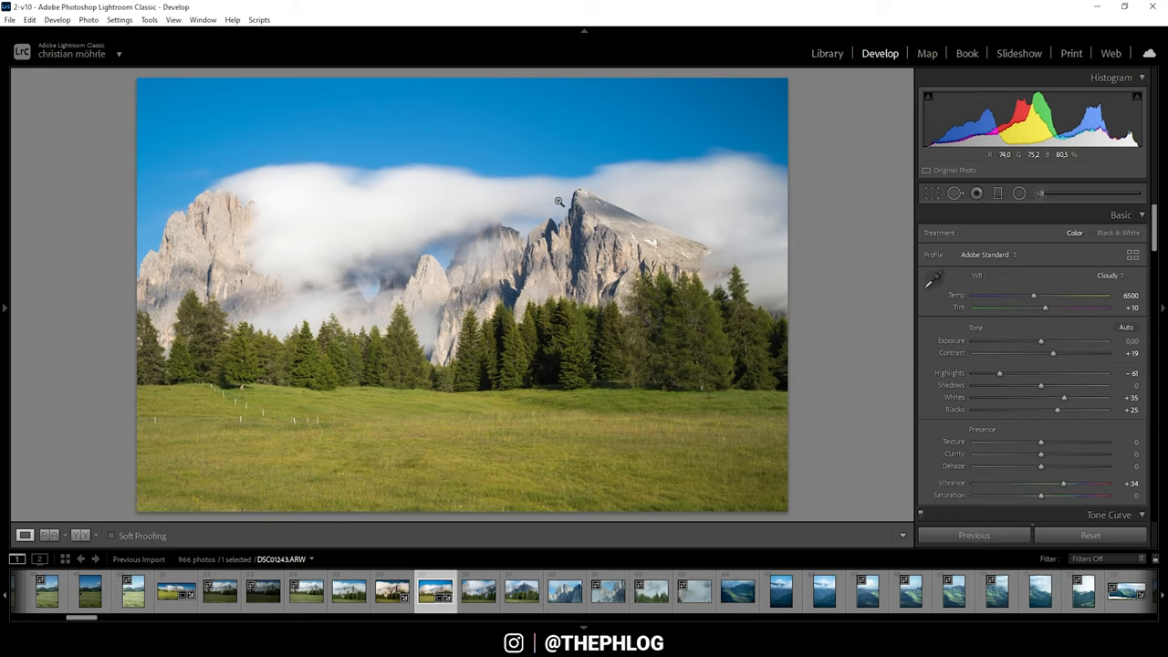
{"action": "mouse_move", "coordinate": [162, 211]}
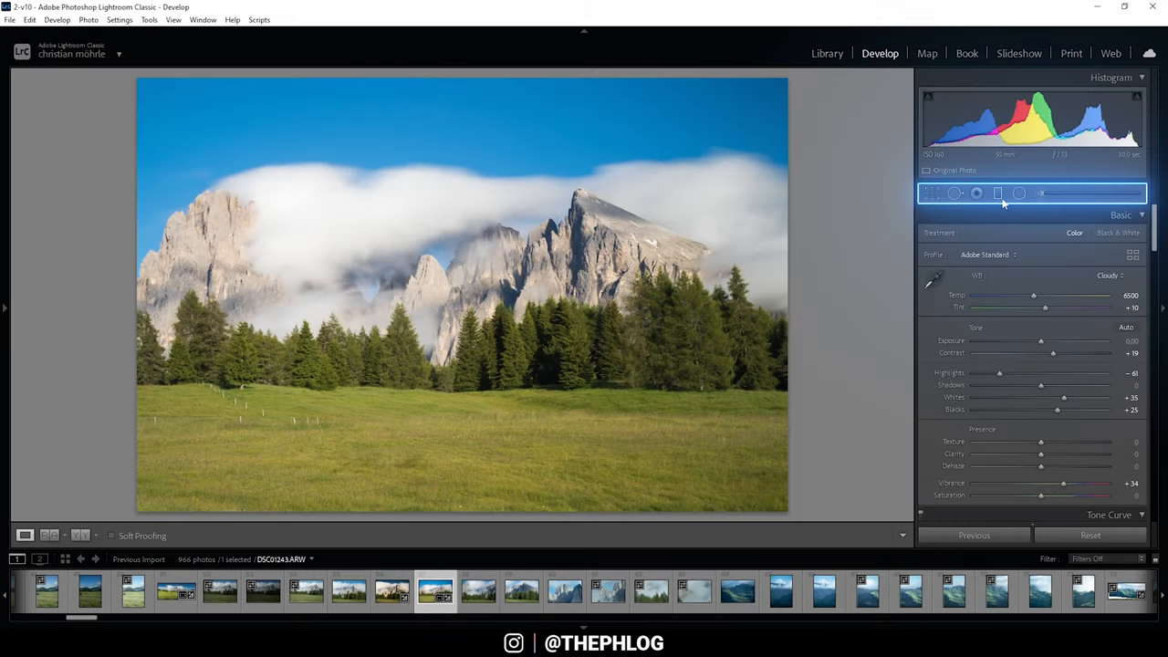
Step: Drag a graduated filter over the sky and peaks, testing exposure around -1.59
{"action": "left_click", "coordinate": [998, 193]}
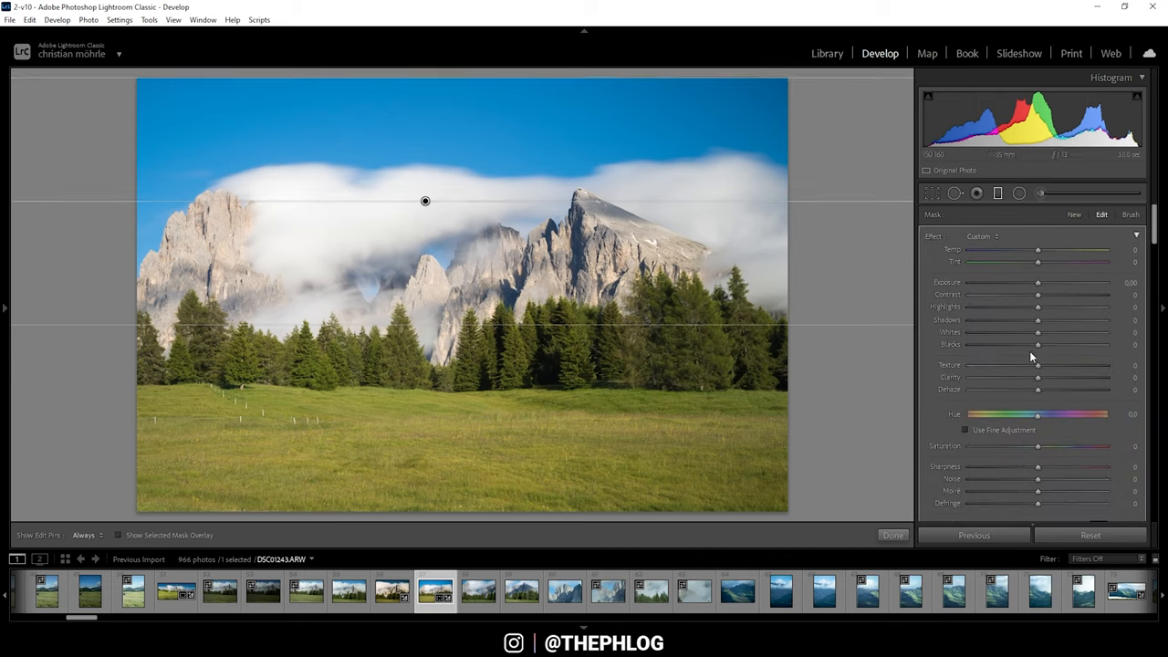
{"action": "left_click_drag", "start_coordinate": [1037, 344], "coordinate": [990, 344]}
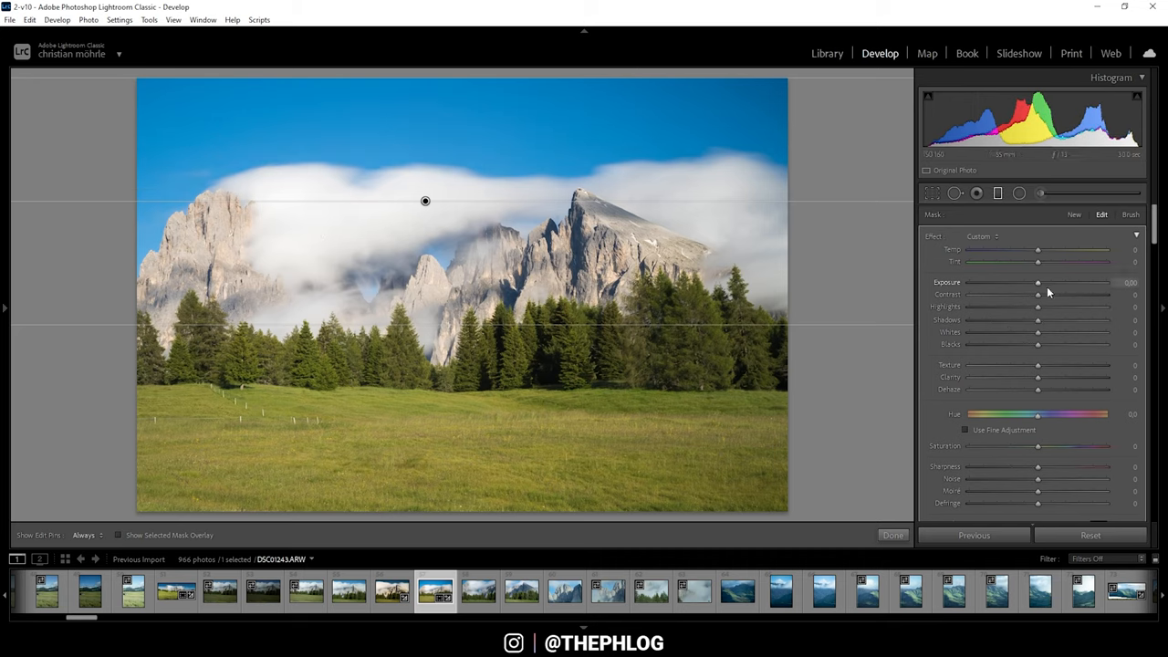
{"action": "left_click_drag", "start_coordinate": [1038, 282], "coordinate": [1029, 282]}
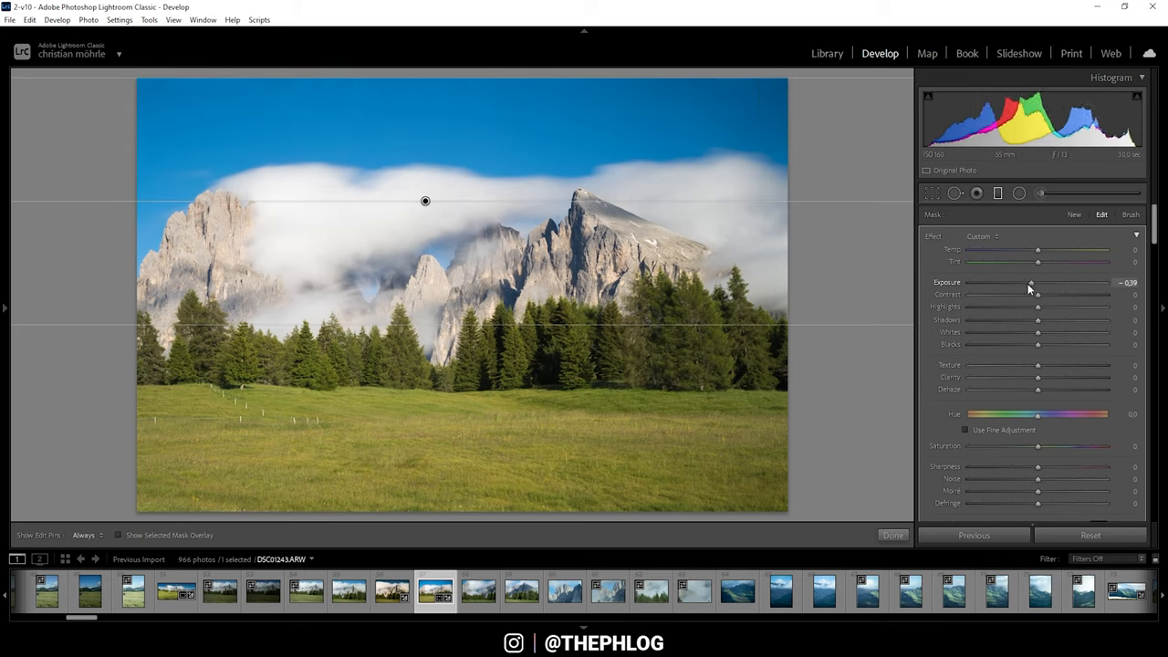
{"action": "left_click_drag", "start_coordinate": [1036, 282], "coordinate": [1008, 282]}
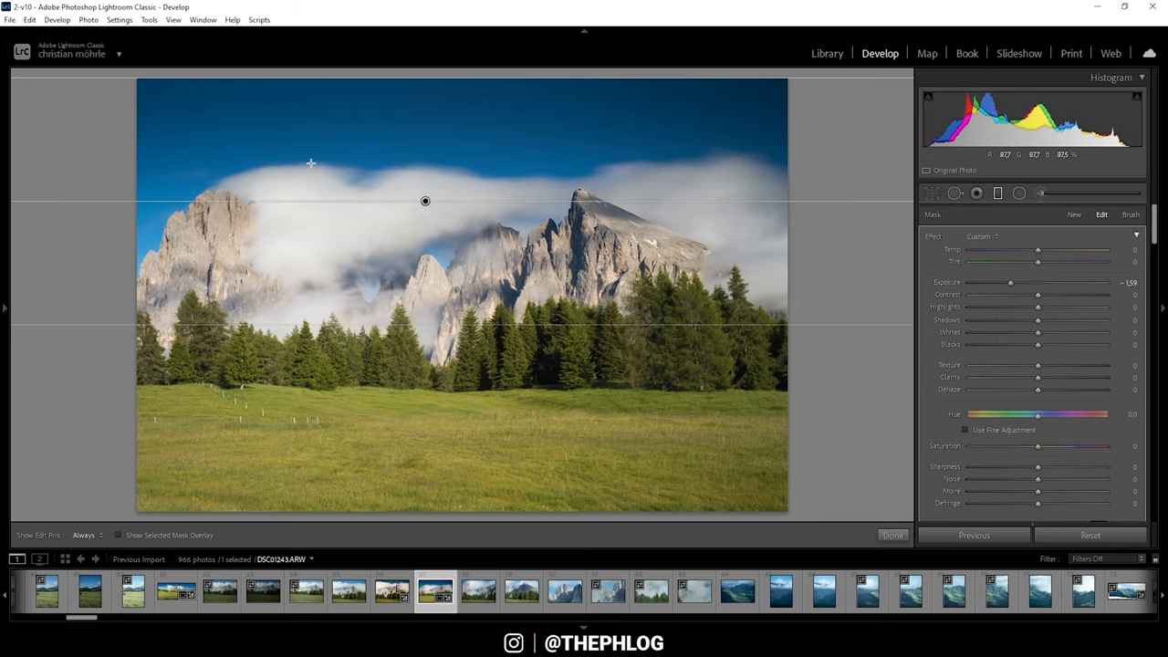
{"action": "mouse_move", "coordinate": [146, 126]}
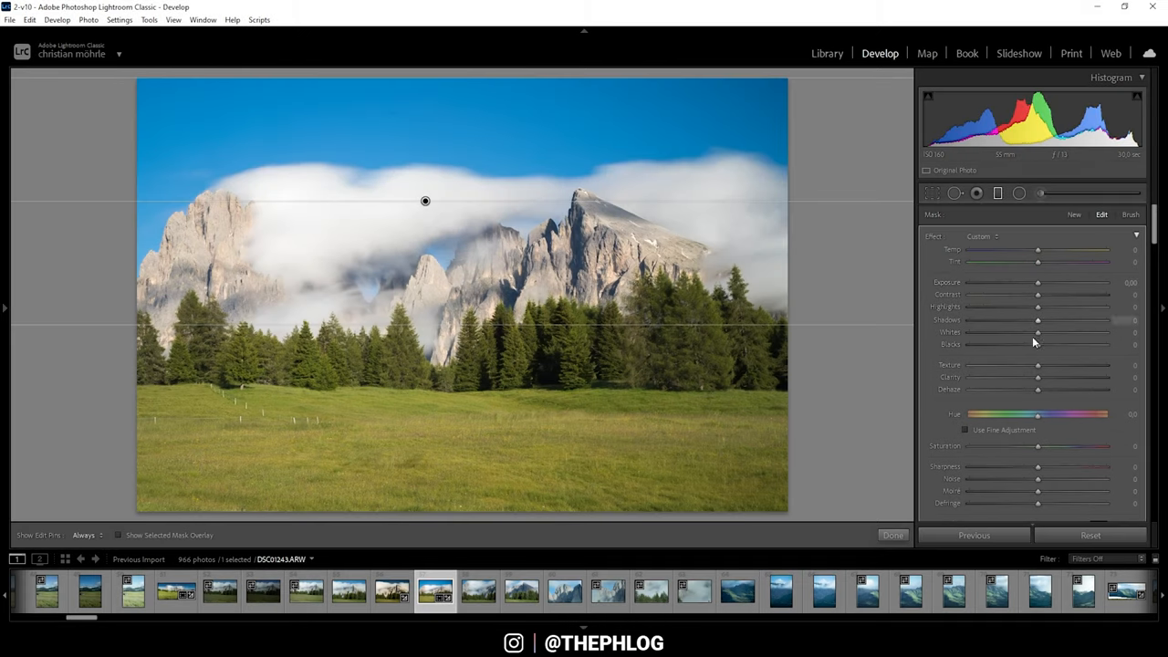
Step: Switch the sky gradient's Range Mask to Color
{"action": "scroll", "scroll_direction": "down", "scroll_amount": 3}
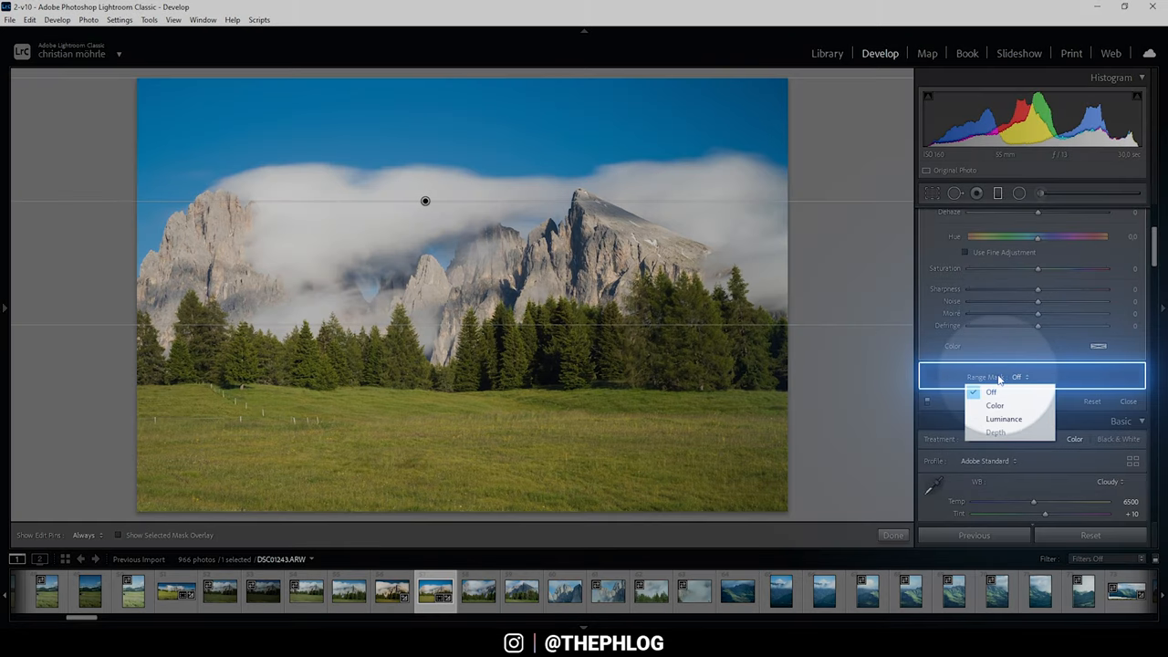
{"action": "mouse_move", "coordinate": [1004, 418]}
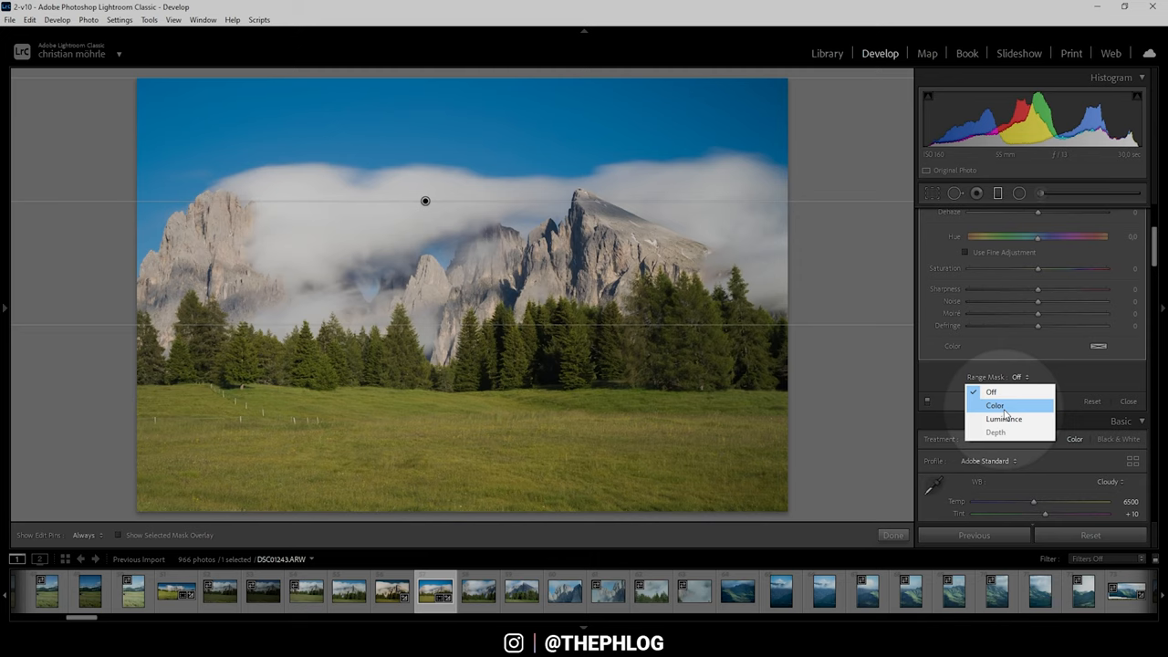
{"action": "left_click", "coordinate": [996, 405]}
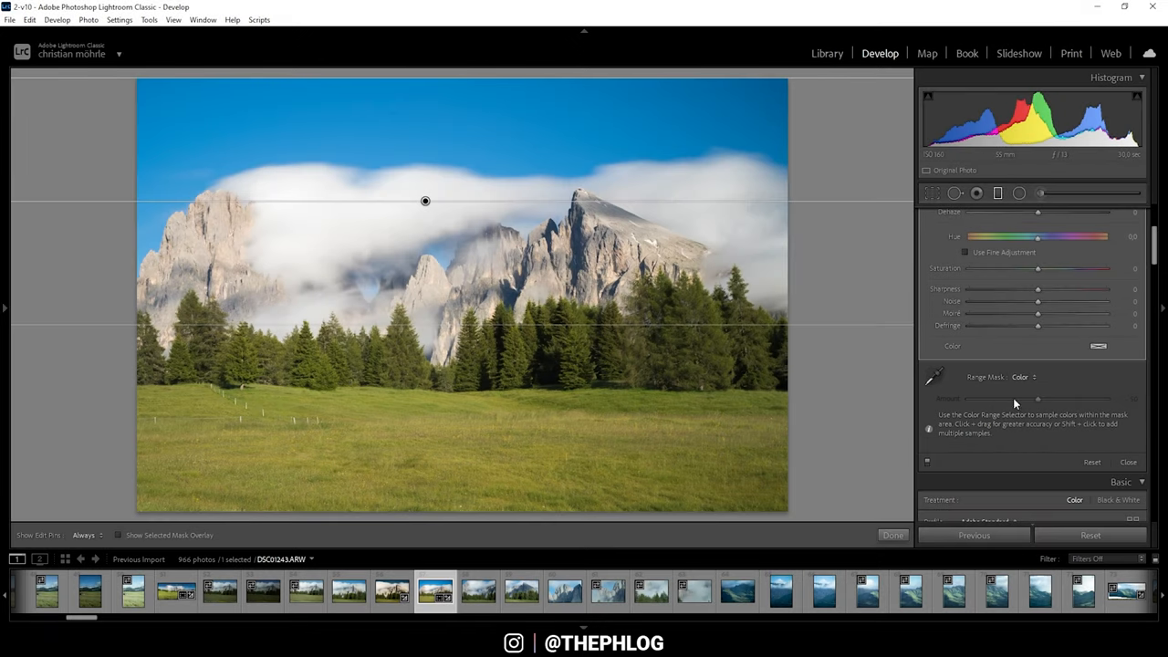
{"action": "mouse_move", "coordinate": [933, 376]}
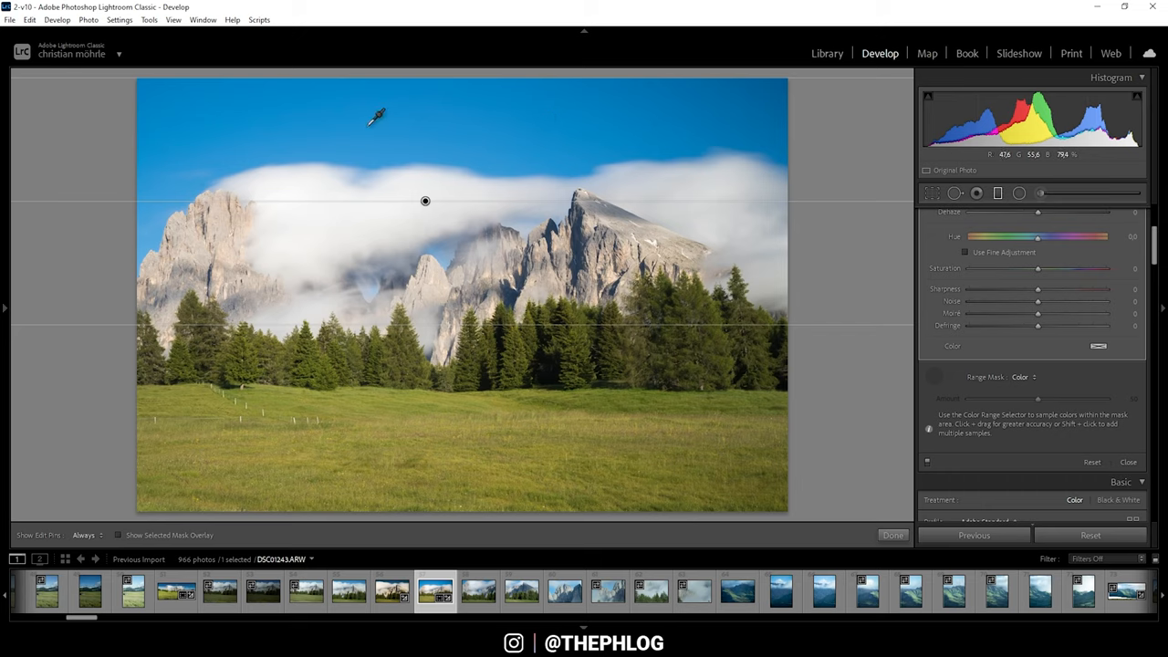
{"action": "mouse_move", "coordinate": [329, 117]}
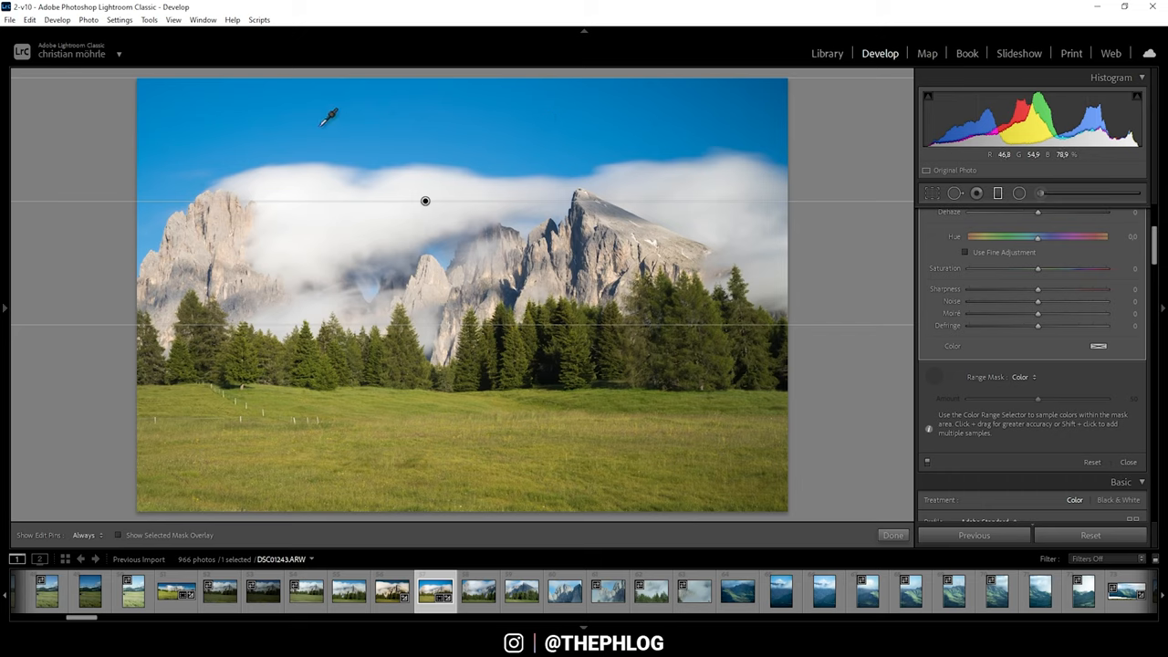
{"action": "mouse_move", "coordinate": [455, 114]}
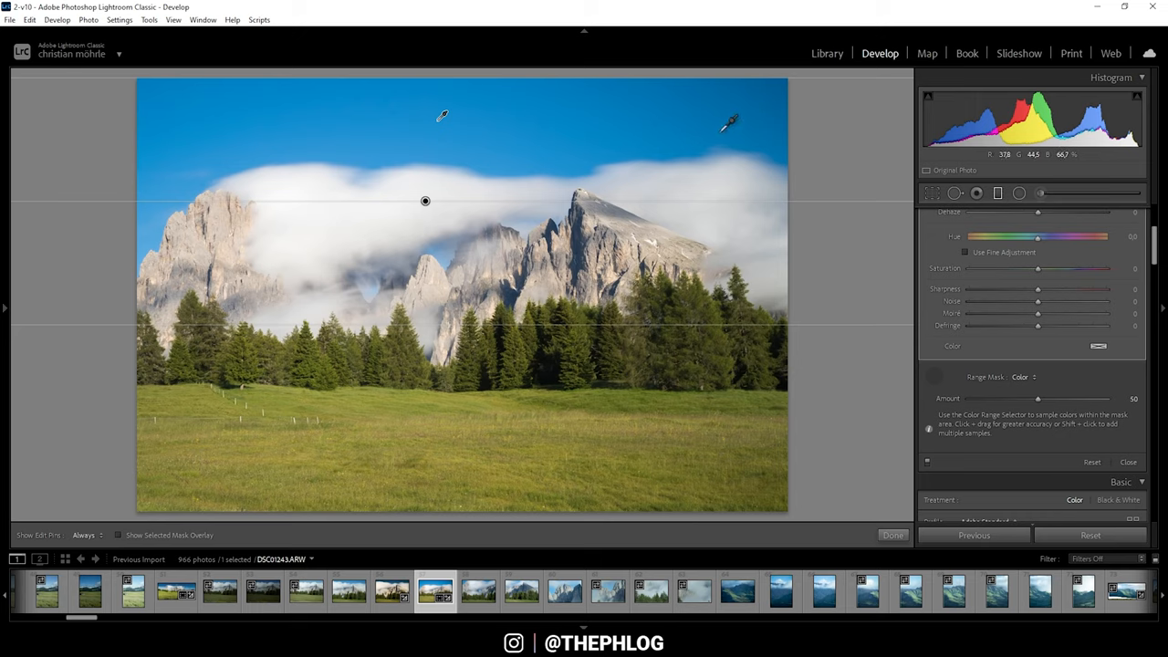
{"action": "mouse_move", "coordinate": [761, 101]}
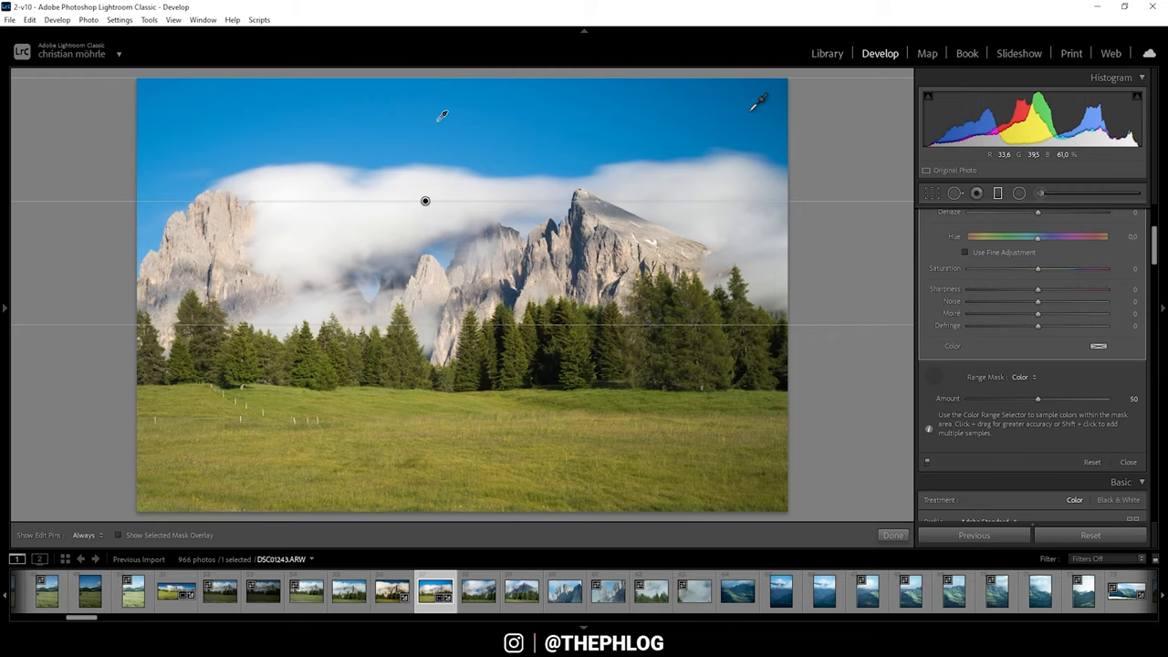
Step: Sample the blue sky for the colour range mask and set Amount to about 47
{"action": "left_click", "coordinate": [442, 116]}
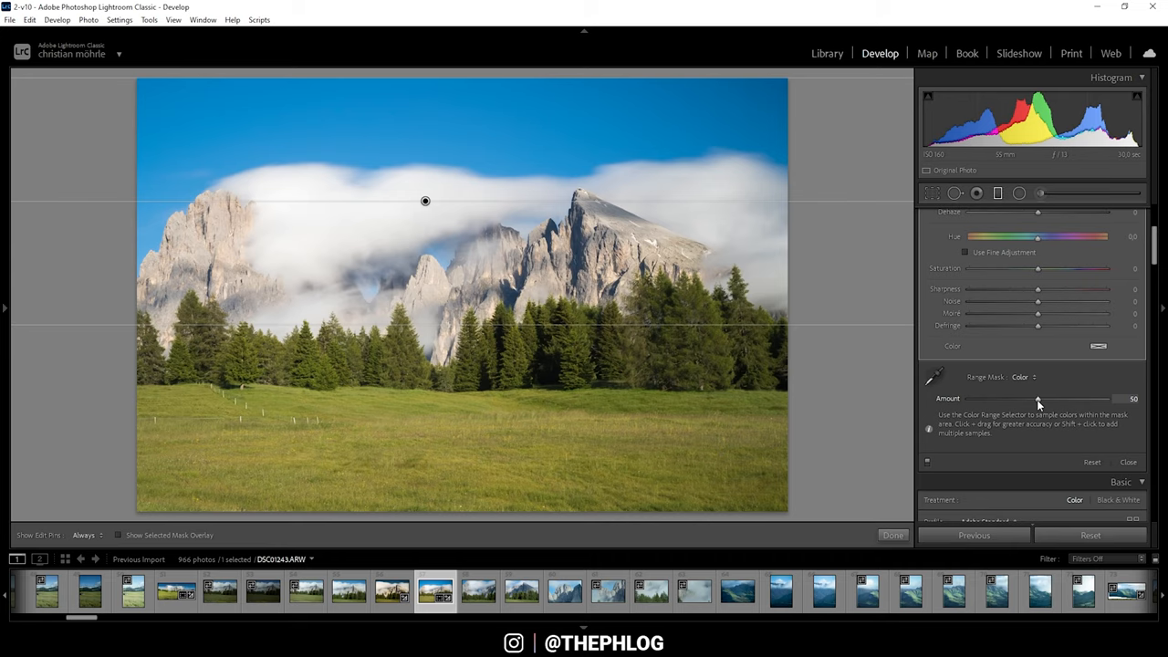
{"action": "left_click_drag", "start_coordinate": [1037, 398], "coordinate": [969, 399]}
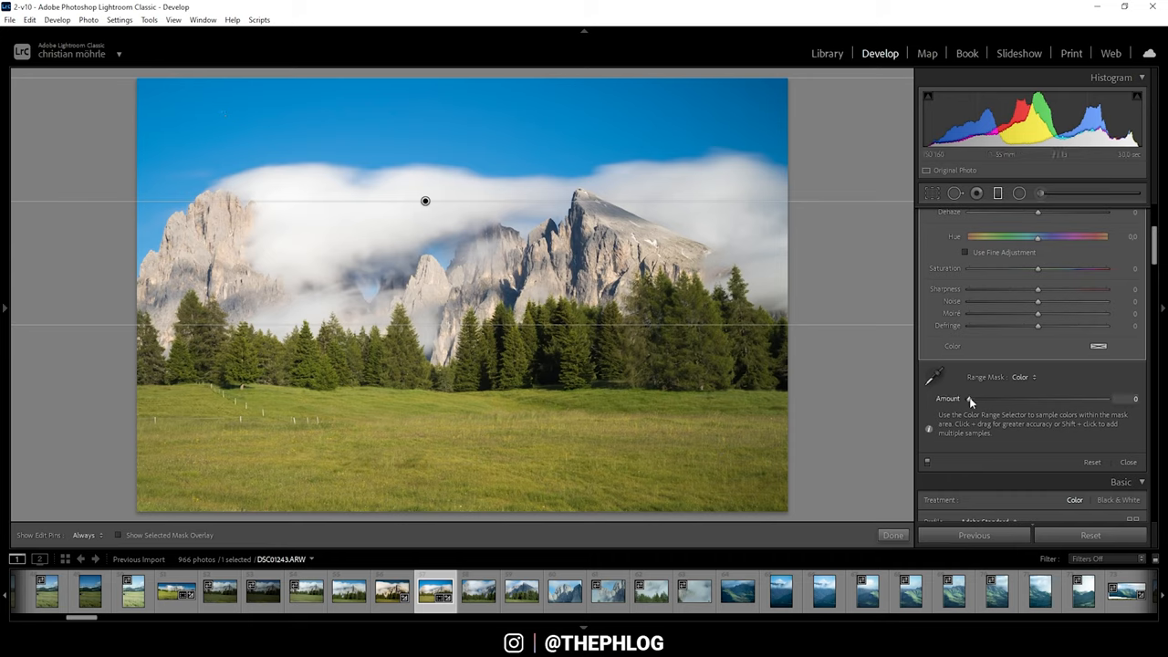
{"action": "left_click_drag", "start_coordinate": [970, 398], "coordinate": [1108, 399]}
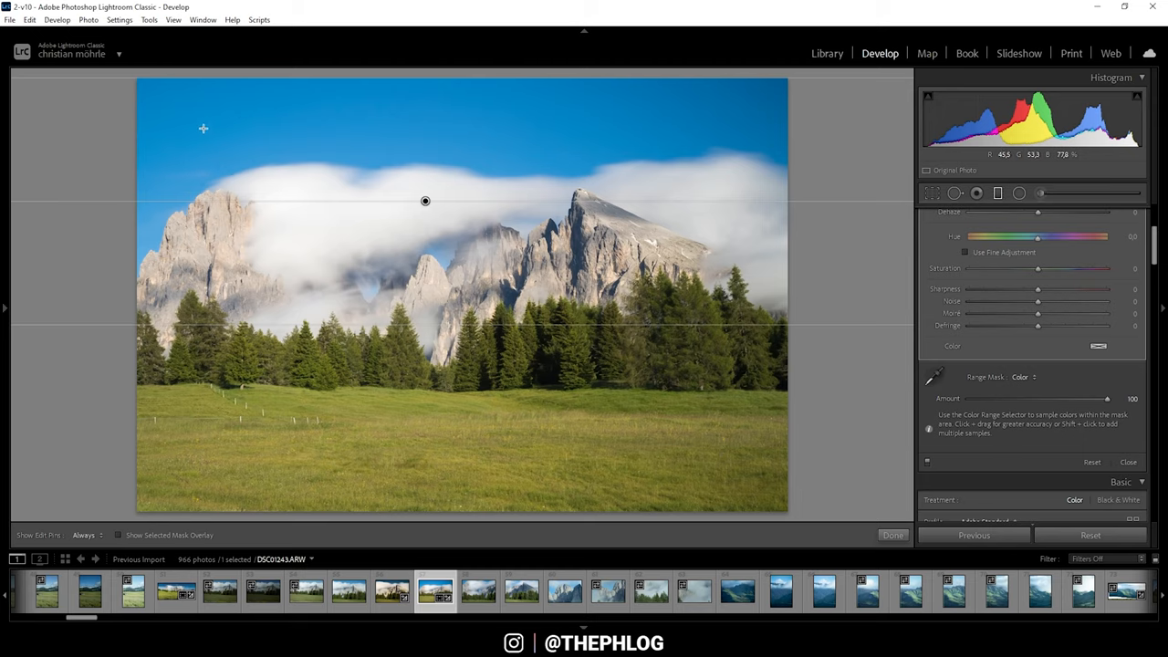
{"action": "mouse_move", "coordinate": [243, 188]}
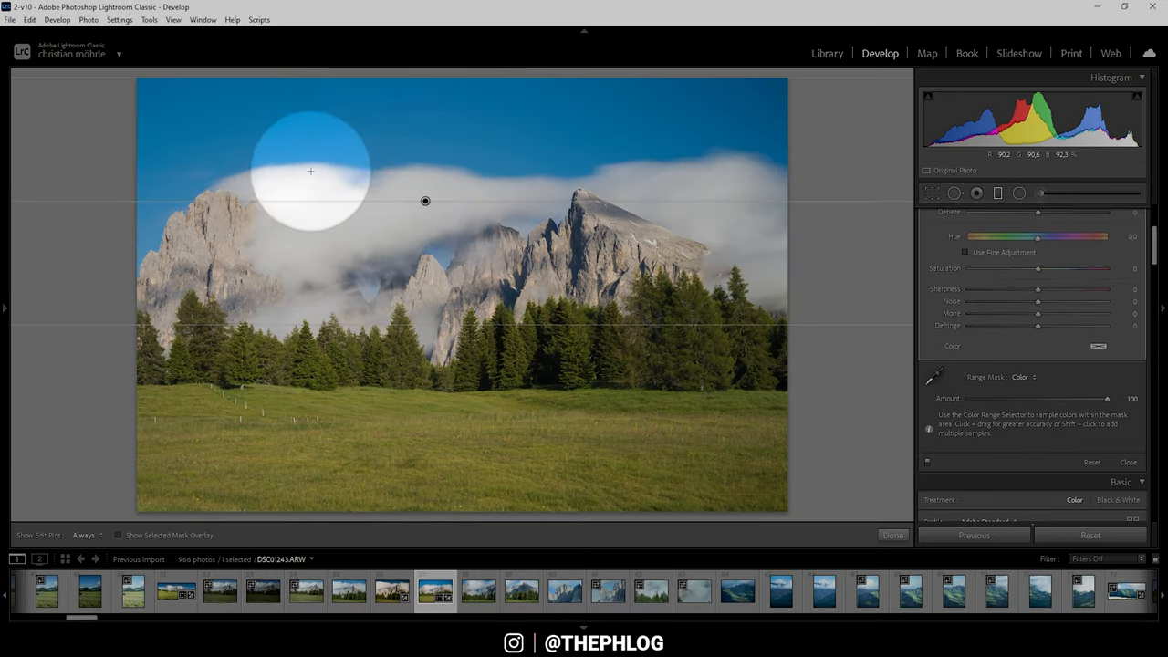
{"action": "left_click_drag", "start_coordinate": [310, 171], "coordinate": [174, 219]}
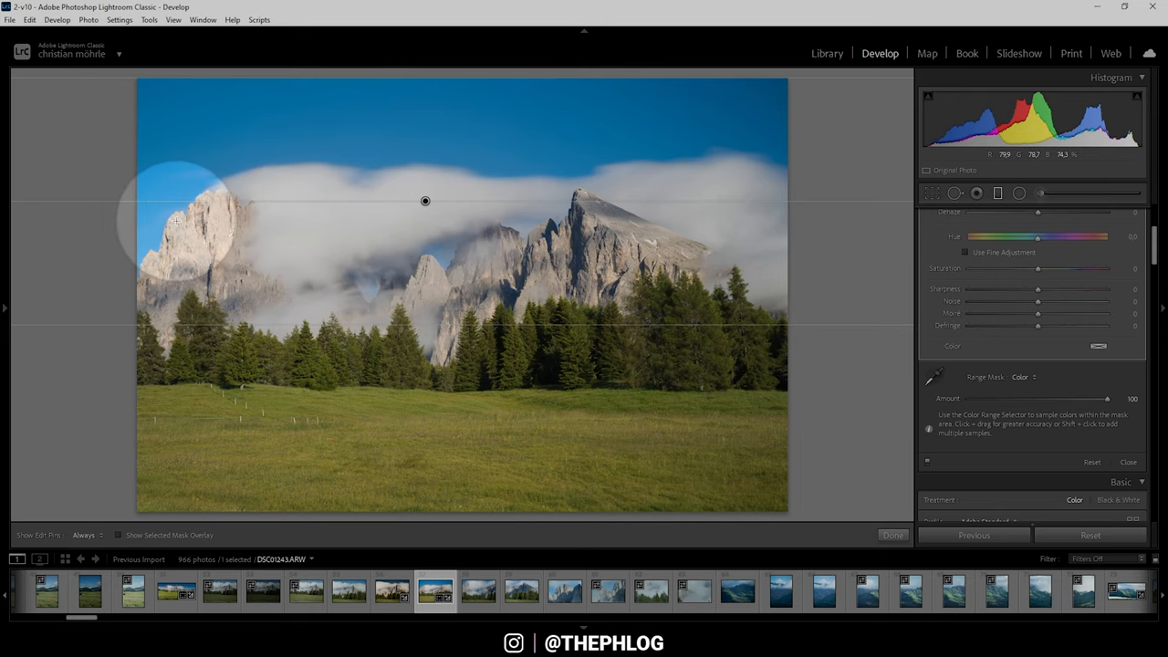
{"action": "left_click_drag", "start_coordinate": [1107, 399], "coordinate": [1046, 398]}
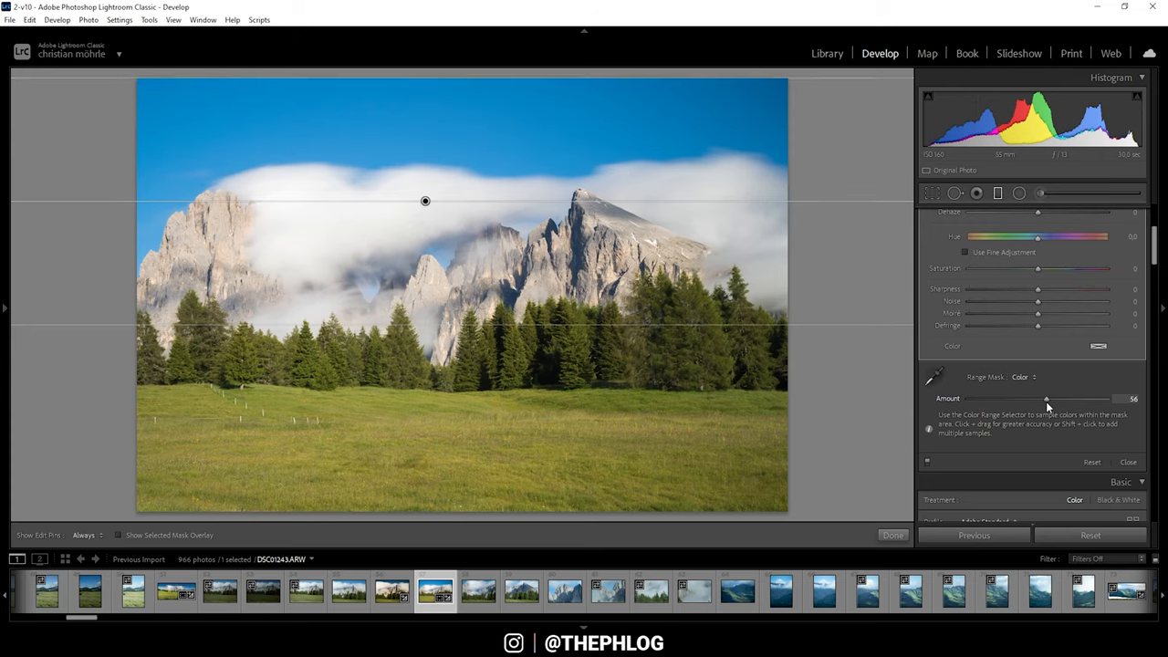
{"action": "left_click_drag", "start_coordinate": [1047, 399], "coordinate": [1034, 399]}
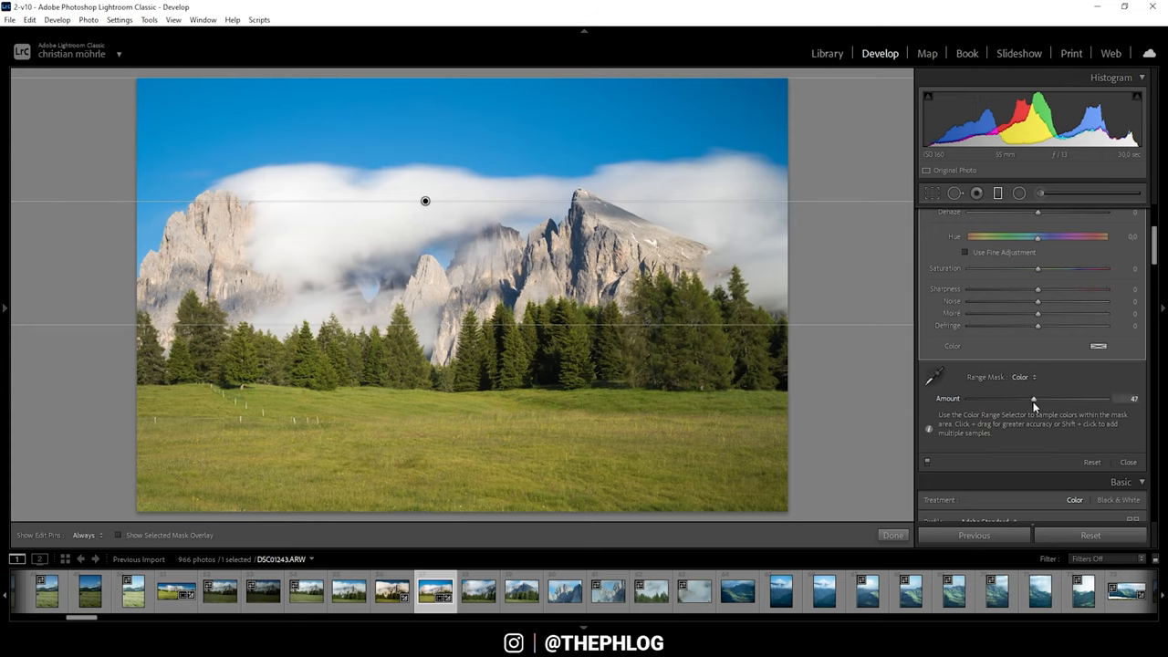
Step: Preview the mask while testing Amount between 22 and 64, settling at 32
{"action": "left_click", "coordinate": [965, 252]}
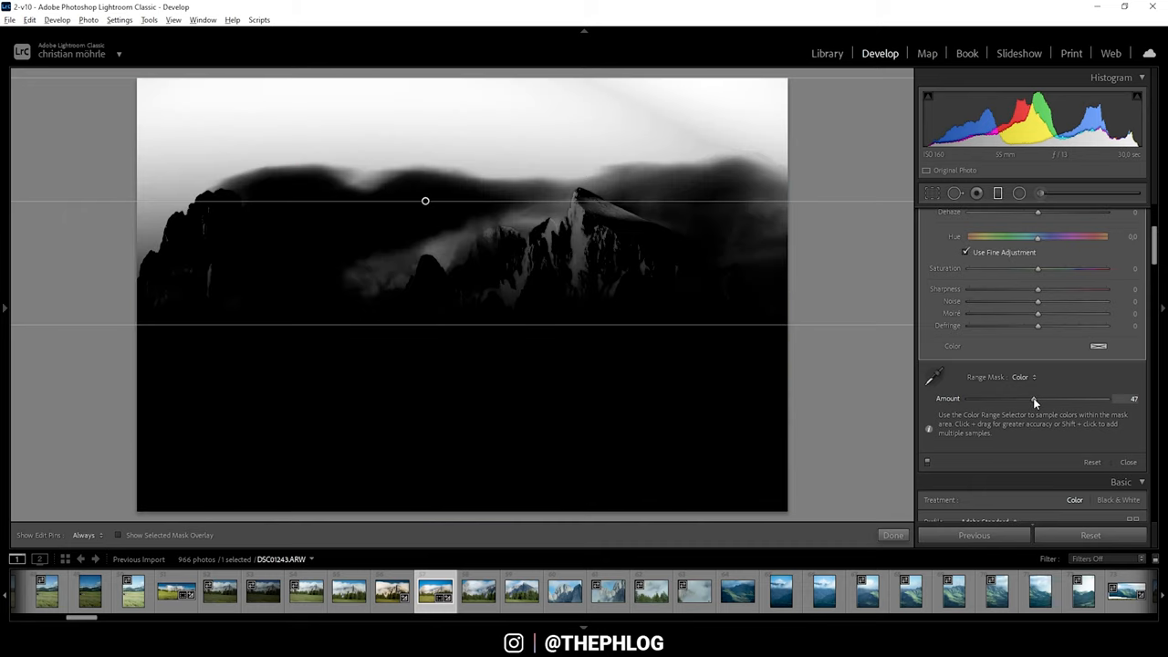
{"action": "left_click_drag", "start_coordinate": [1035, 399], "coordinate": [1059, 399]}
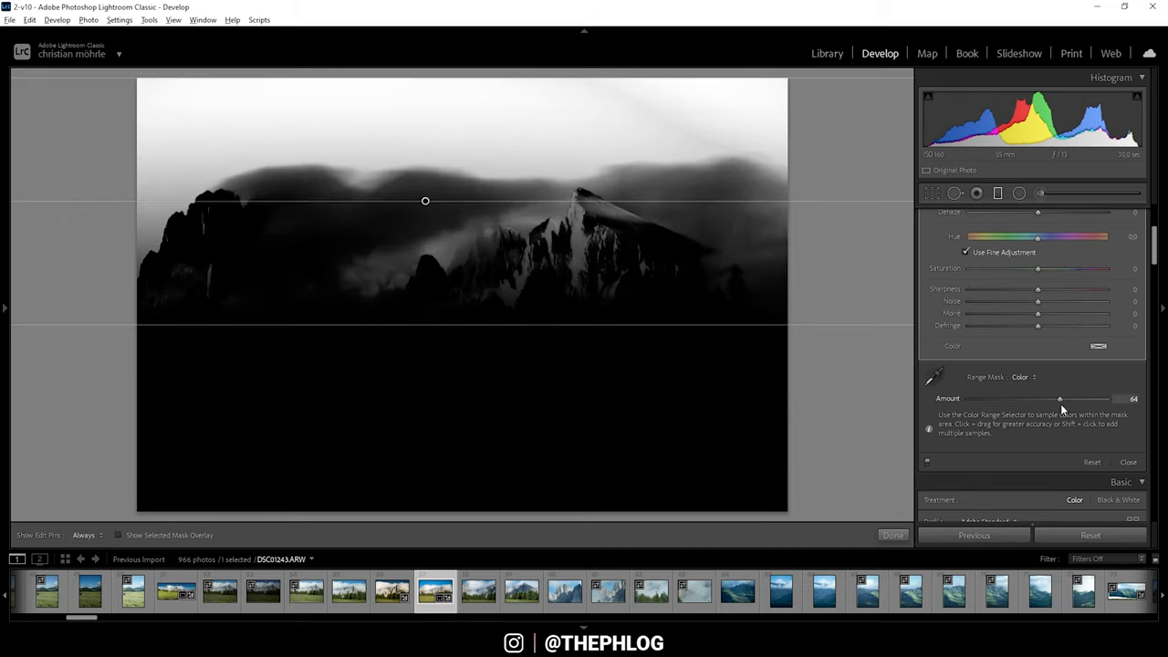
{"action": "left_click_drag", "start_coordinate": [1060, 399], "coordinate": [1019, 399]}
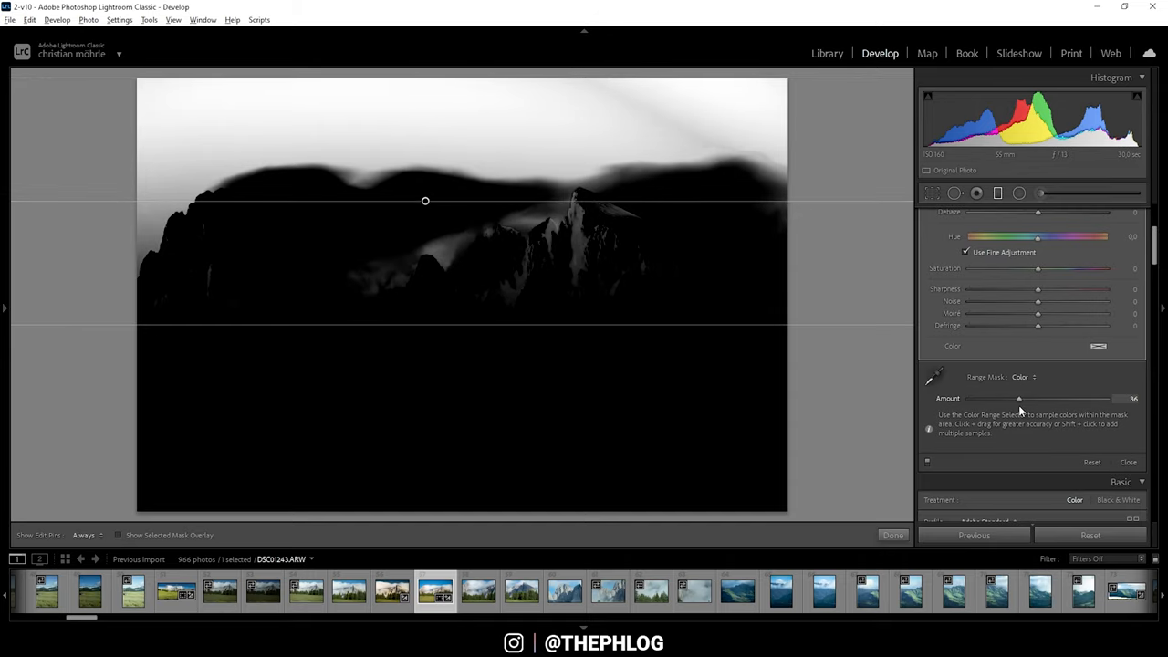
{"action": "left_click_drag", "start_coordinate": [1019, 399], "coordinate": [1048, 399]}
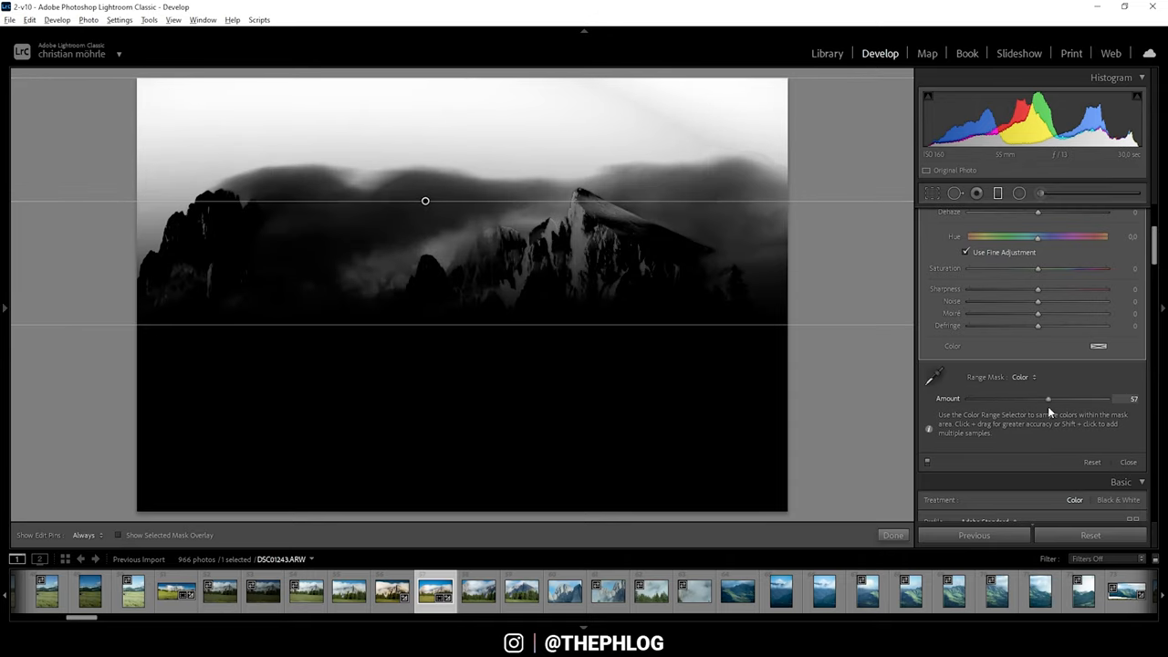
{"action": "left_click_drag", "start_coordinate": [1048, 399], "coordinate": [1018, 399]}
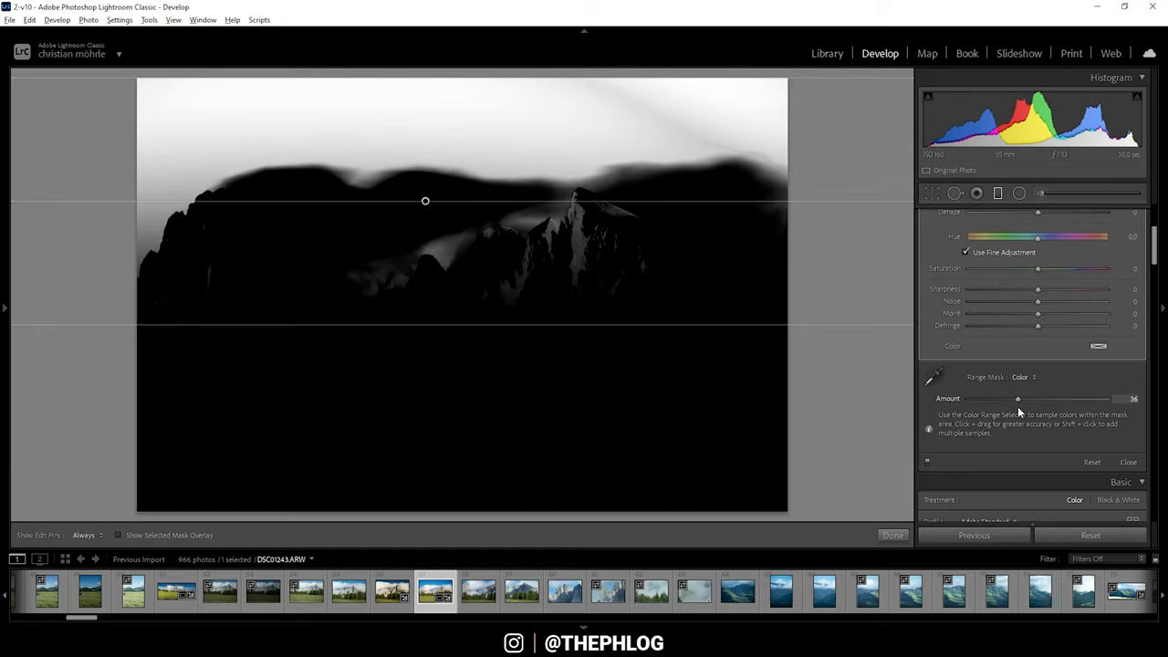
{"action": "left_click_drag", "start_coordinate": [1017, 399], "coordinate": [1012, 399]}
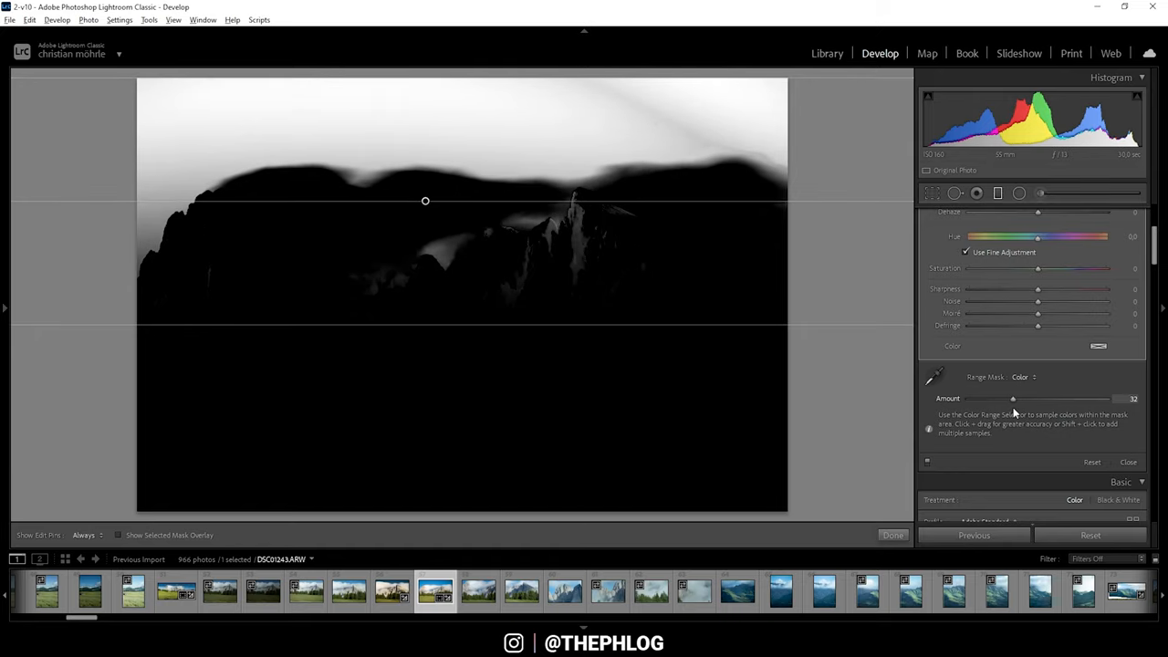
{"action": "left_click_drag", "start_coordinate": [1013, 399], "coordinate": [1003, 399]}
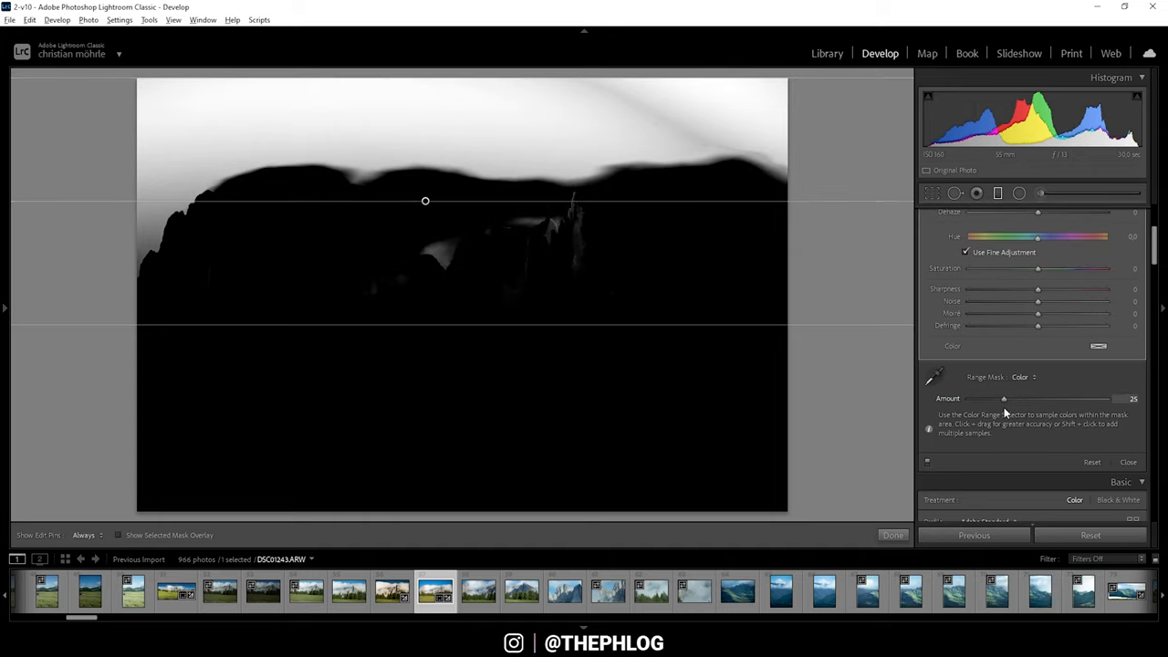
{"action": "left_click_drag", "start_coordinate": [1004, 399], "coordinate": [999, 399]}
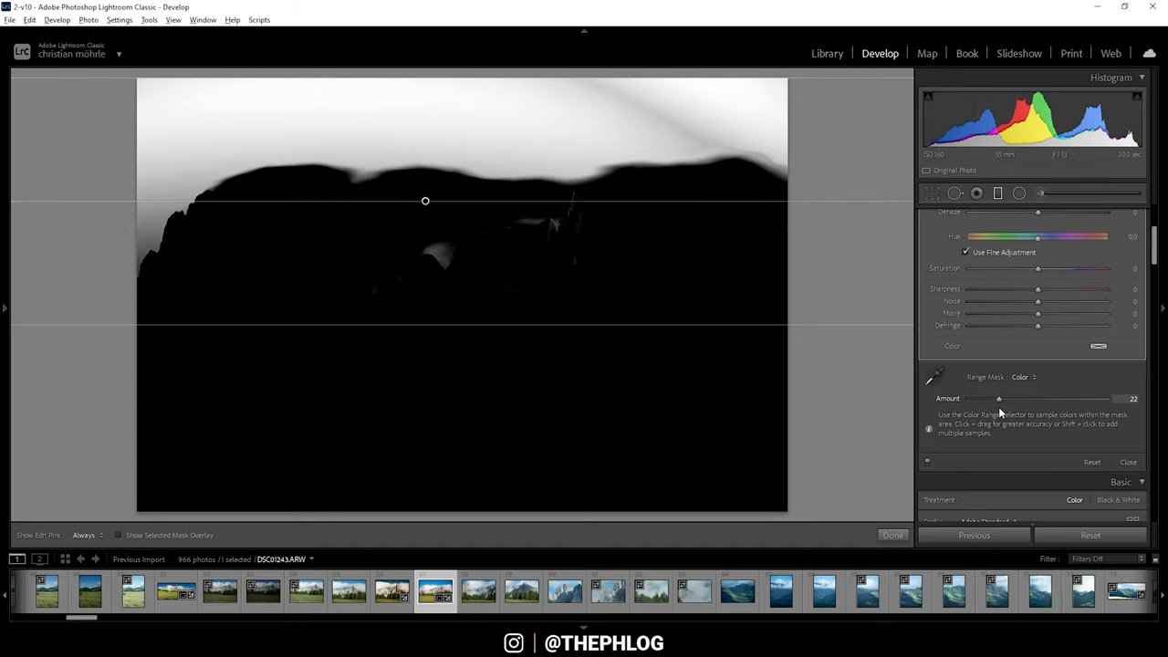
{"action": "left_click_drag", "start_coordinate": [999, 399], "coordinate": [1013, 399]}
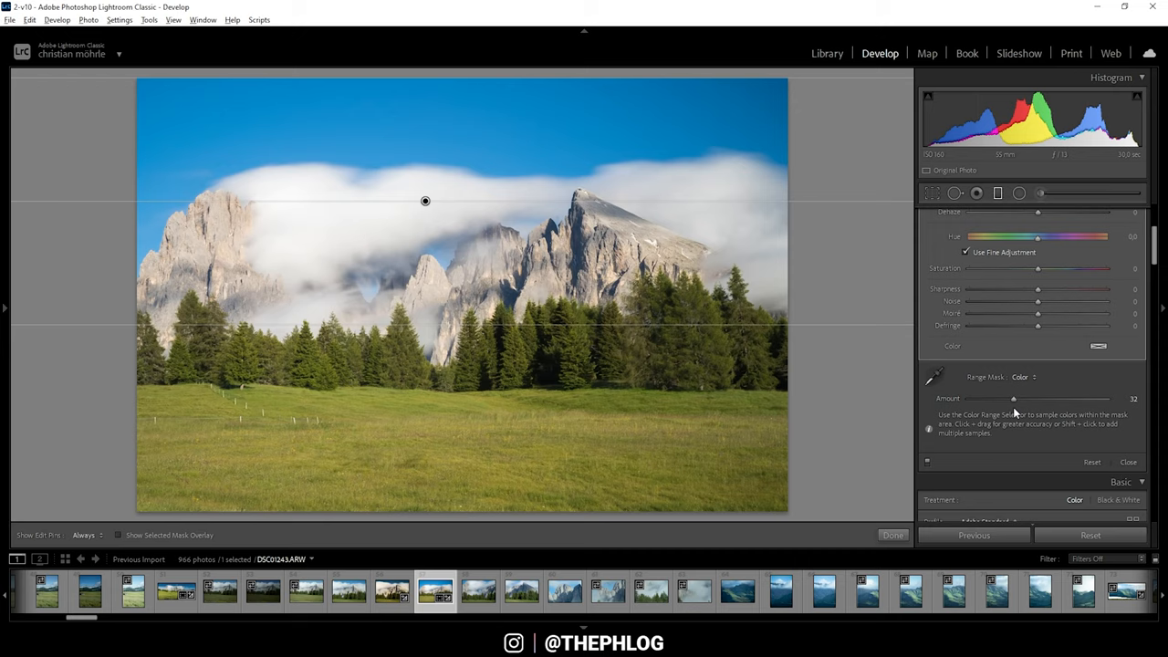
Step: Lower the sky gradient's Exposure to about -1.35 for a deep blue sky
{"action": "left_click", "coordinate": [966, 252]}
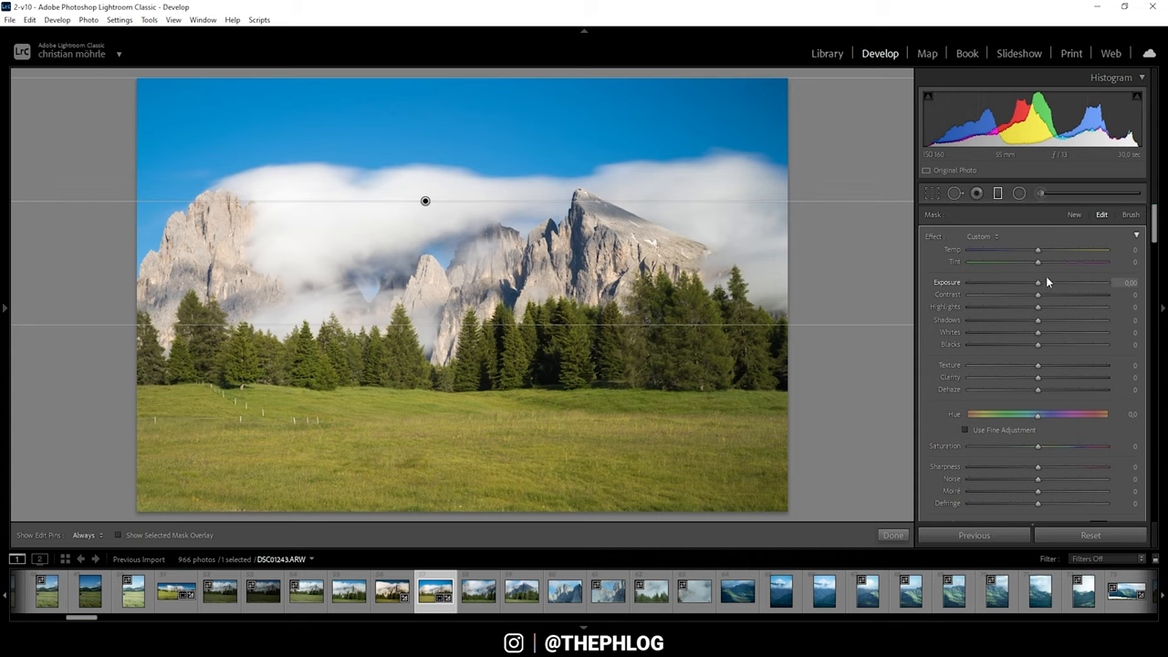
{"action": "left_click_drag", "start_coordinate": [1038, 282], "coordinate": [1035, 282]}
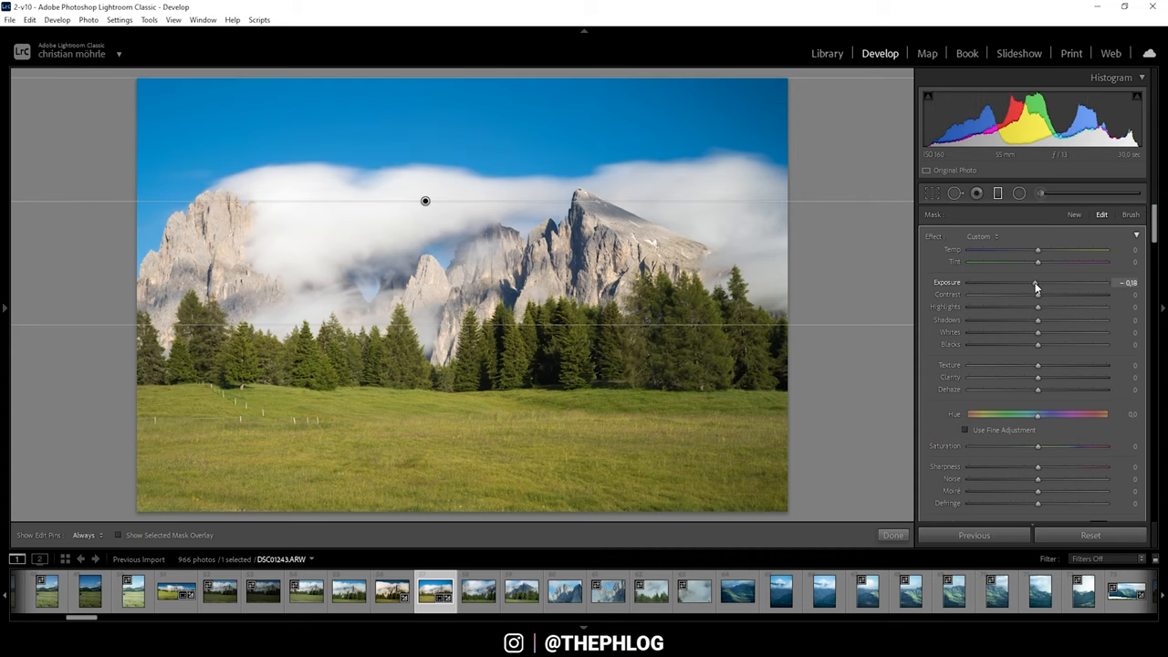
{"action": "left_click_drag", "start_coordinate": [1037, 288], "coordinate": [1023, 287]}
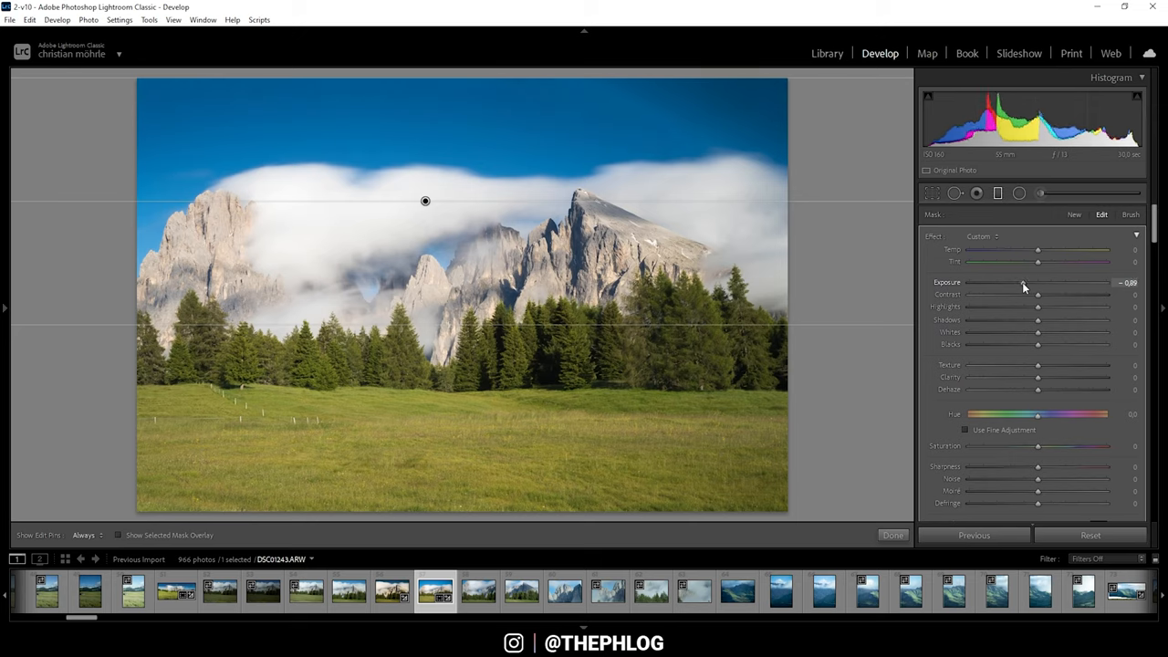
{"action": "left_click_drag", "start_coordinate": [1037, 282], "coordinate": [1022, 282]}
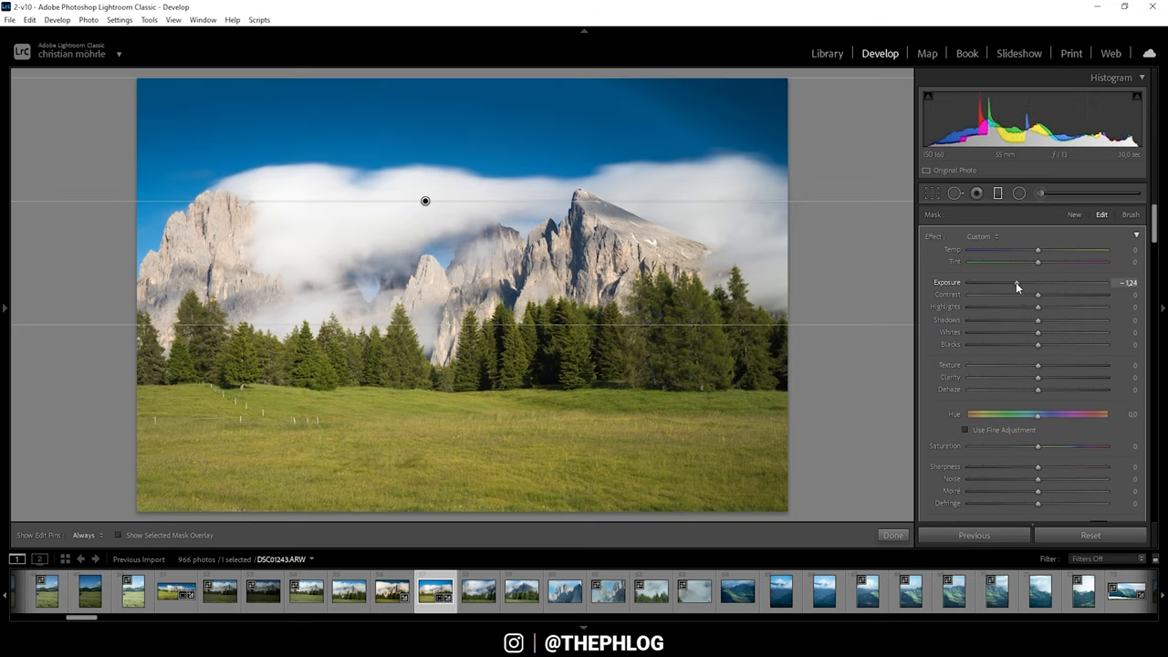
{"action": "left_click_drag", "start_coordinate": [1038, 282], "coordinate": [1031, 282]}
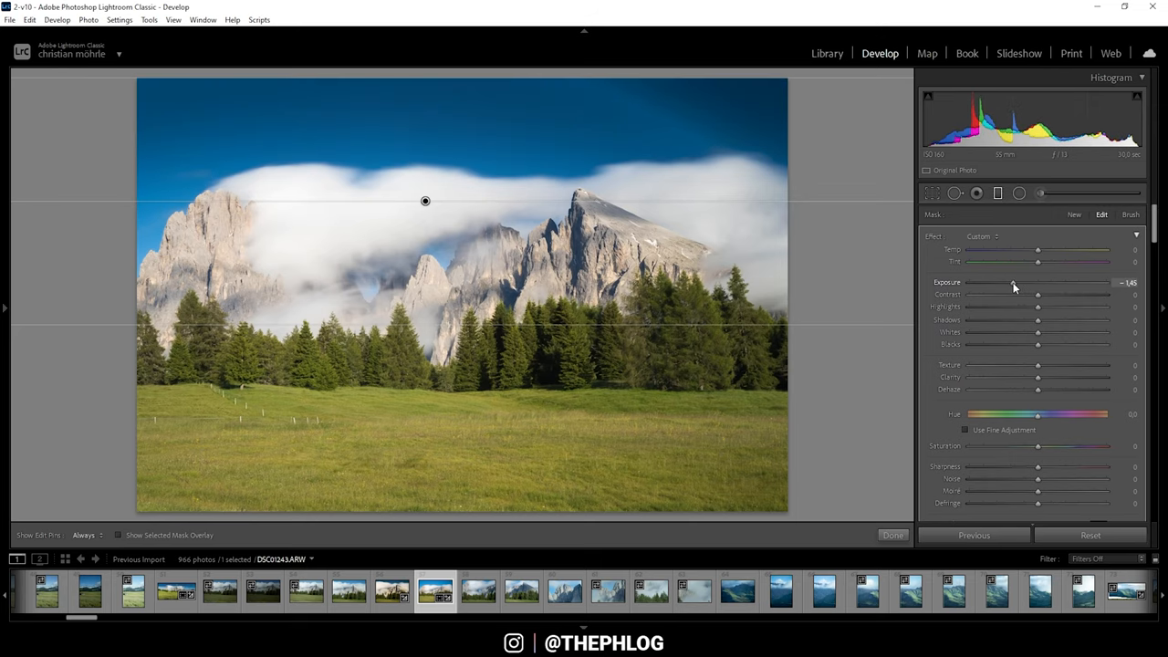
{"action": "left_click_drag", "start_coordinate": [1038, 283], "coordinate": [1013, 283]}
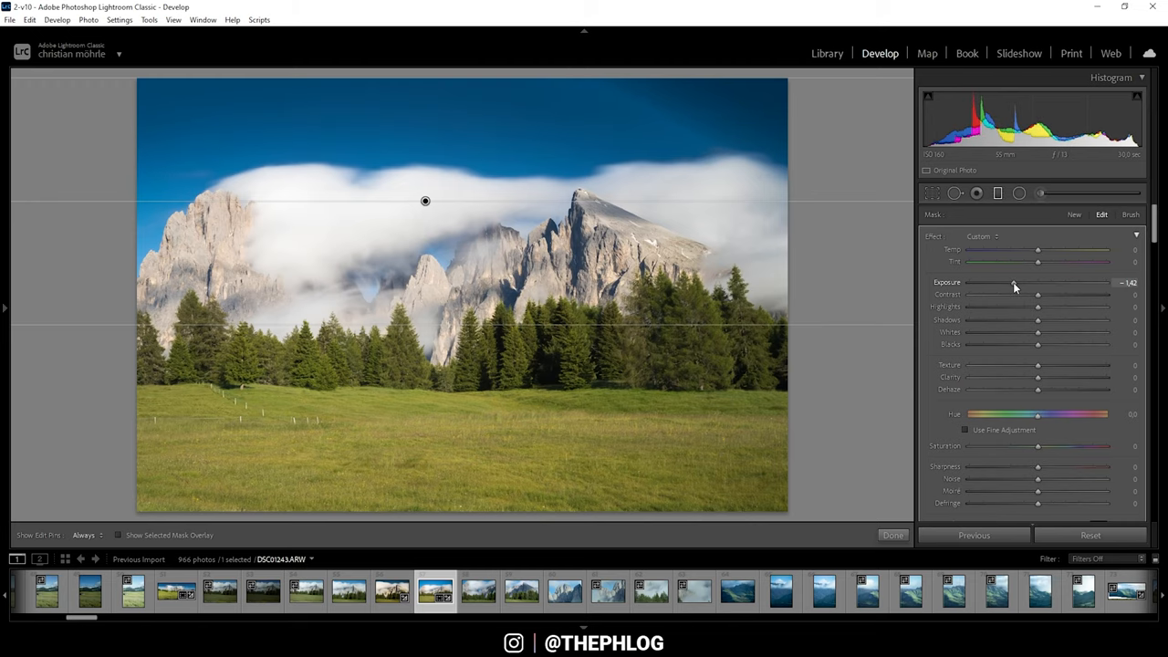
{"action": "left_click_drag", "start_coordinate": [1038, 282], "coordinate": [1041, 282]}
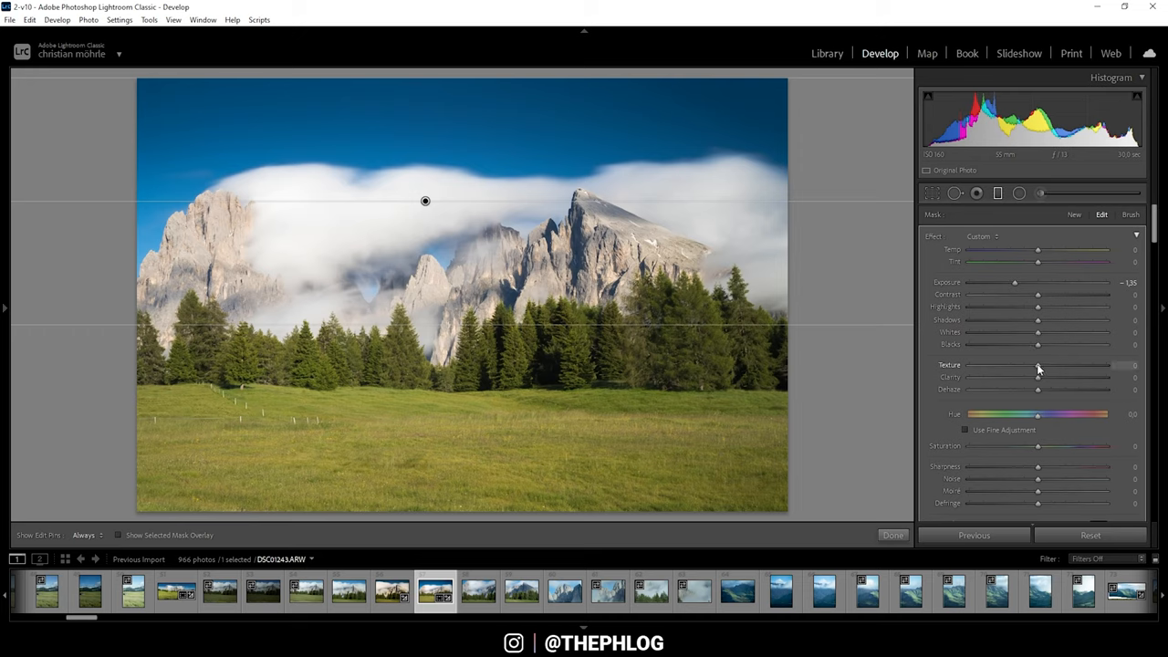
Step: Set the sky gradient's Texture to -58 and Noise to 100, then close the filter
{"action": "left_click_drag", "start_coordinate": [1038, 365], "coordinate": [969, 365]}
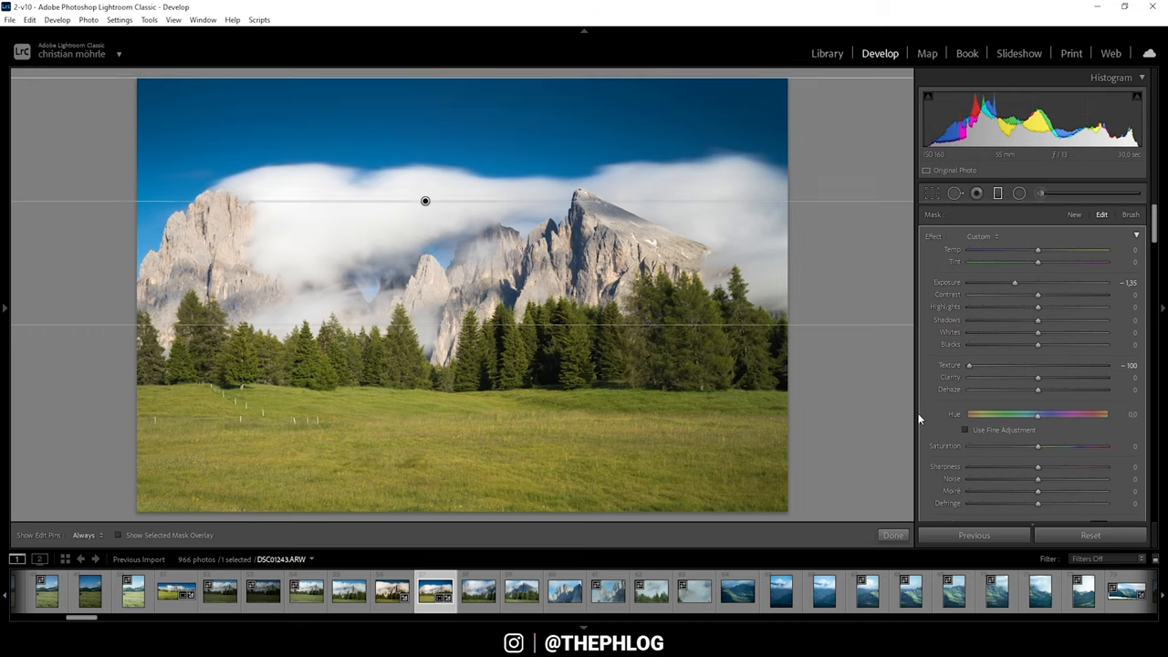
{"action": "left_click_drag", "start_coordinate": [969, 365], "coordinate": [999, 365]}
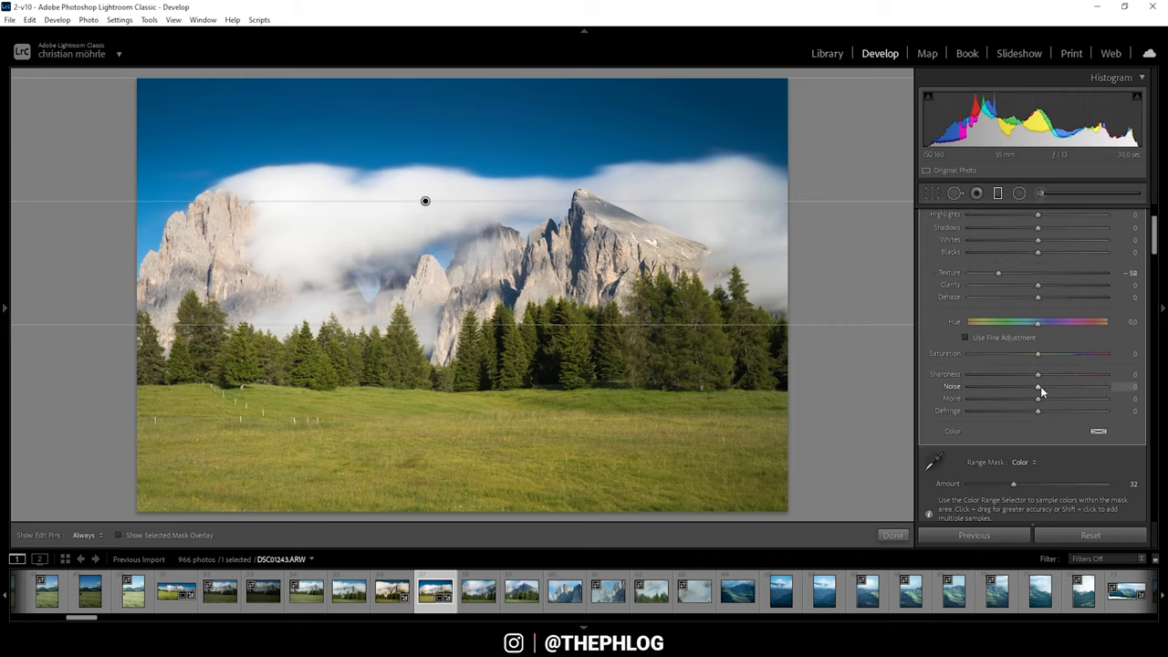
{"action": "left_click_drag", "start_coordinate": [1038, 386], "coordinate": [1075, 386]}
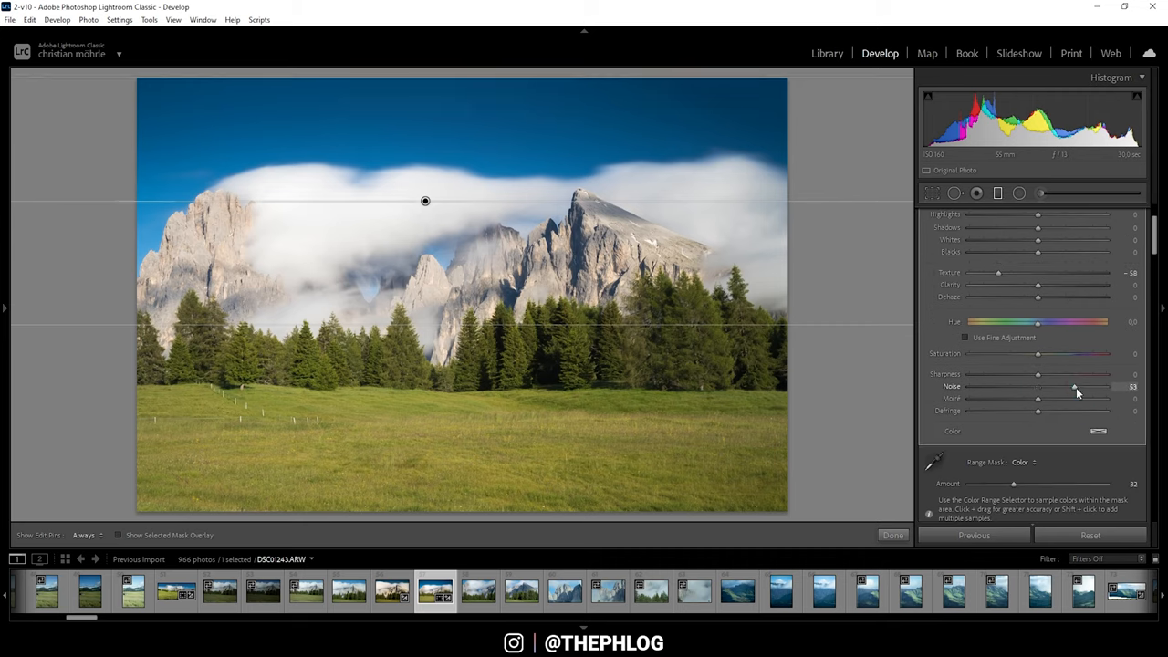
{"action": "left_click_drag", "start_coordinate": [1075, 386], "coordinate": [1106, 386]}
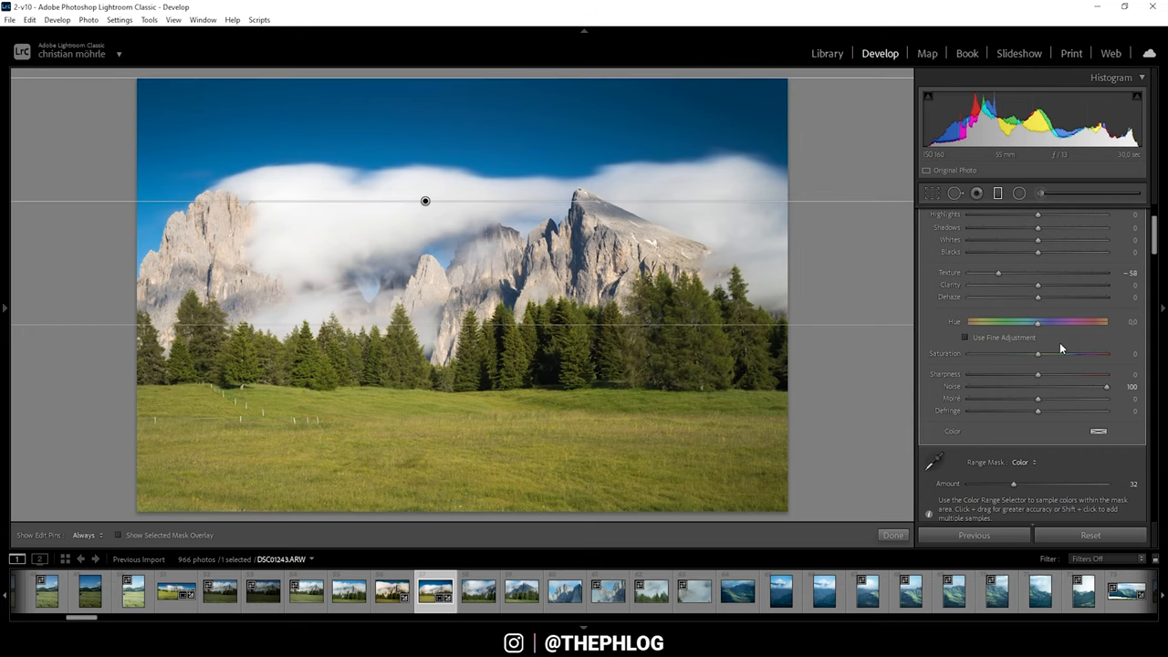
{"action": "left_click", "coordinate": [998, 193]}
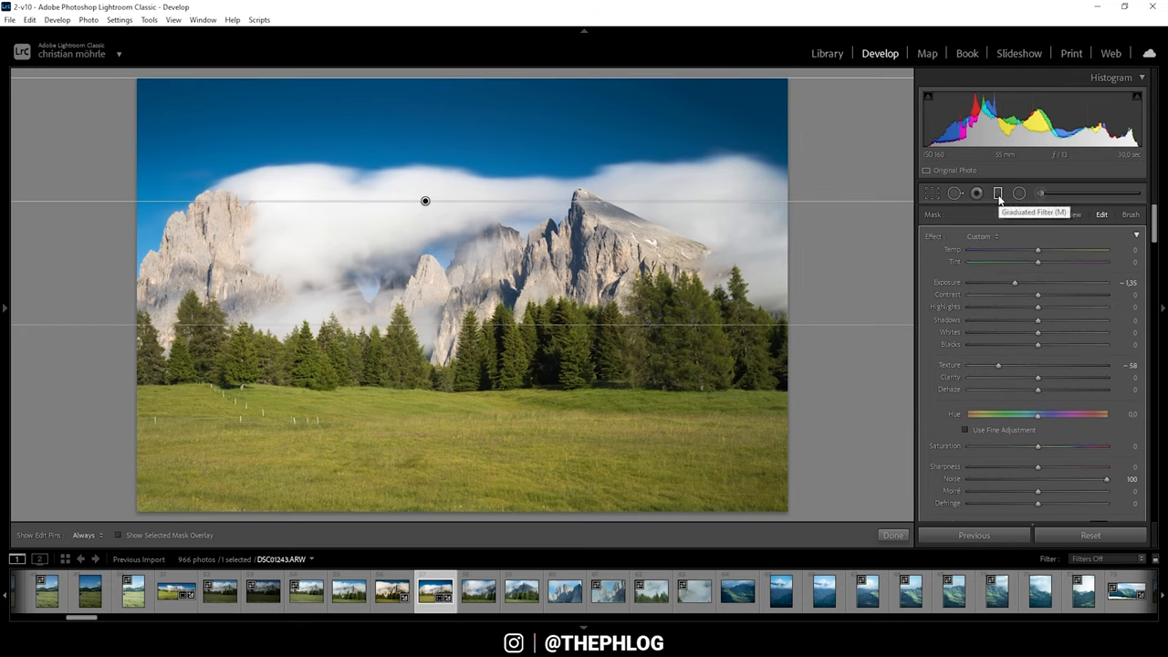
{"action": "left_click", "coordinate": [893, 534]}
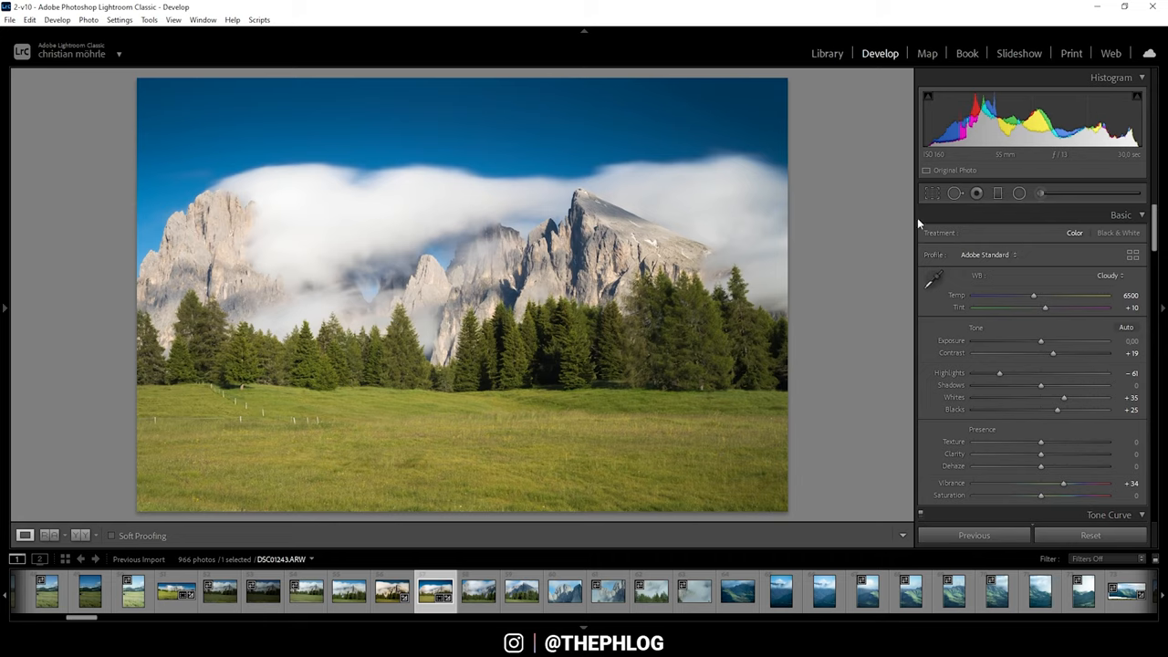
{"action": "mouse_move", "coordinate": [919, 224]}
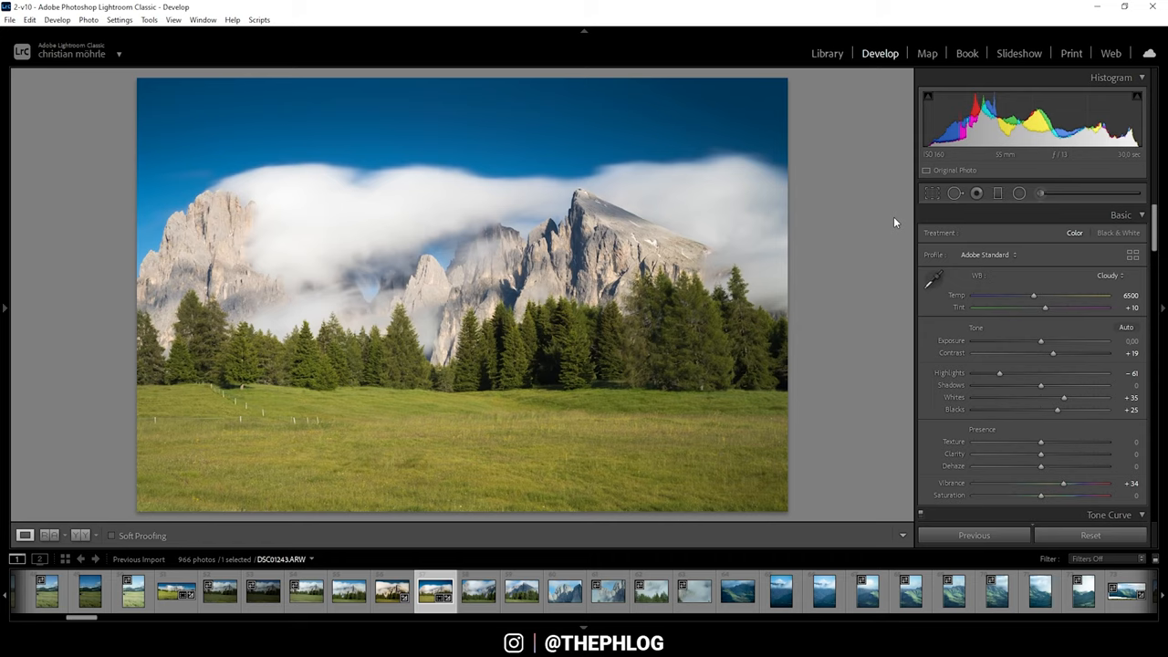
{"action": "mouse_move", "coordinate": [386, 334]}
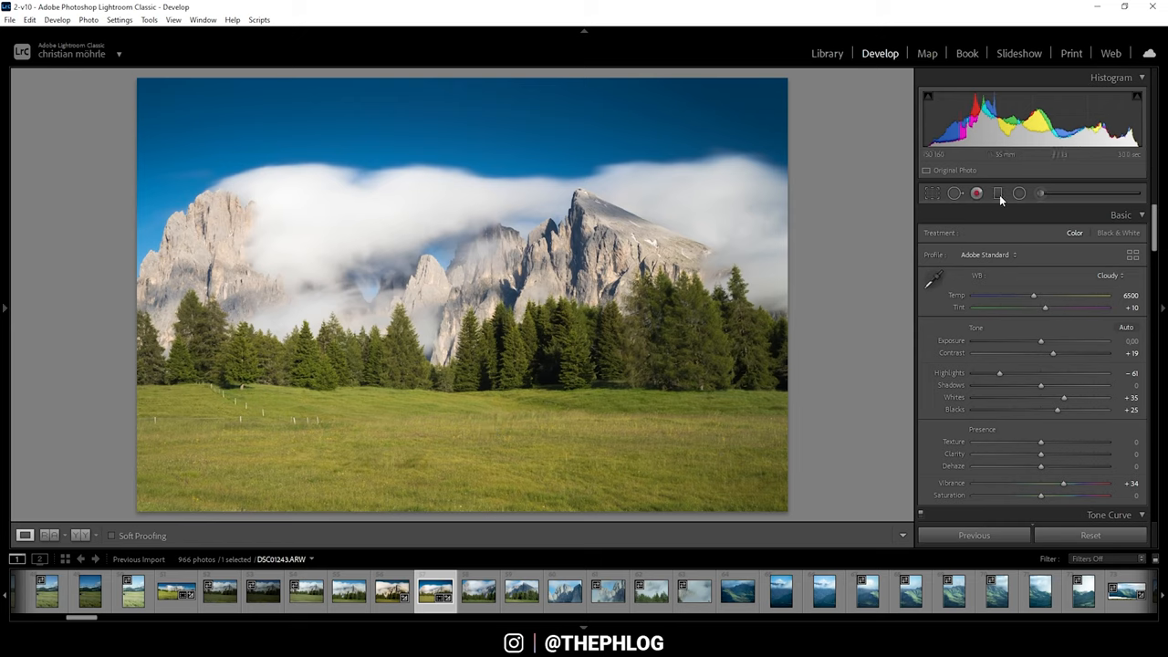
{"action": "left_click", "coordinate": [998, 193]}
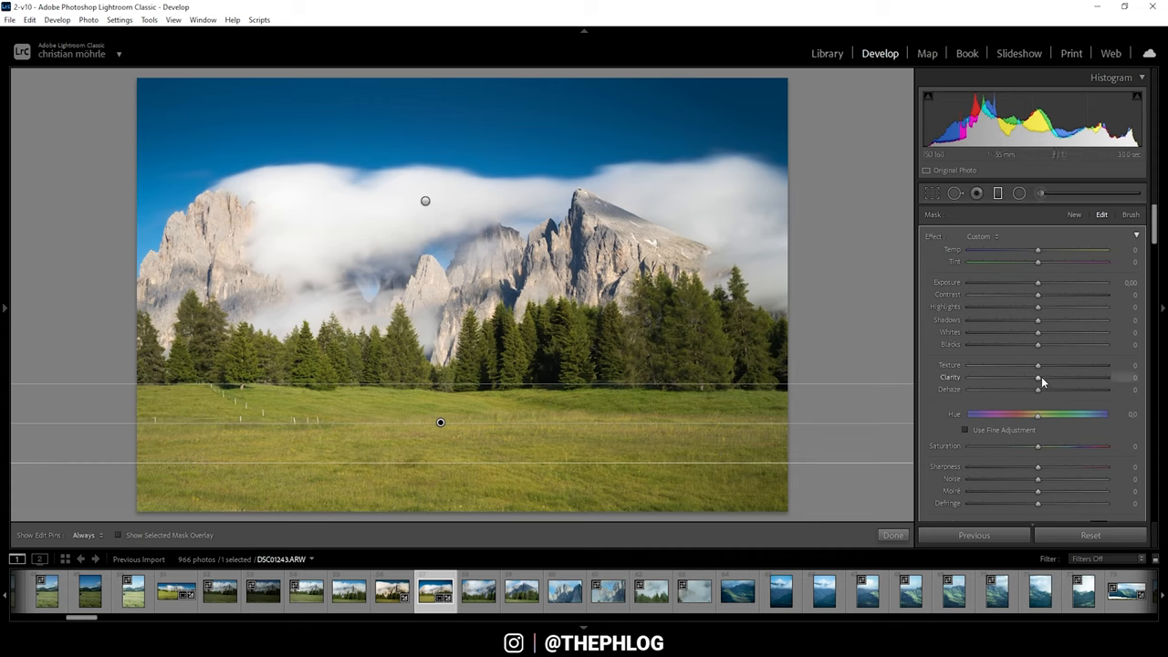
Step: Give the meadow gradient Clarity 100 and Exposure about -0.46, then finish the mask
{"action": "left_click_drag", "start_coordinate": [1038, 377], "coordinate": [1106, 377]}
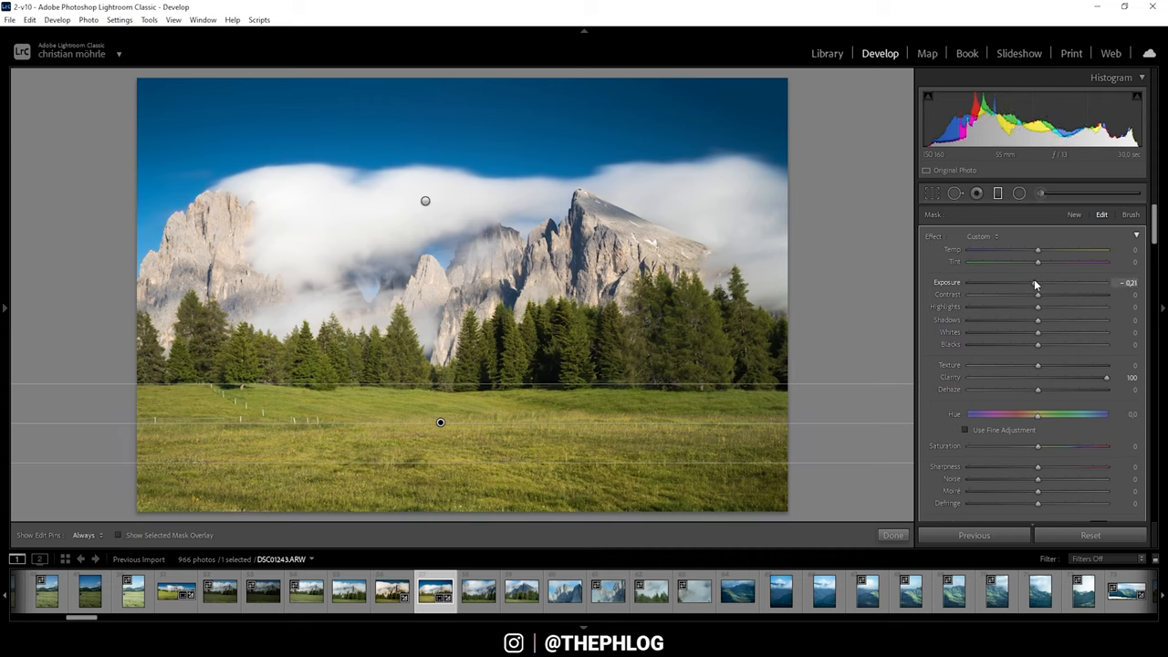
{"action": "left_click_drag", "start_coordinate": [1038, 283], "coordinate": [1031, 283]}
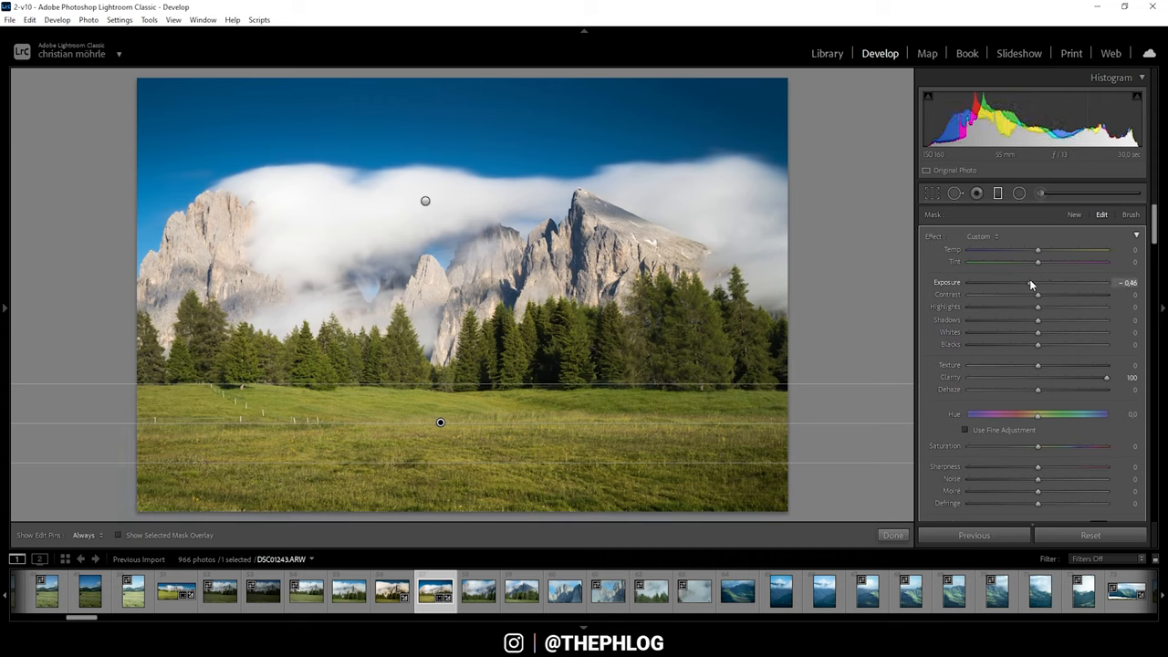
{"action": "left_click", "coordinate": [892, 534]}
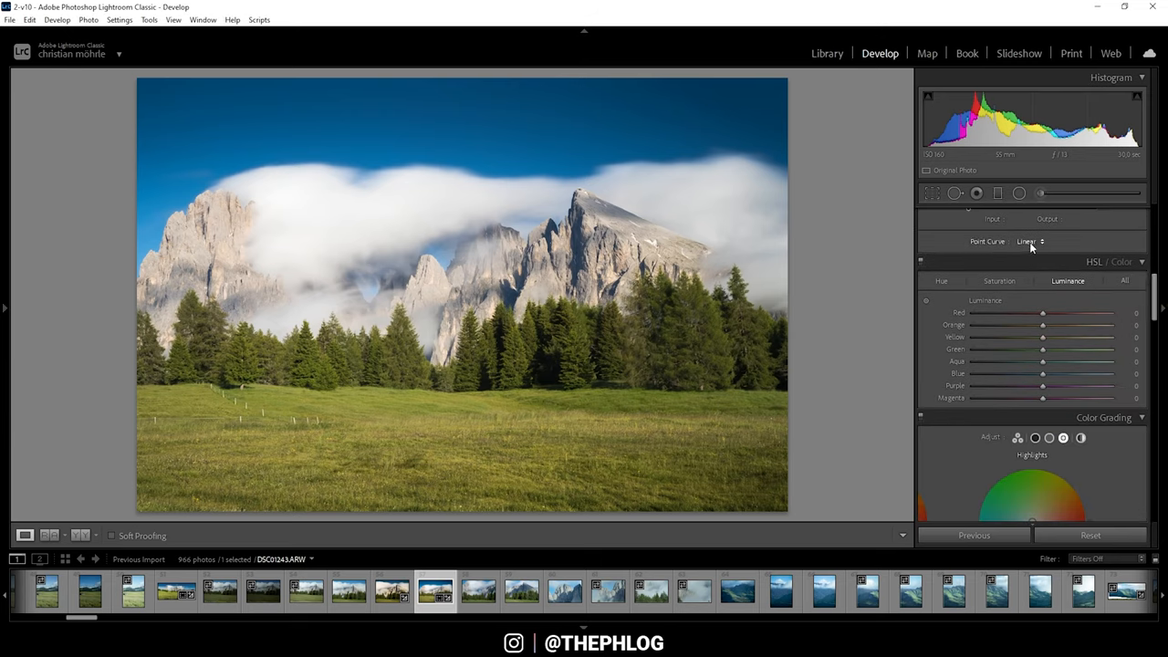
{"action": "left_click", "coordinate": [941, 280]}
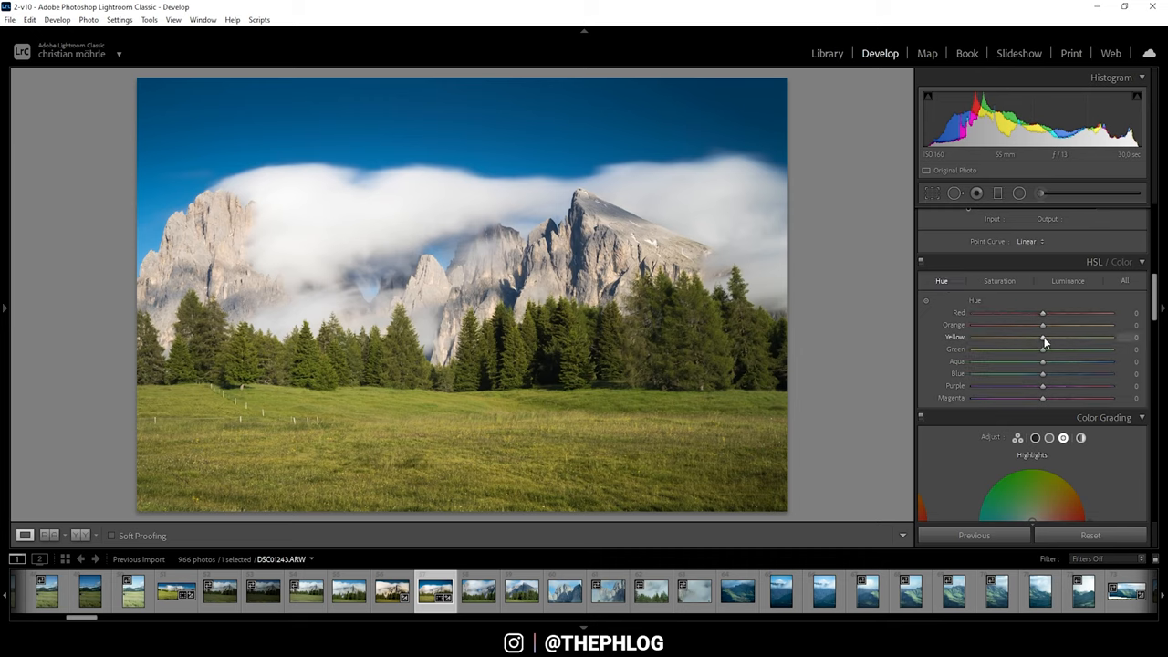
Step: Set Yellow Hue +15 and saturation Orange +44, Yellow +12, Green +16, Blue -16
{"action": "left_click_drag", "start_coordinate": [1043, 337], "coordinate": [1054, 336]}
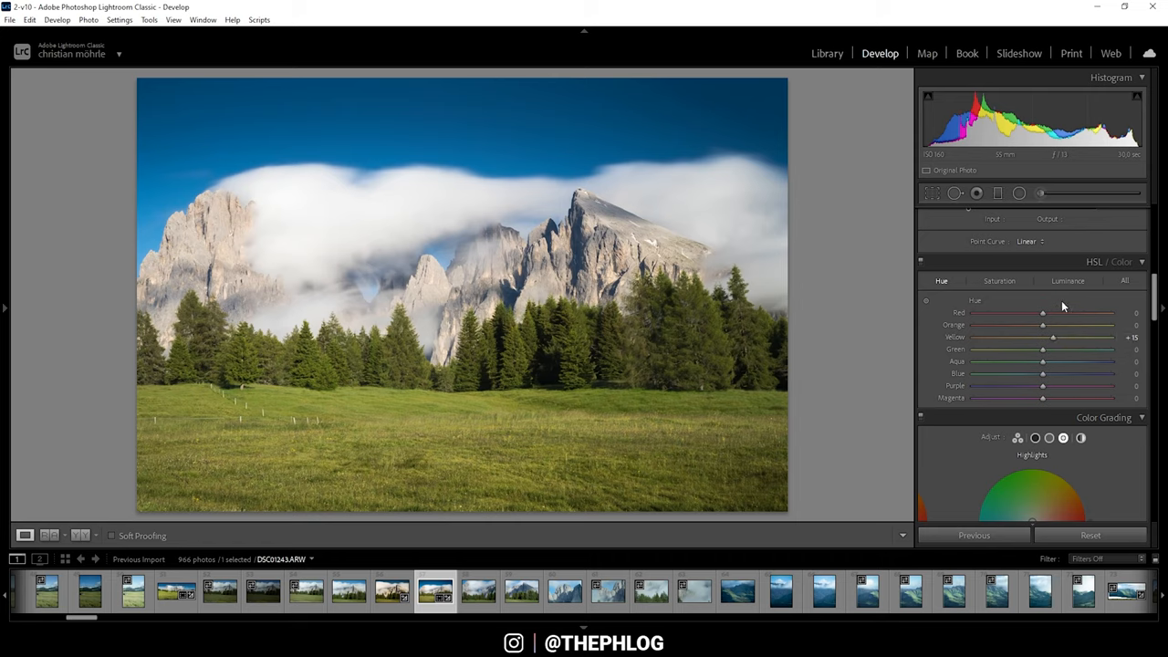
{"action": "left_click", "coordinate": [999, 281]}
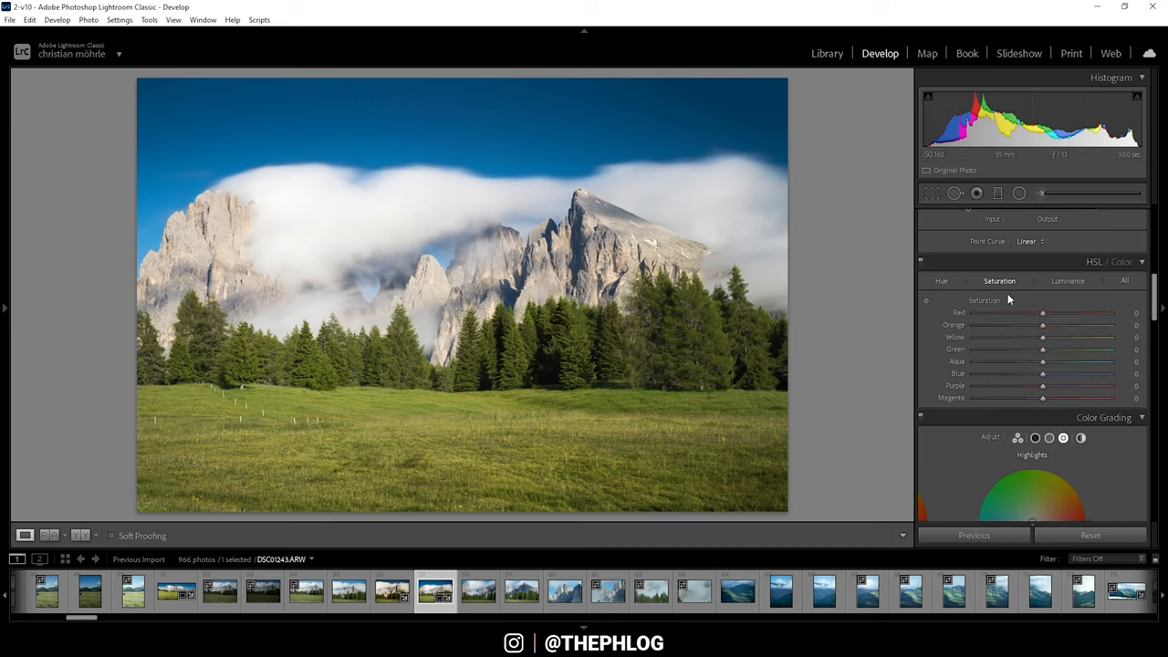
{"action": "left_click_drag", "start_coordinate": [1042, 324], "coordinate": [1063, 325]}
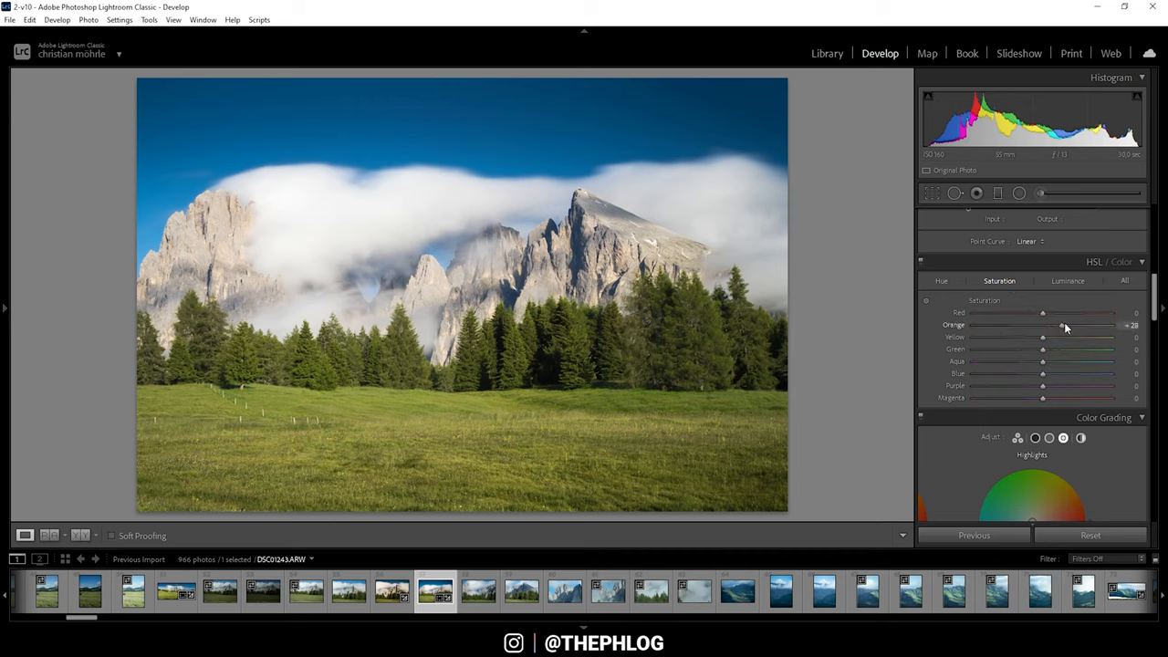
{"action": "left_click_drag", "start_coordinate": [1042, 337], "coordinate": [1072, 336]}
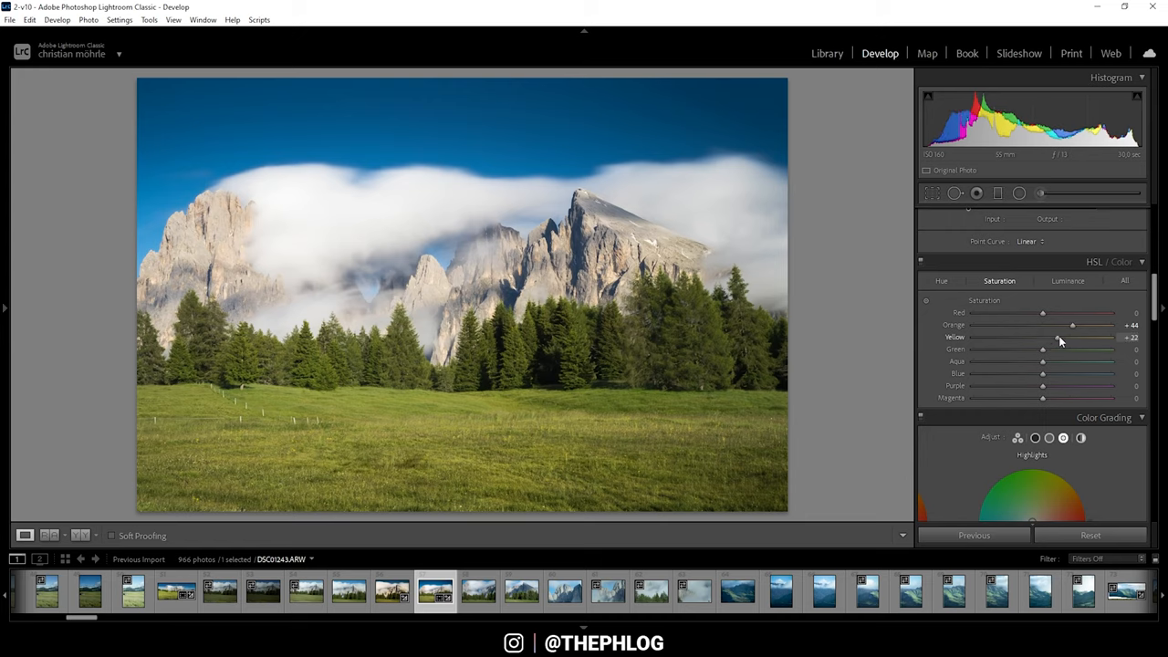
{"action": "left_click_drag", "start_coordinate": [1054, 337], "coordinate": [1043, 337]}
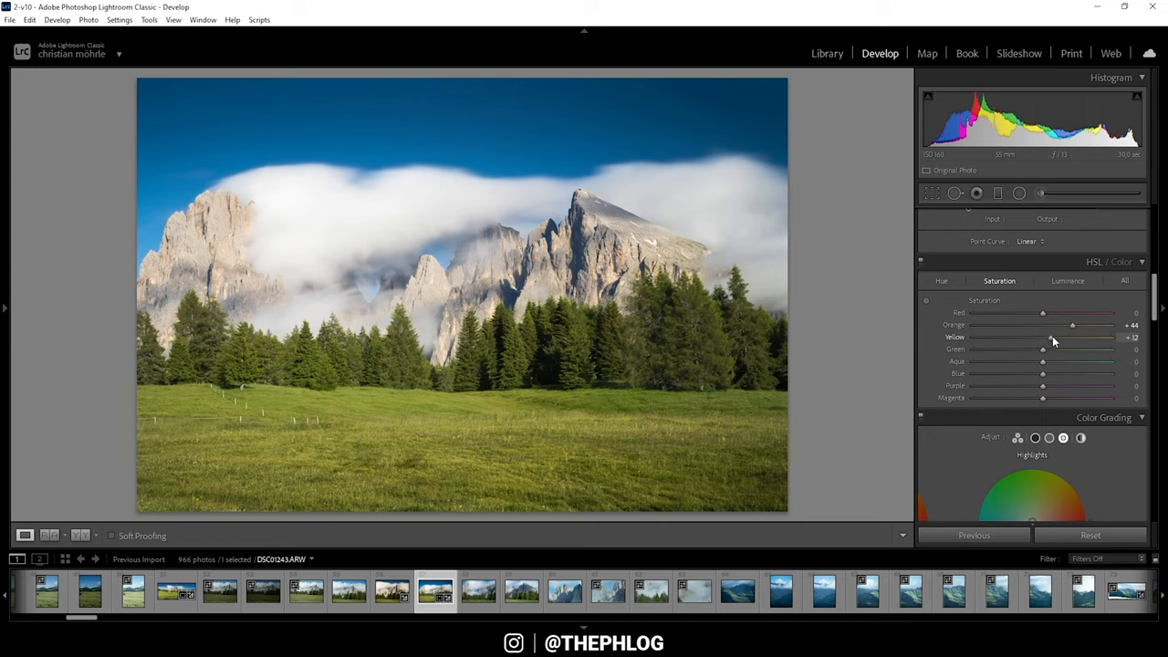
{"action": "left_click_drag", "start_coordinate": [1042, 349], "coordinate": [1056, 349]}
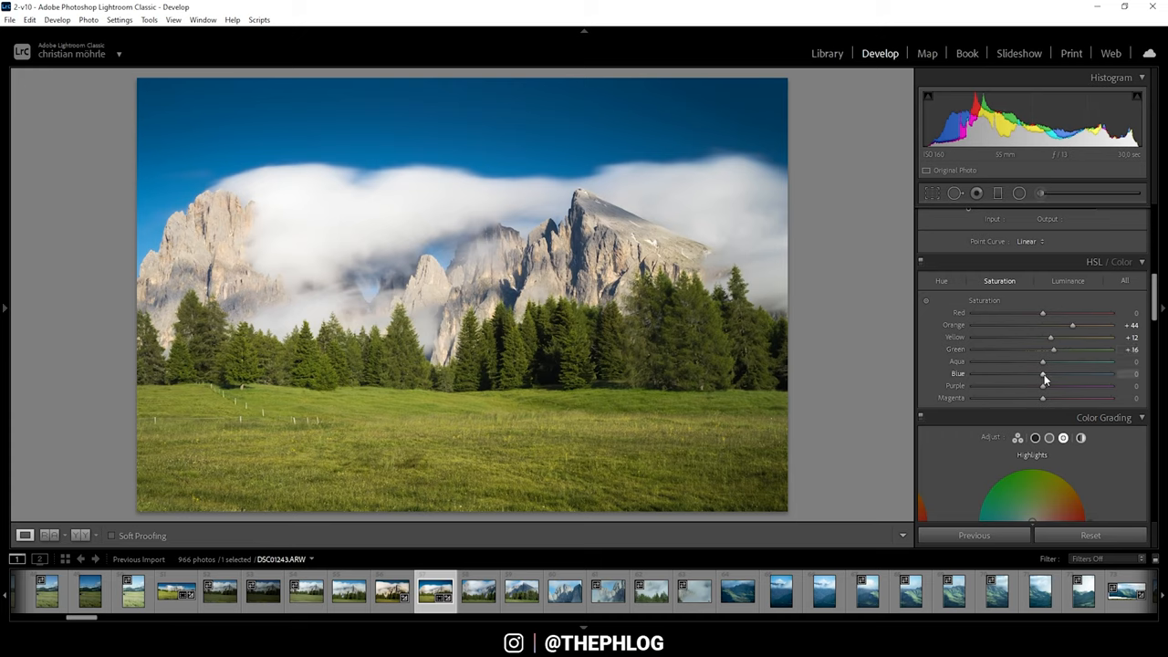
{"action": "left_click_drag", "start_coordinate": [1043, 373], "coordinate": [1036, 374]}
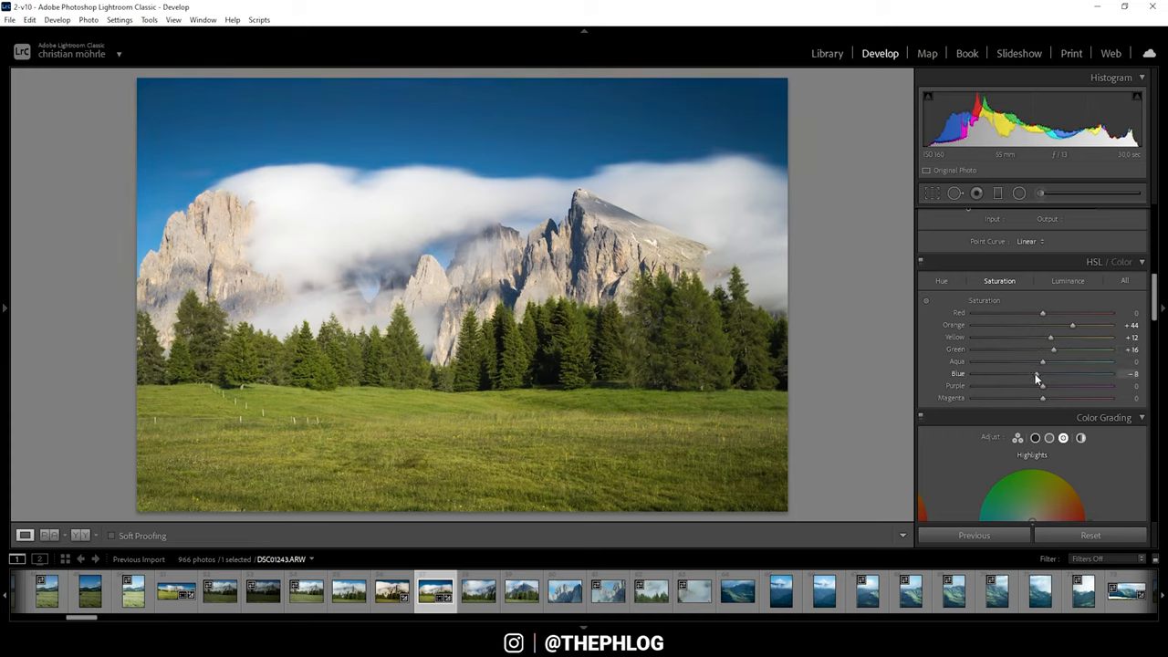
{"action": "left_click_drag", "start_coordinate": [1042, 374], "coordinate": [1031, 374]}
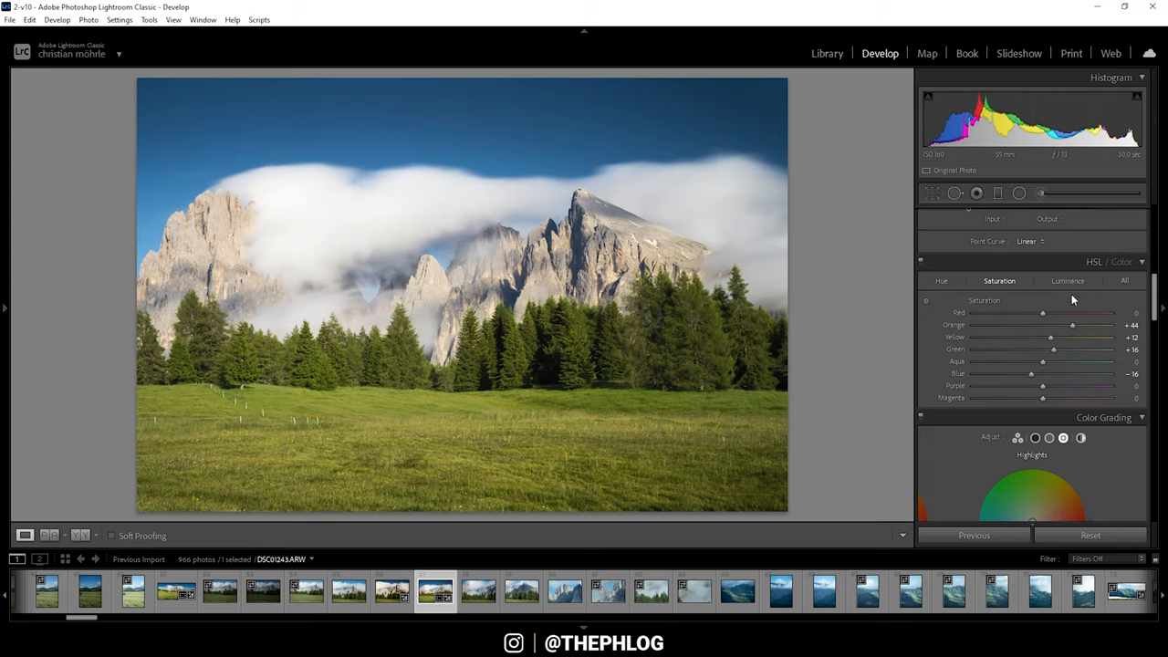
Step: Lower Blue Luminance to darken the sky
{"action": "left_click", "coordinate": [1068, 280]}
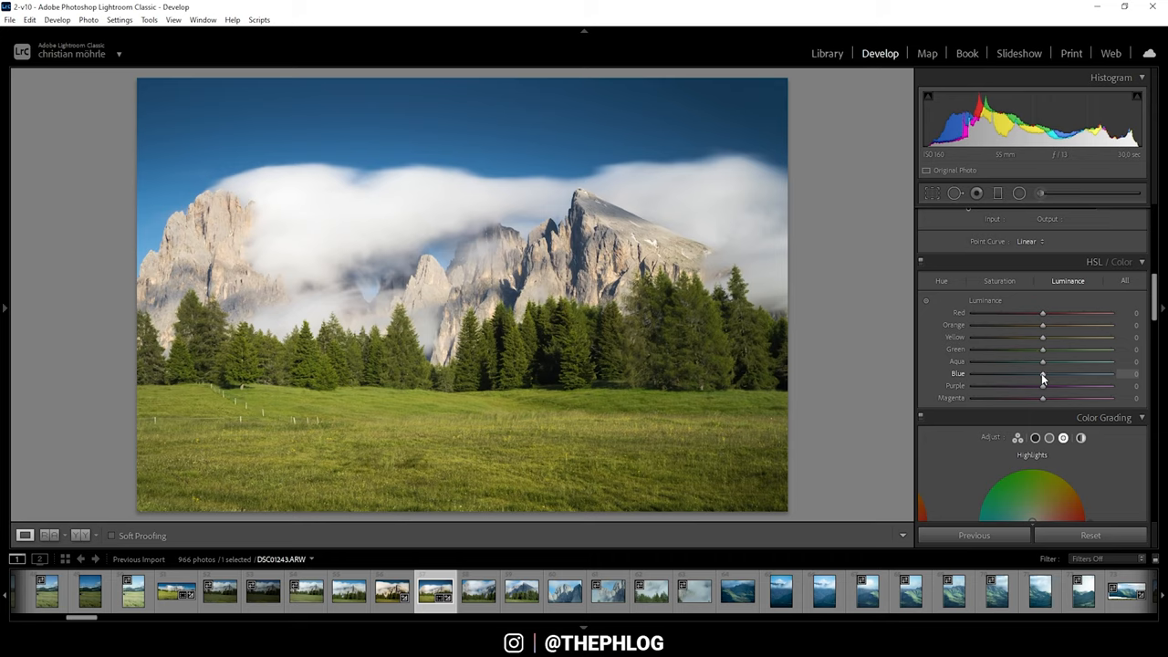
{"action": "left_click_drag", "start_coordinate": [1043, 373], "coordinate": [1032, 373]}
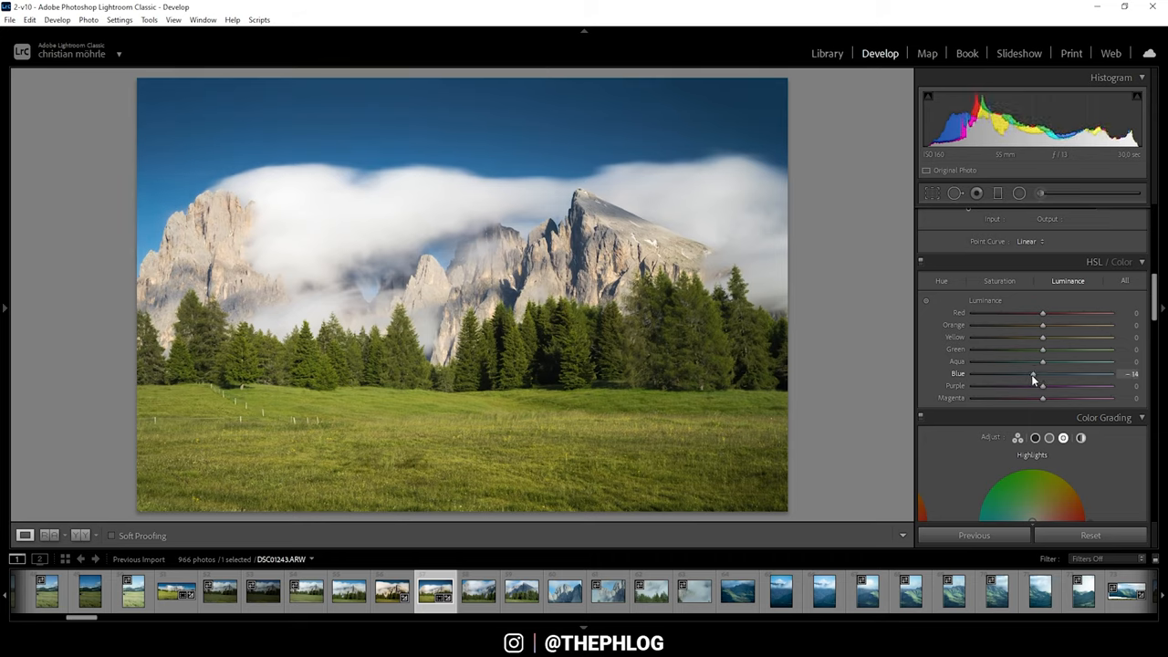
{"action": "left_click_drag", "start_coordinate": [1043, 374], "coordinate": [1042, 374]}
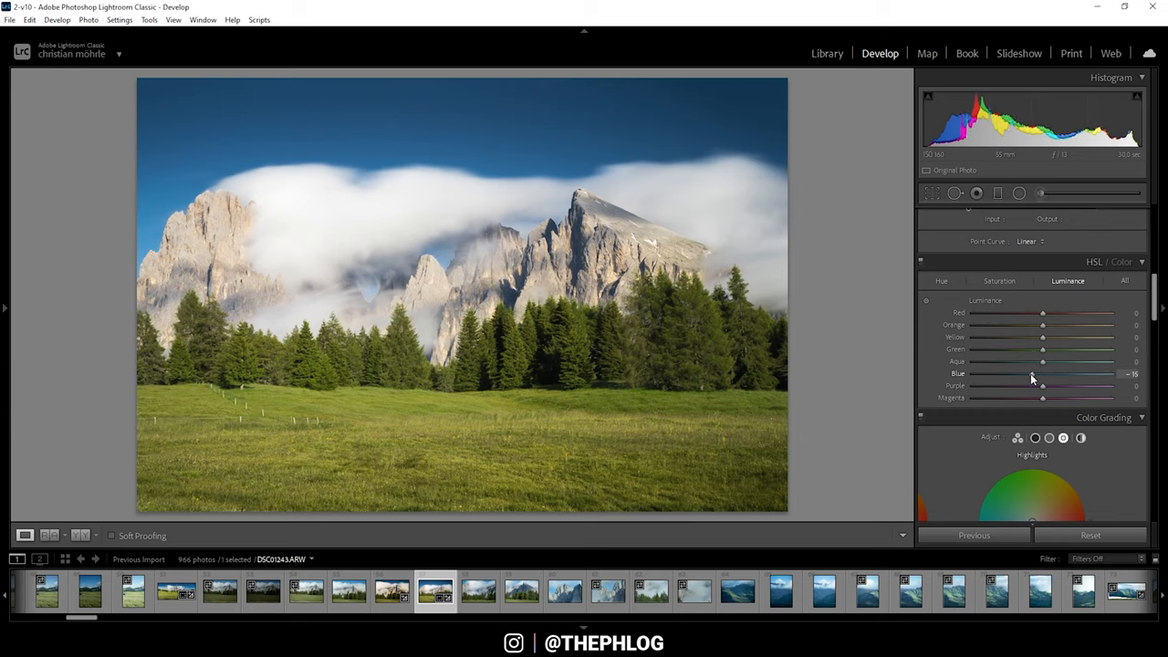
{"action": "left_click_drag", "start_coordinate": [1028, 375], "coordinate": [1040, 374]}
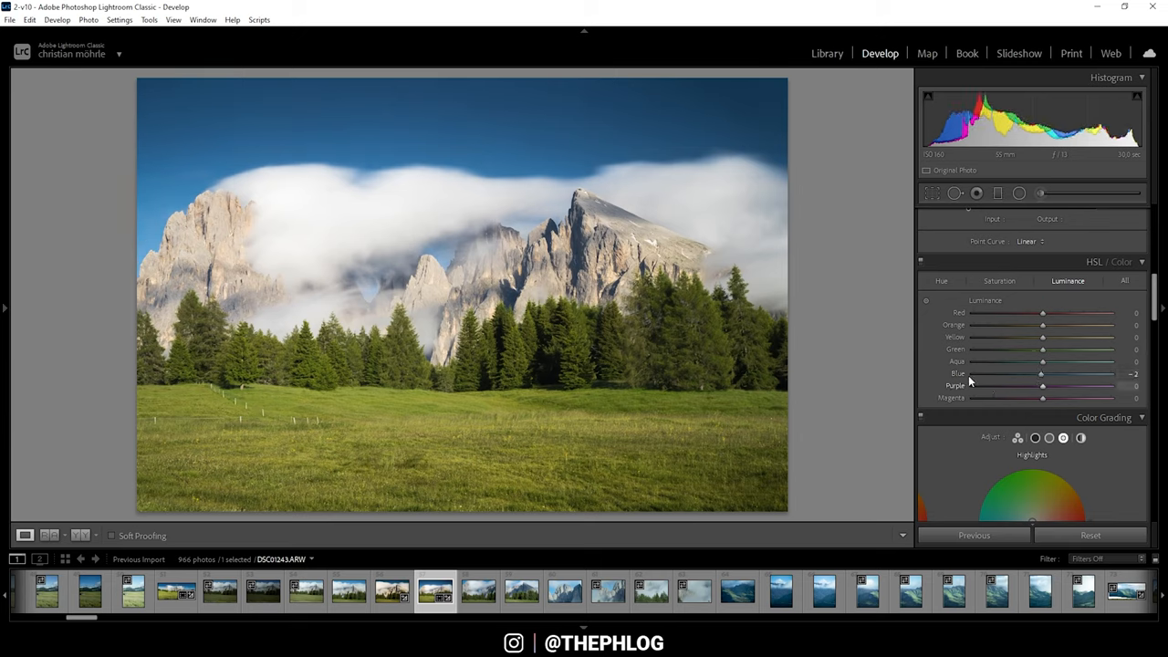
{"action": "scroll", "scroll_direction": "down", "scroll_amount": 3}
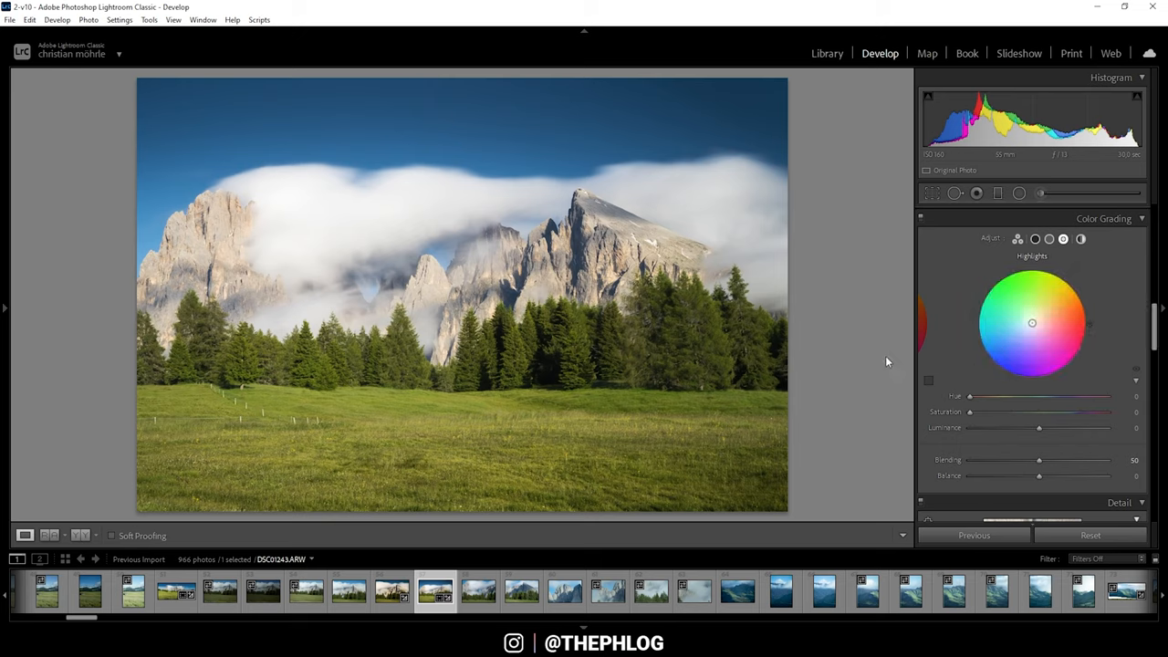
Step: Give the Color Grading highlights a subtle warm tint (hue 47, saturation 12)
{"action": "left_click_drag", "start_coordinate": [1032, 323], "coordinate": [1080, 290]}
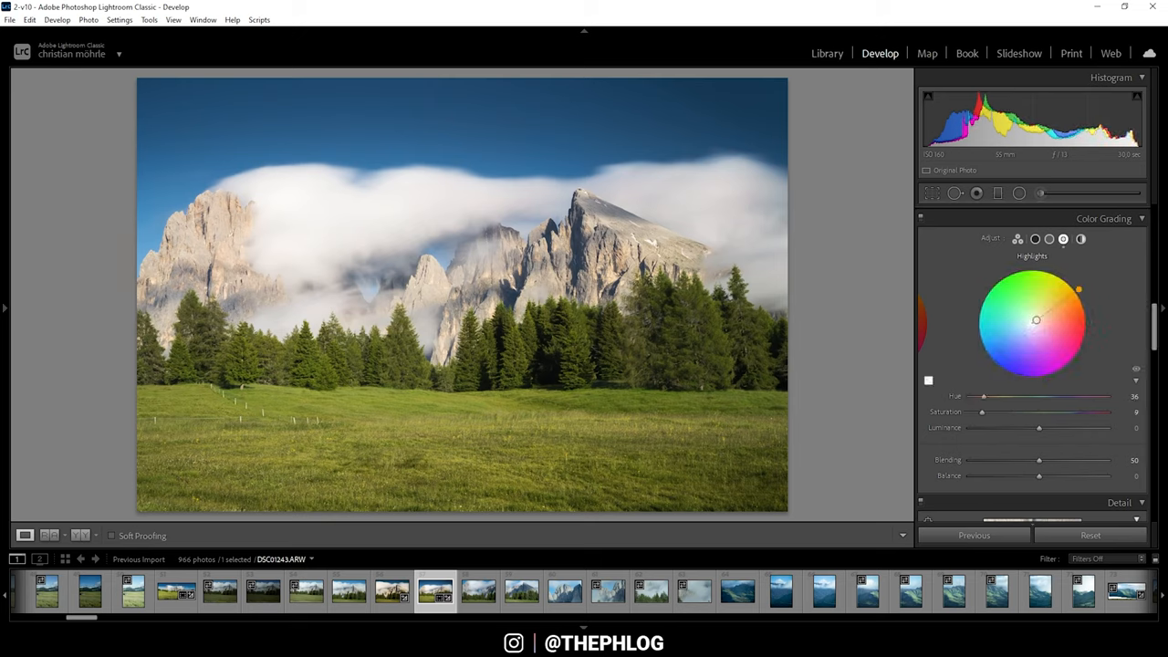
{"action": "left_click_drag", "start_coordinate": [1035, 320], "coordinate": [1040, 303]}
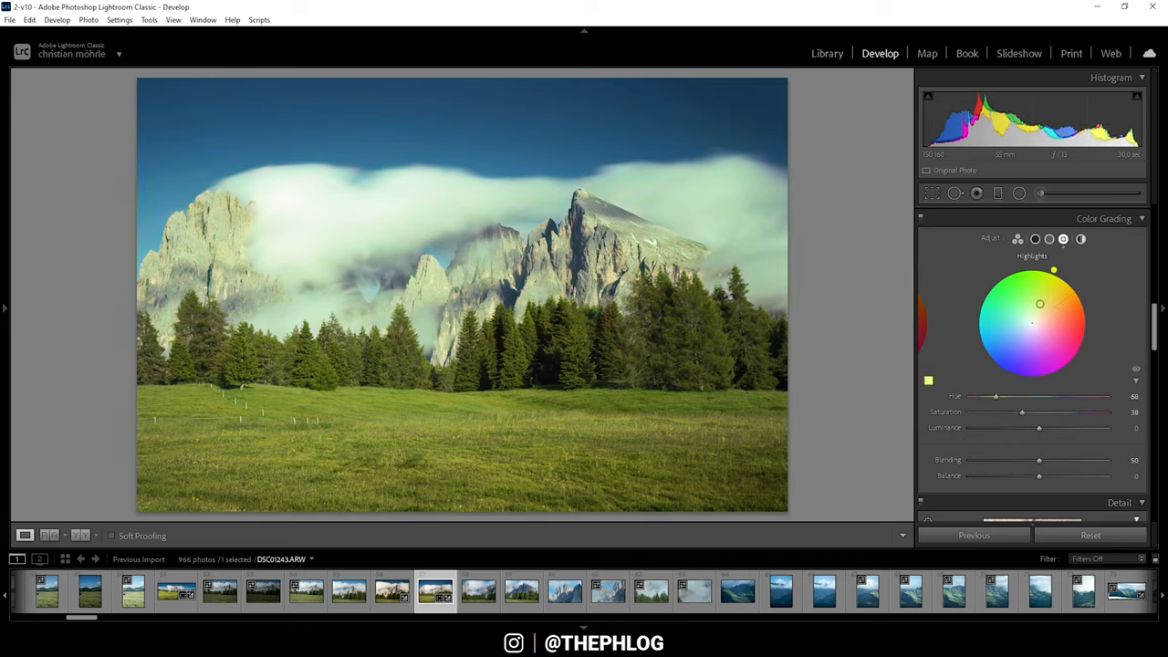
{"action": "left_click_drag", "start_coordinate": [1039, 303], "coordinate": [1038, 315]}
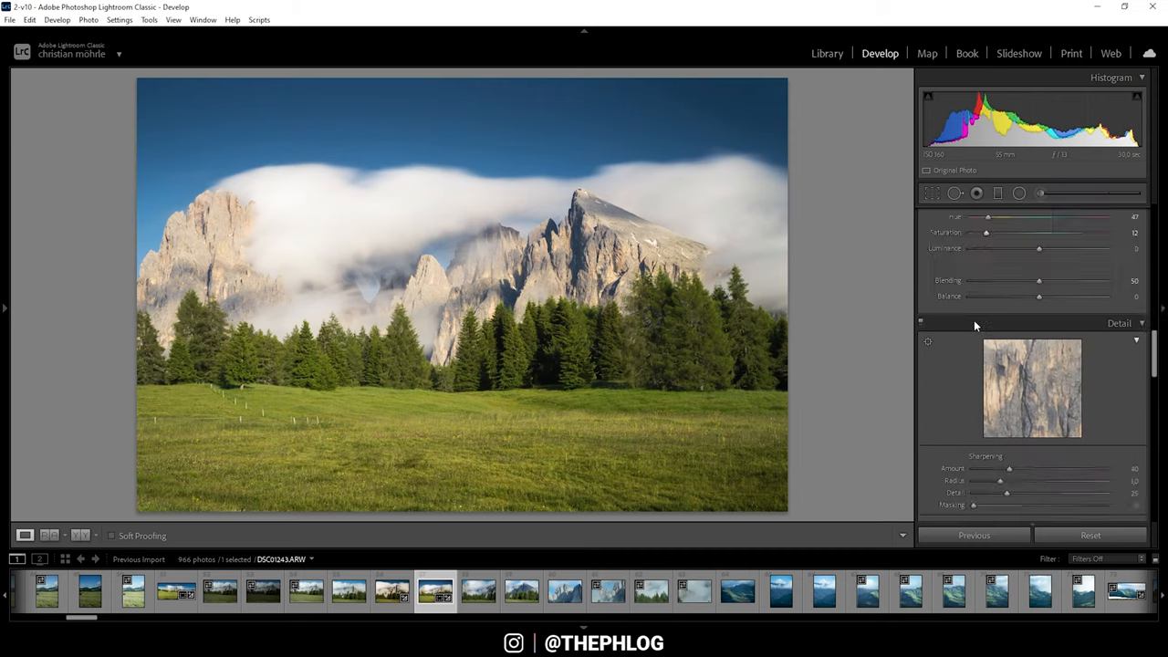
{"action": "scroll", "scroll_direction": "down", "scroll_amount": 3}
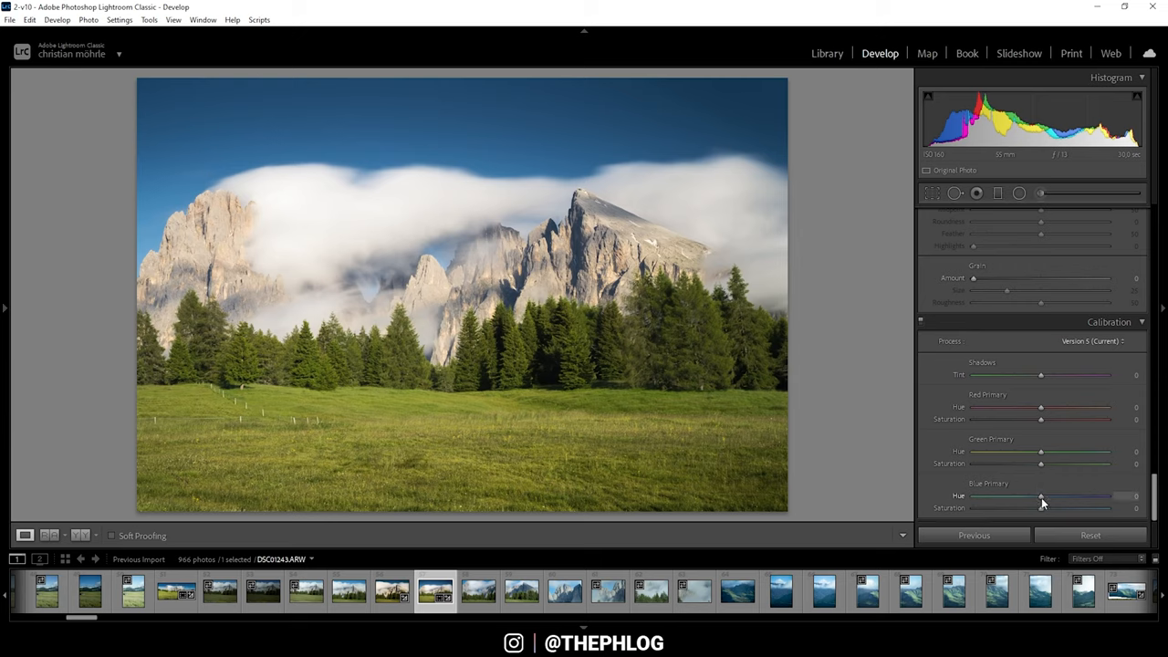
Step: Sharpen with amount 67, detail 100, masking 64, then edit in Photoshop 2021
{"action": "left_click_drag", "start_coordinate": [1040, 496], "coordinate": [1034, 496]}
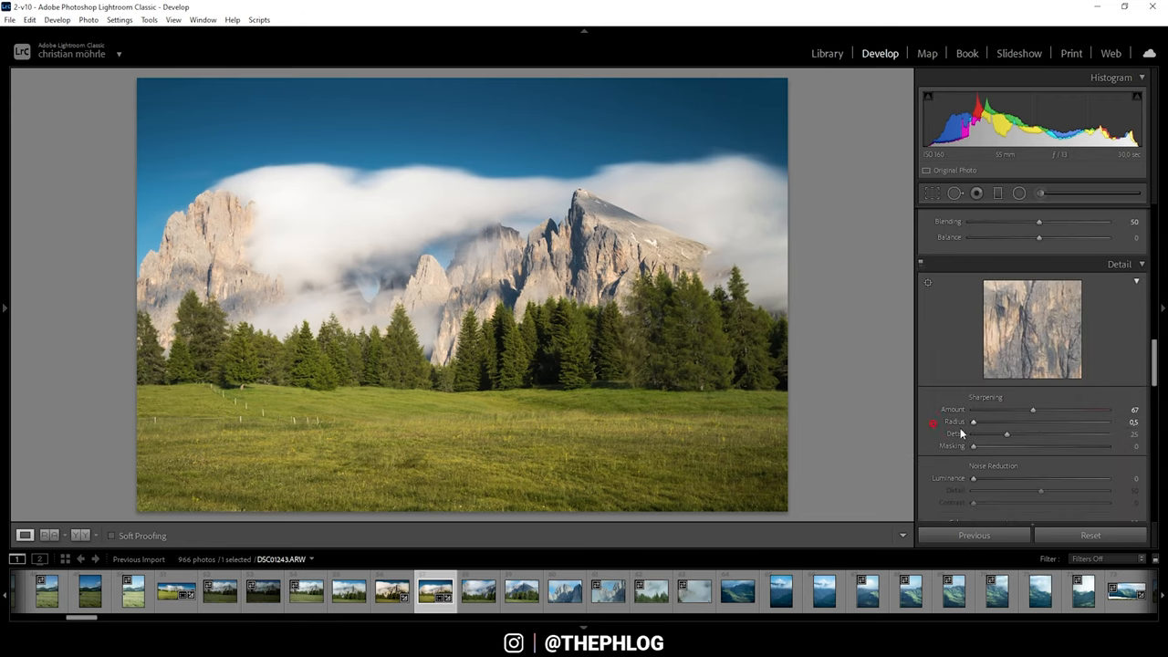
{"action": "left_click_drag", "start_coordinate": [973, 445], "coordinate": [1059, 445]}
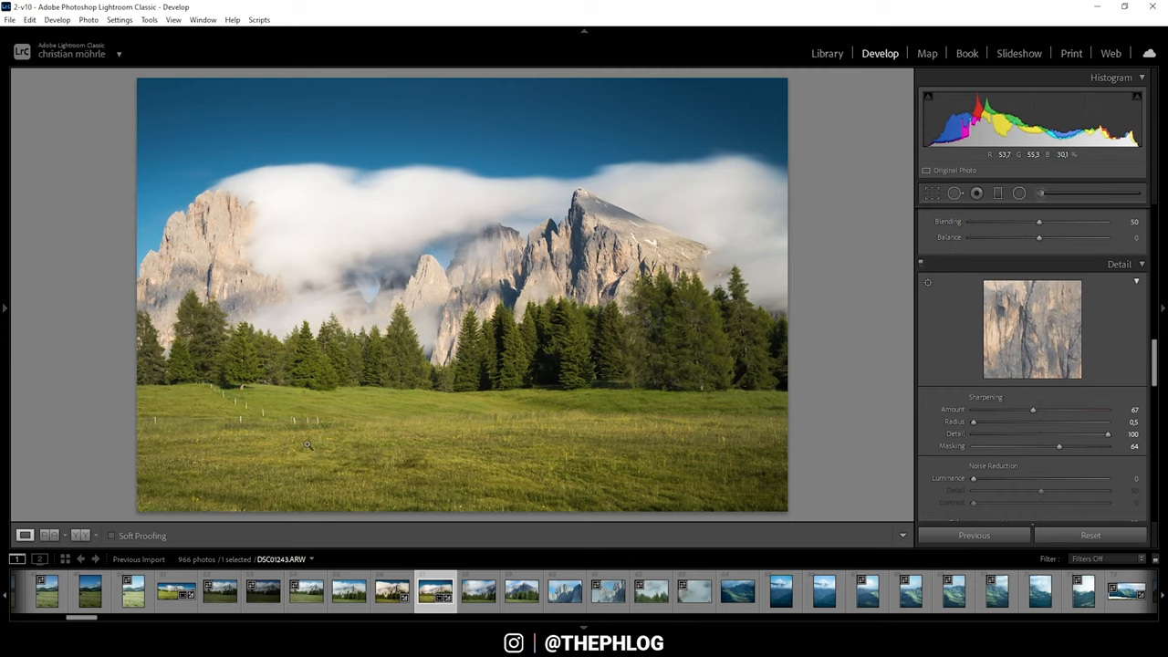
{"action": "right_click", "coordinate": [435, 590]}
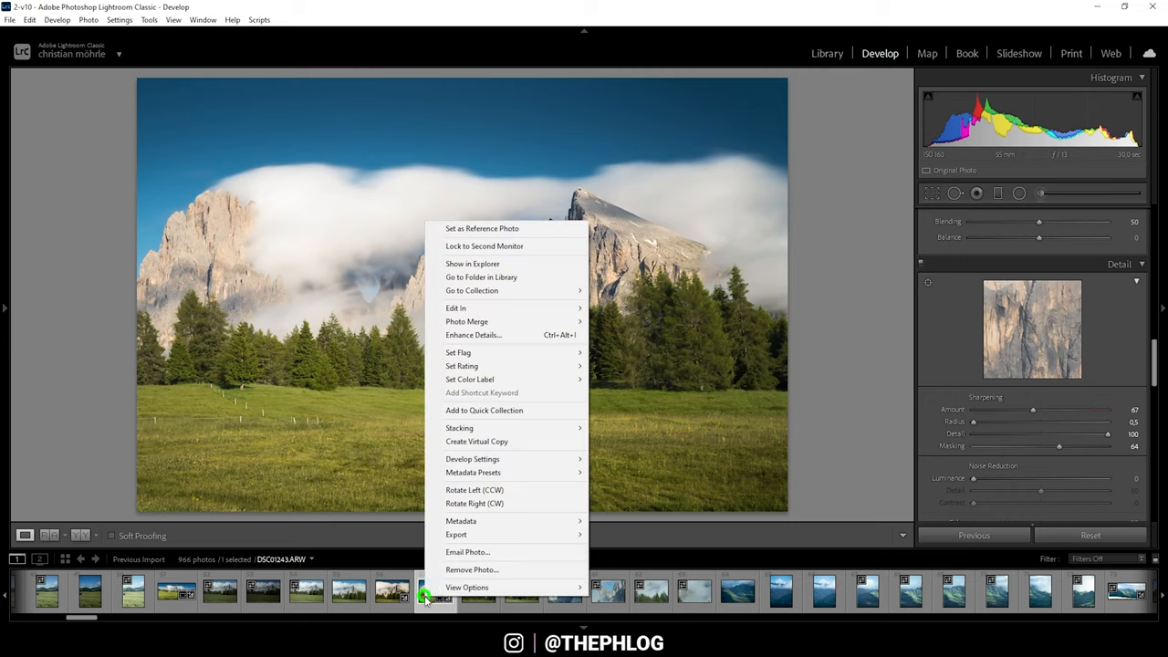
{"action": "mouse_move", "coordinate": [455, 308]}
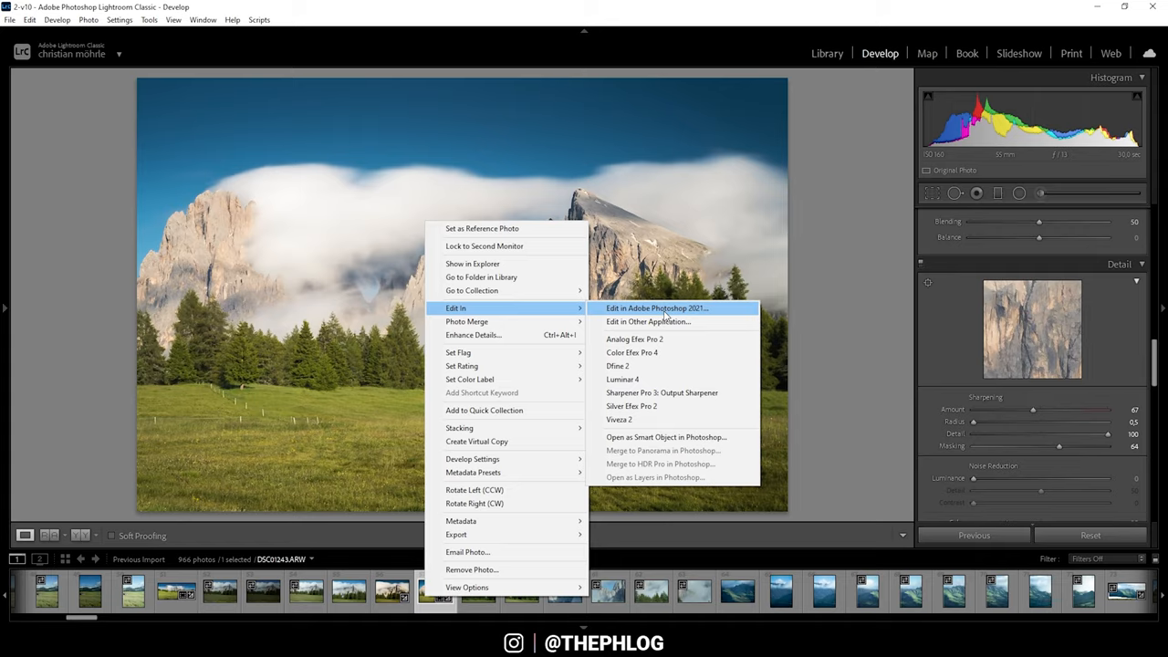
{"action": "left_click", "coordinate": [656, 308]}
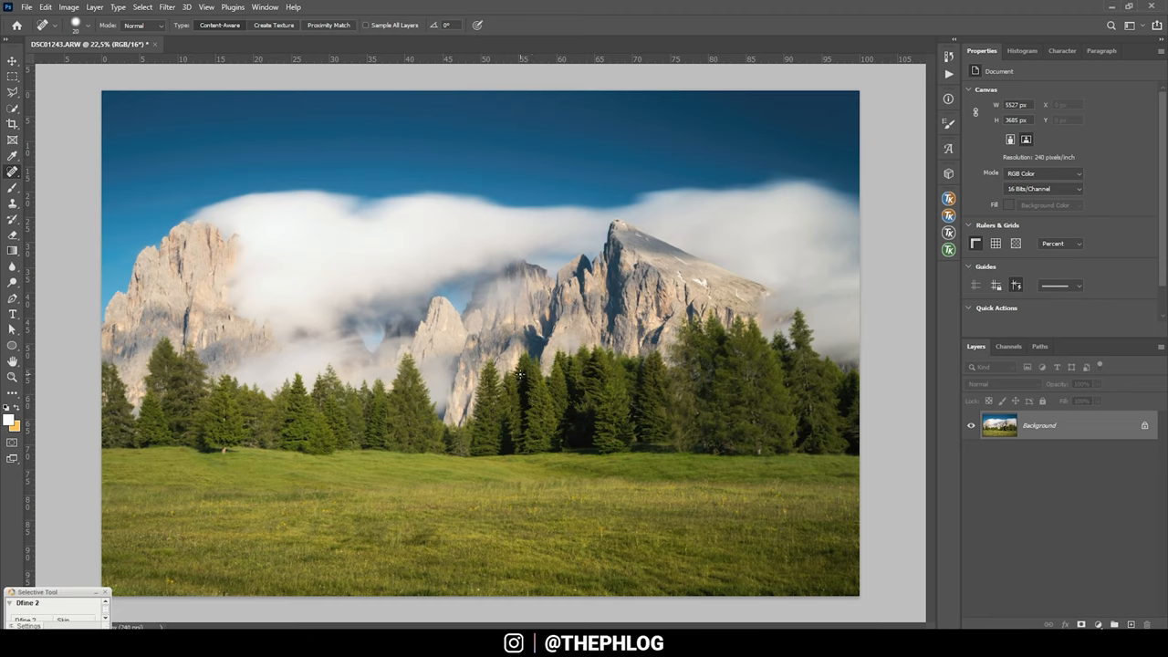
Step: Open the Filter menu on the Dolomites photo in Photoshop
{"action": "left_click", "coordinate": [166, 6]}
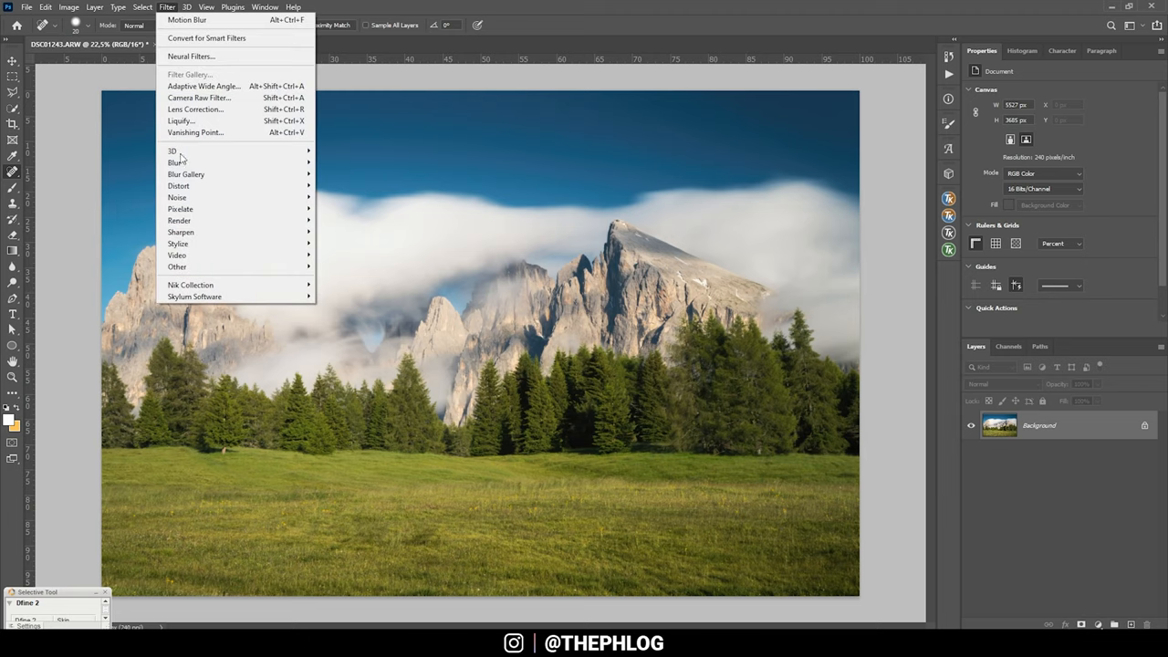
Step: Run Color Efex Pro 4, add Pro Contrast at 15% dynamic contrast, and apply
{"action": "left_click", "coordinate": [190, 285]}
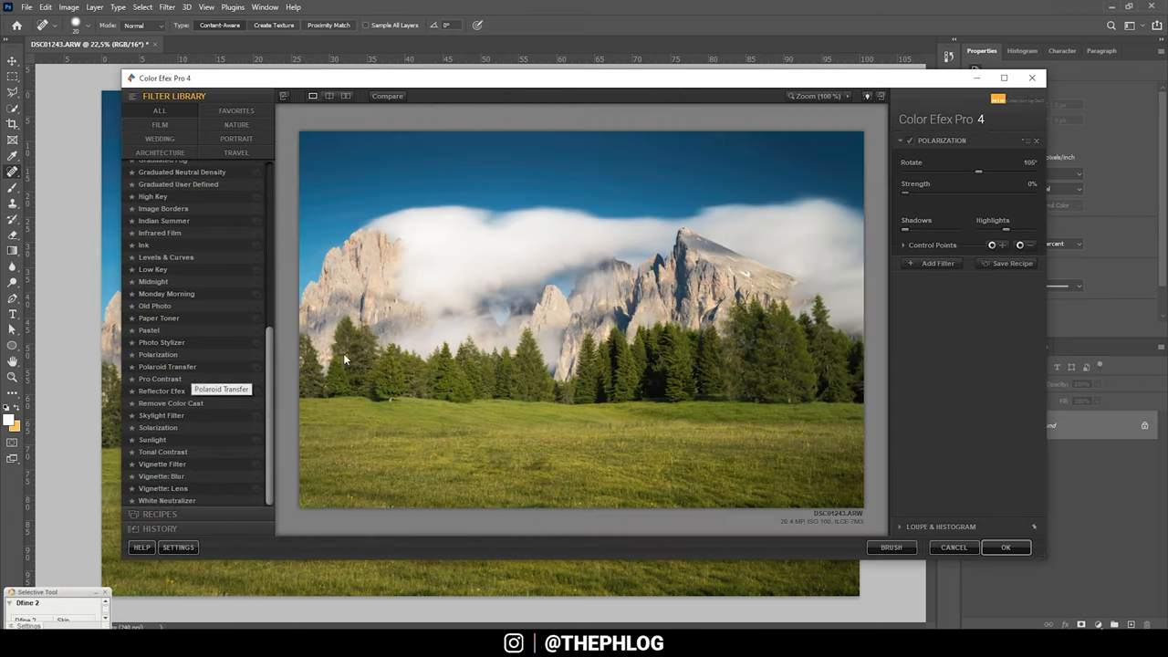
{"action": "mouse_move", "coordinate": [167, 367]}
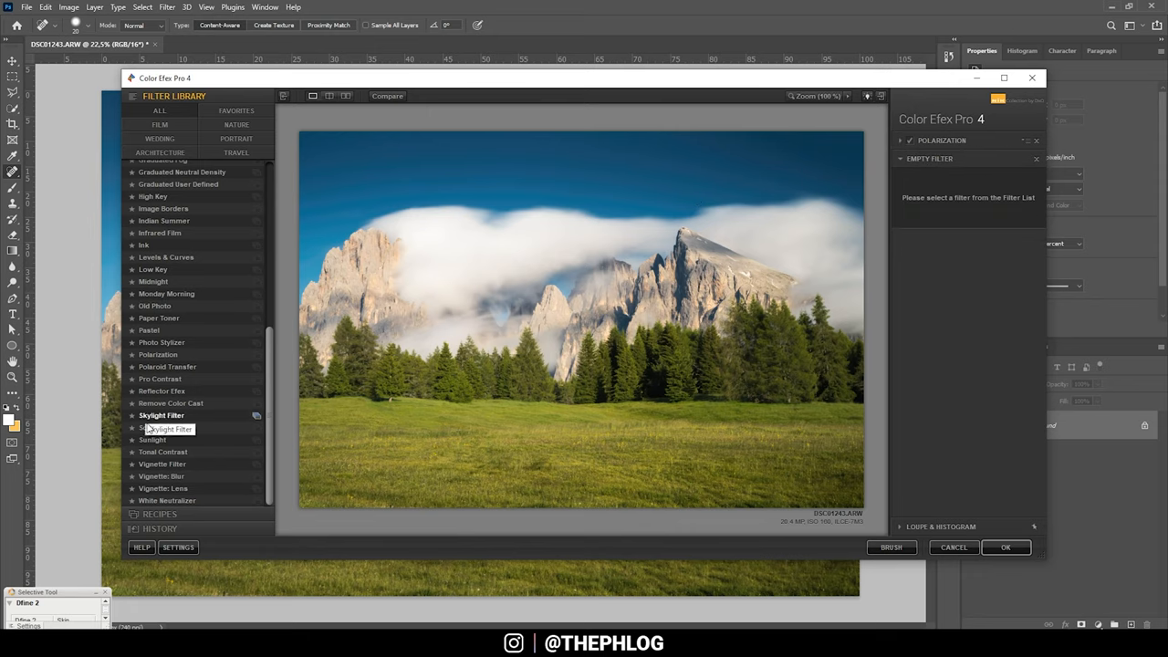
{"action": "left_click", "coordinate": [160, 379]}
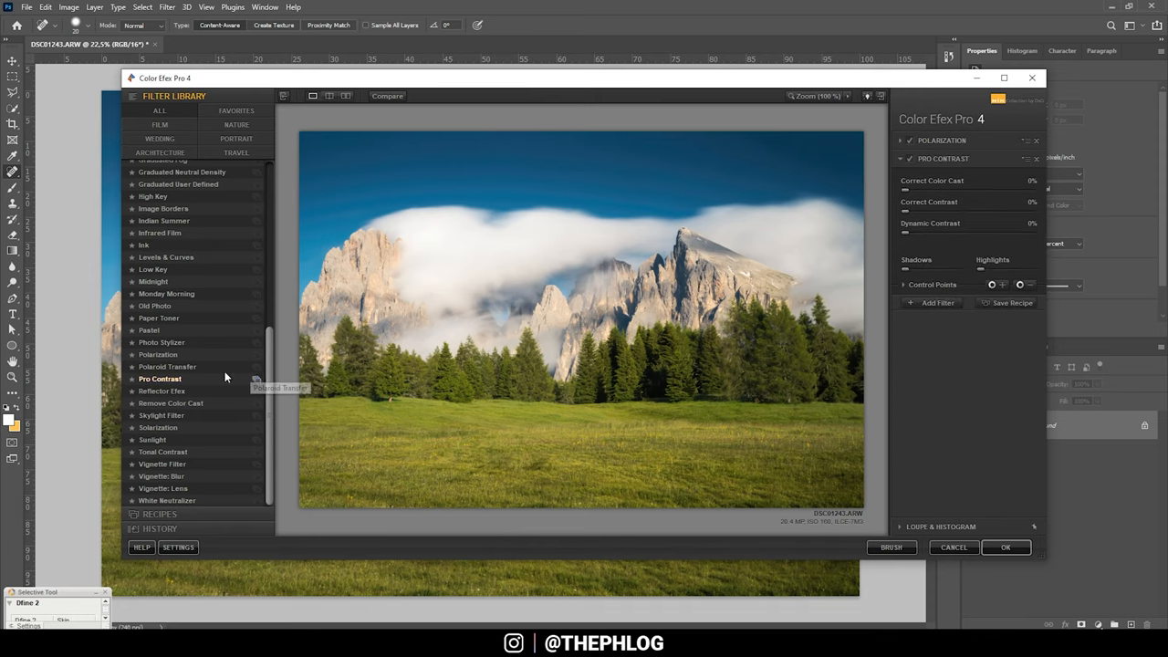
{"action": "left_click_drag", "start_coordinate": [908, 231], "coordinate": [981, 230]}
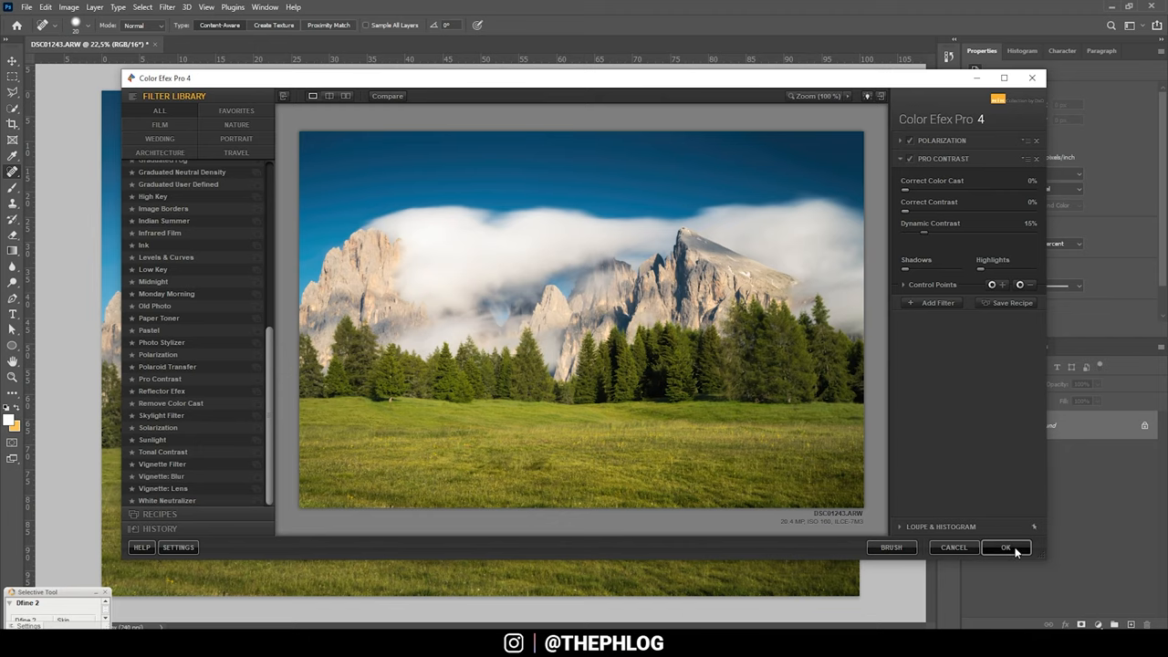
{"action": "left_click", "coordinate": [1007, 547]}
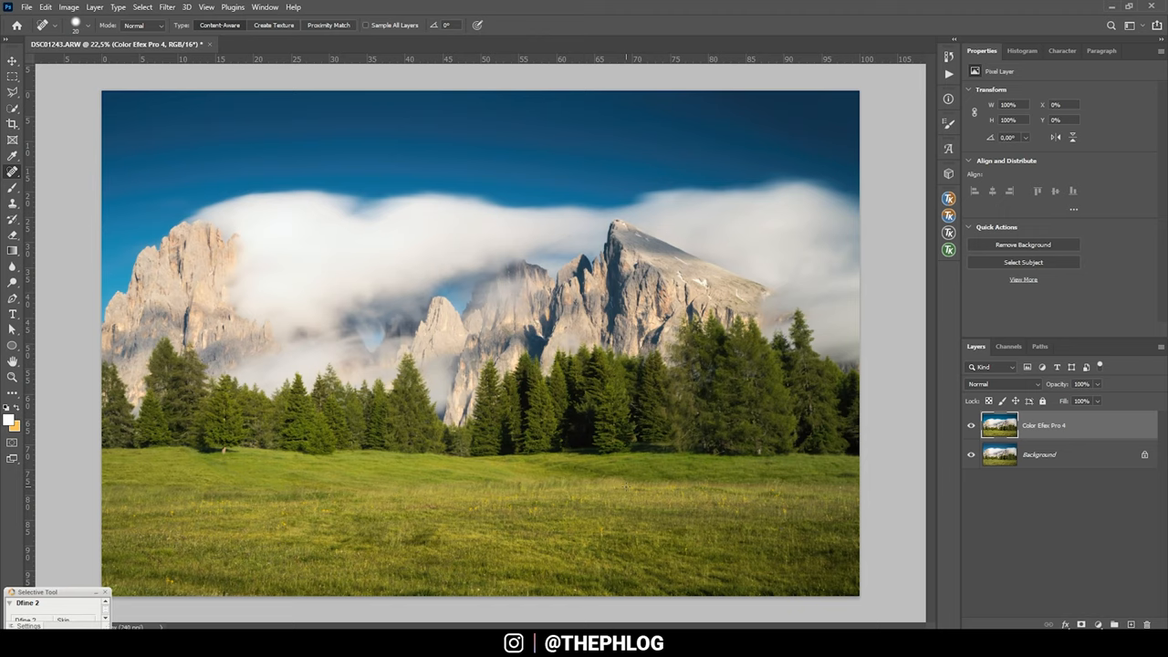